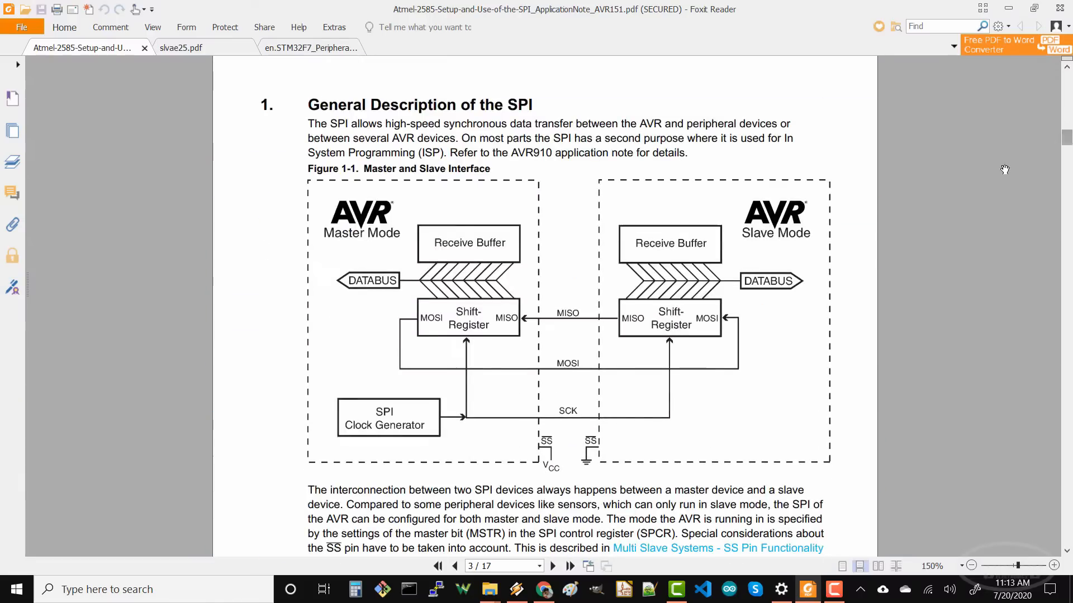
Switch to the slvae25.pdf tab and scroll to Figure 1's three-device daisy chain.
click(180, 47)
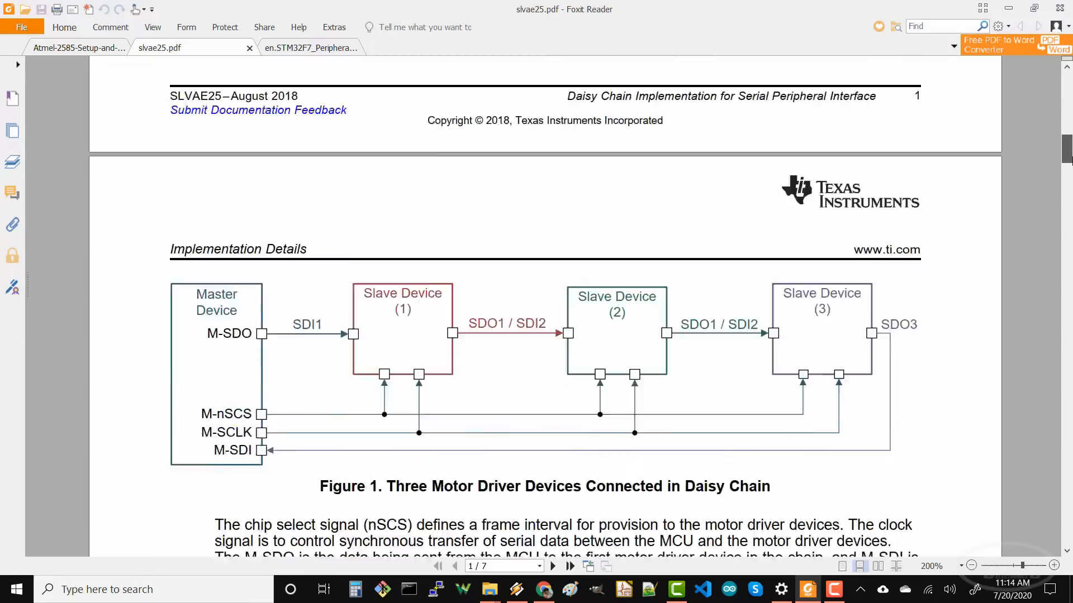
scroll(down, 3)
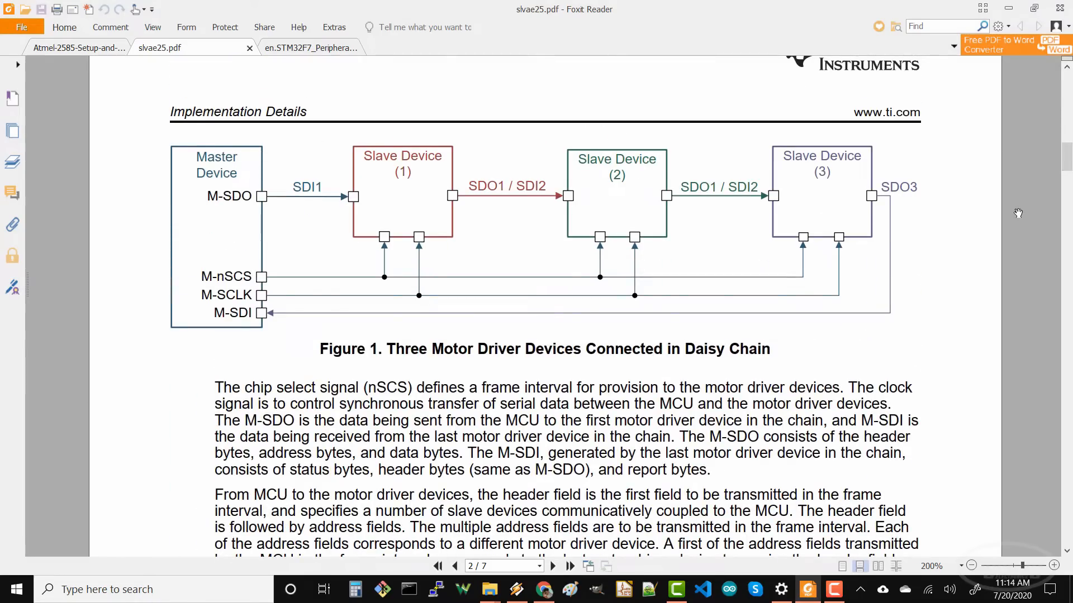
click(291, 48)
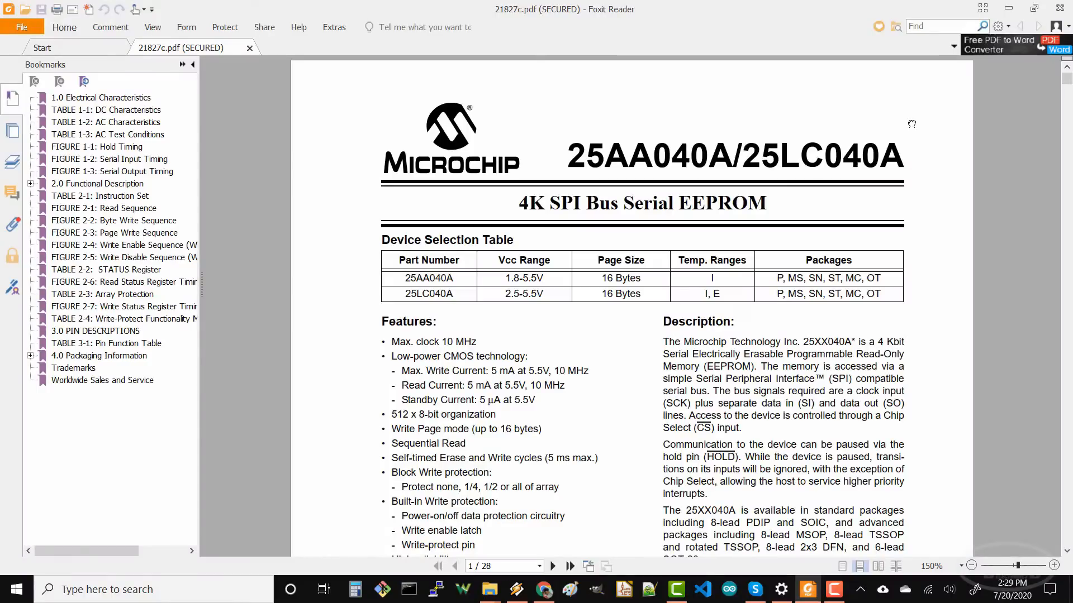
mouse_move(662, 240)
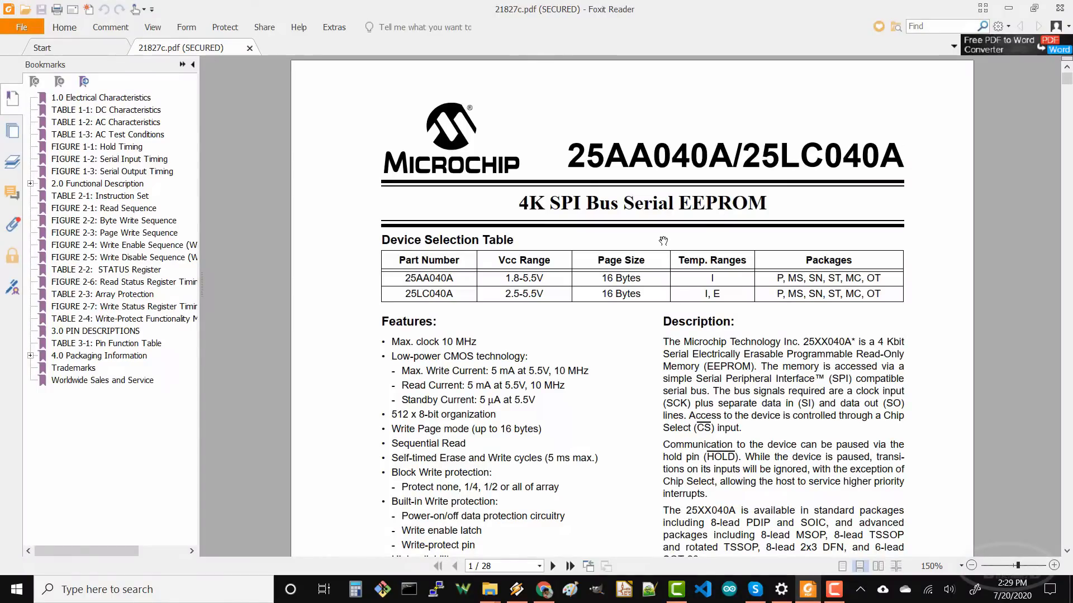
mouse_move(801, 208)
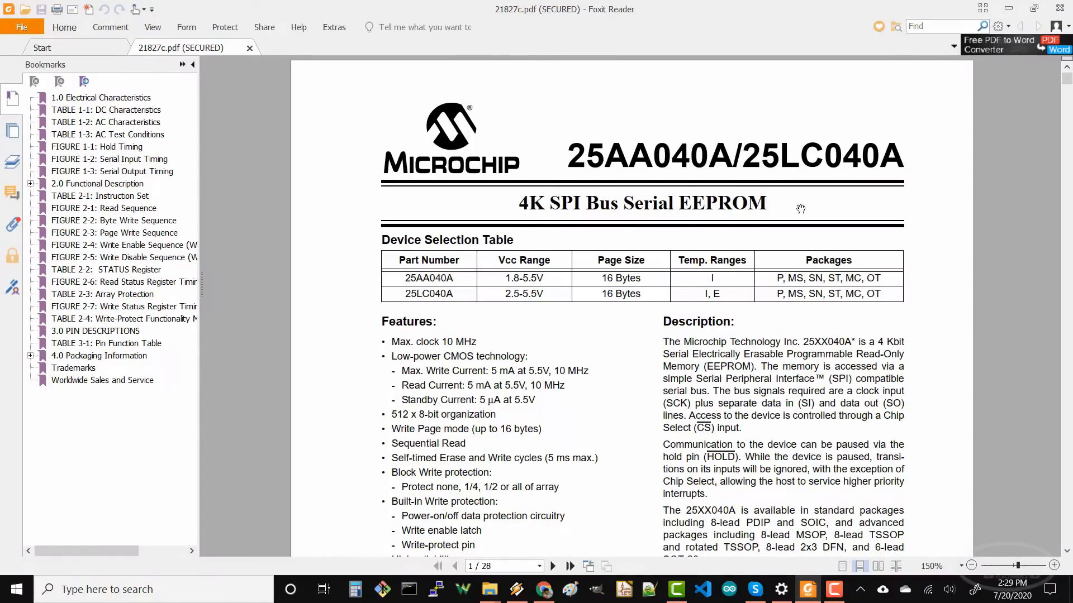
mouse_move(469, 214)
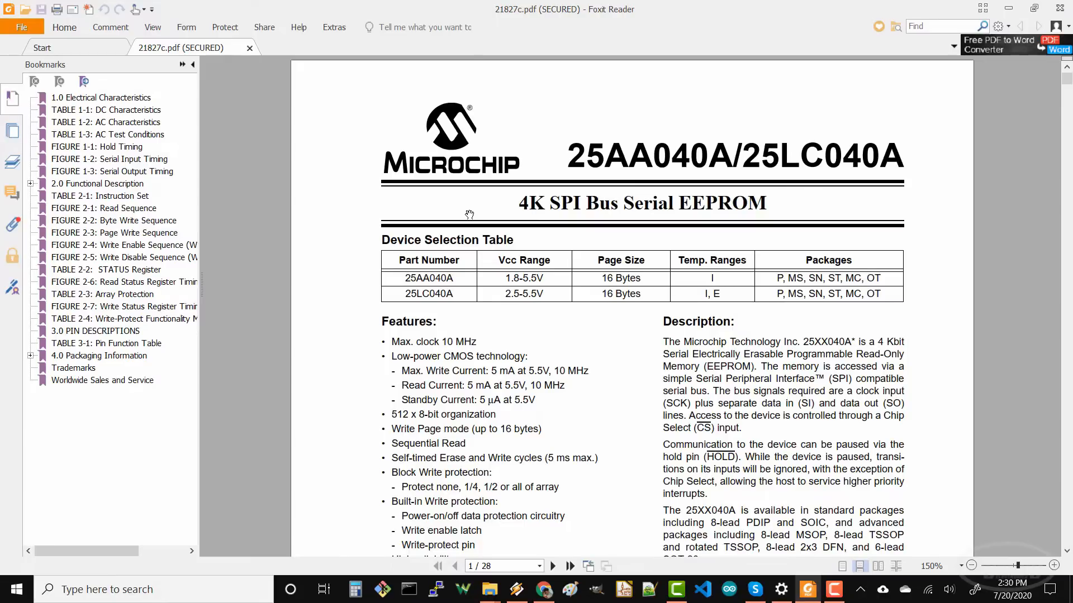
Scroll the 25AA040A datasheet past the pin function table to Figure 1-1 Hold Timing.
scroll(down, 3)
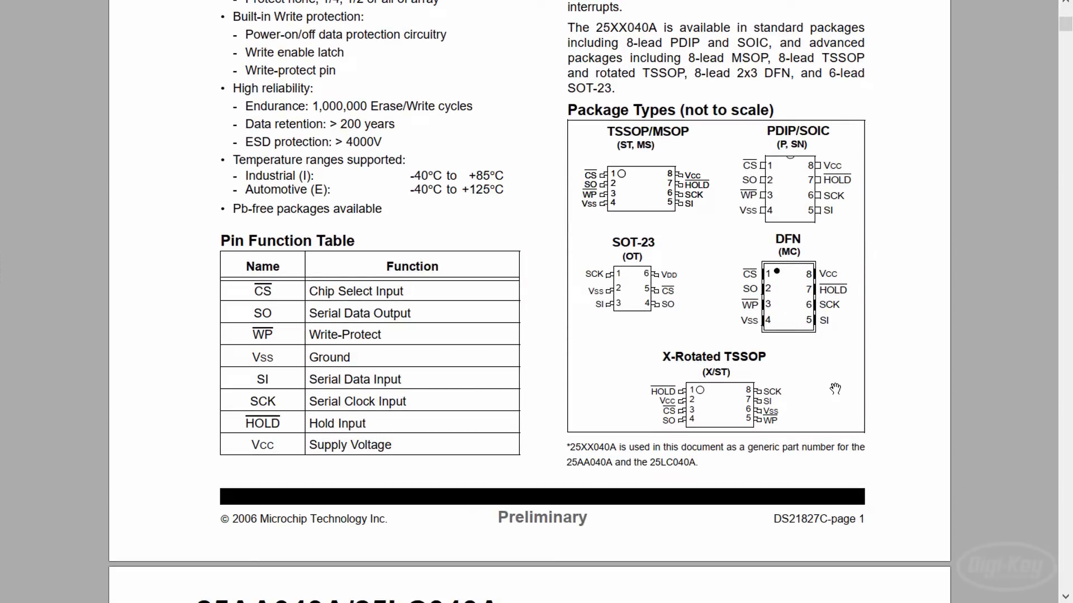
scroll(down, 3)
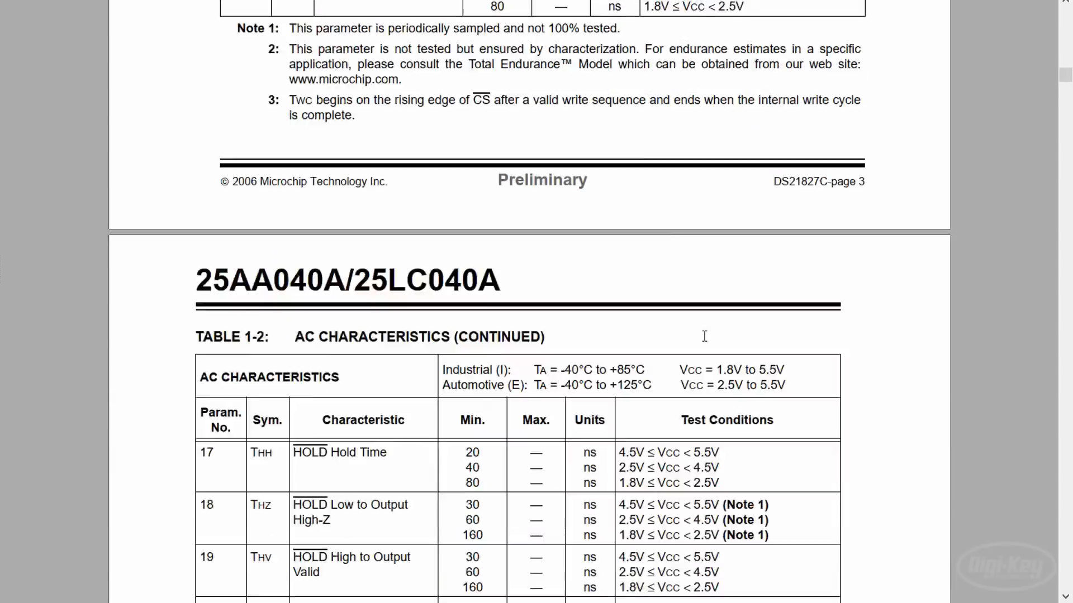
scroll(down, 3)
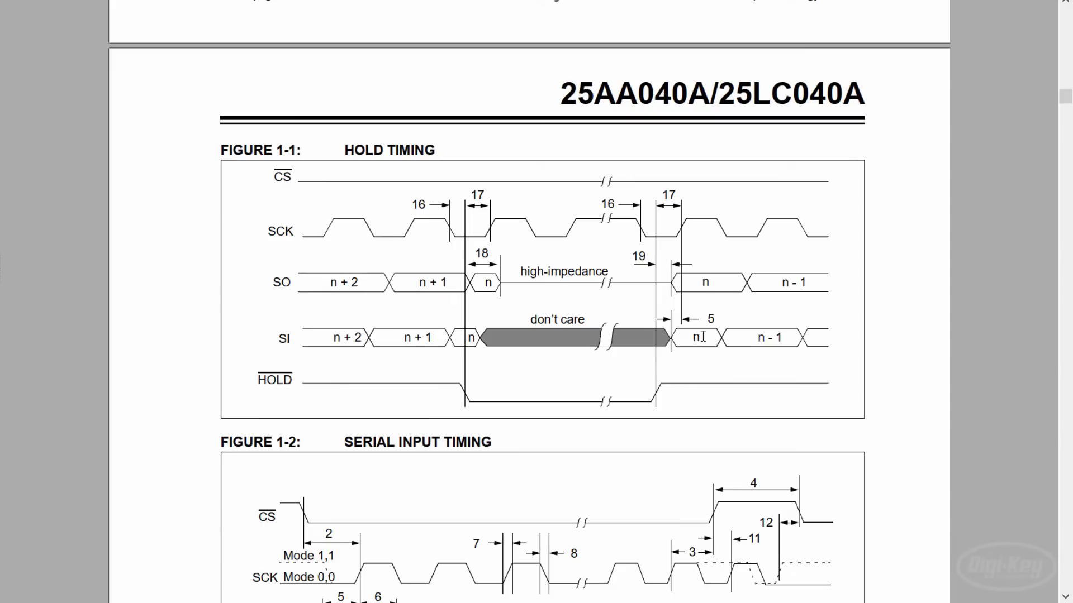
scroll(down, 3)
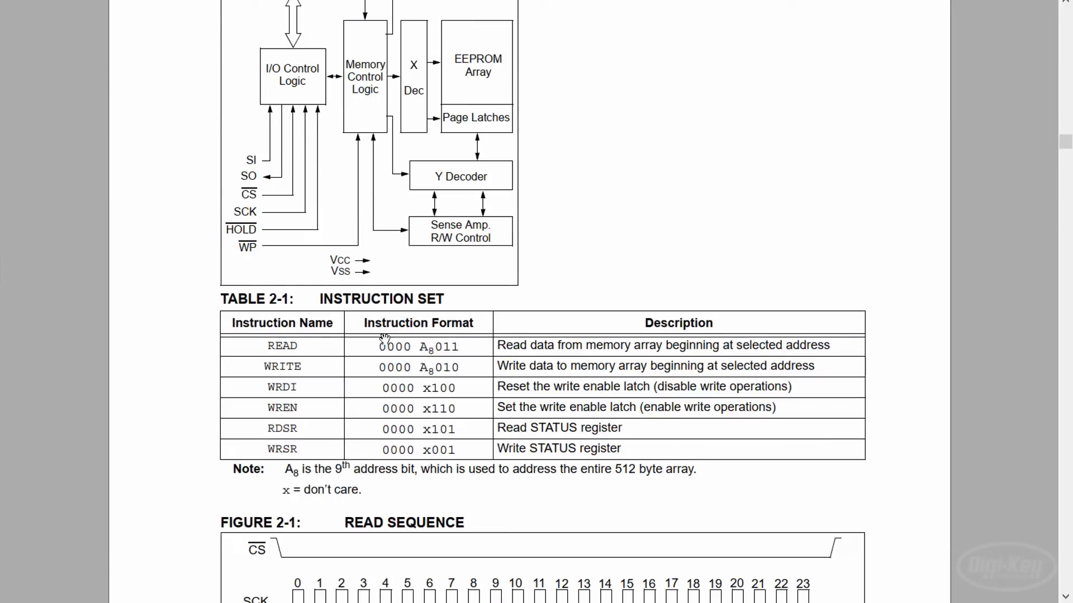
mouse_move(426, 375)
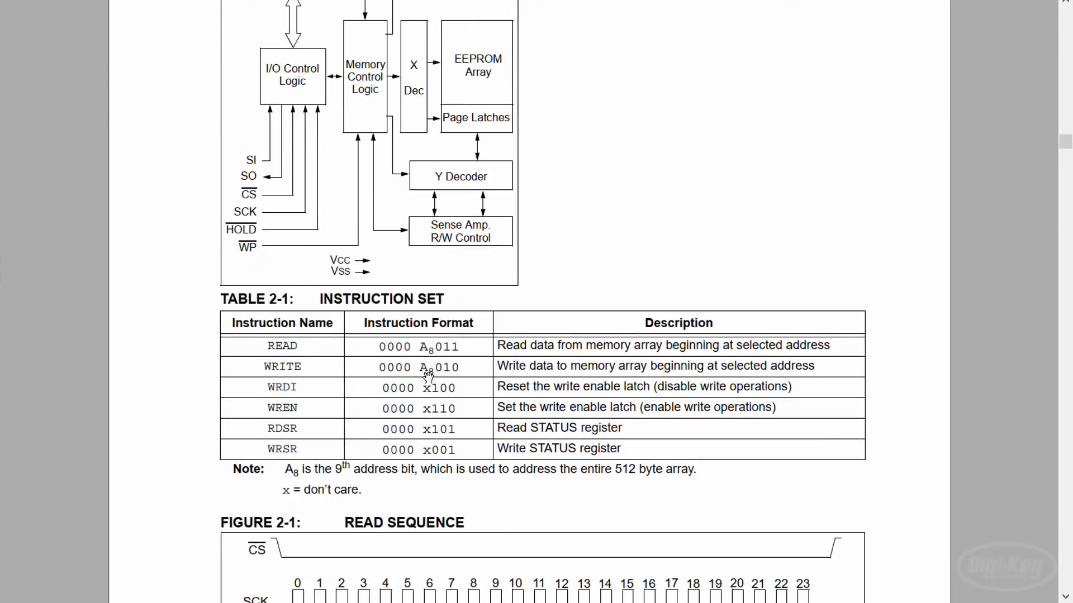
mouse_move(472, 407)
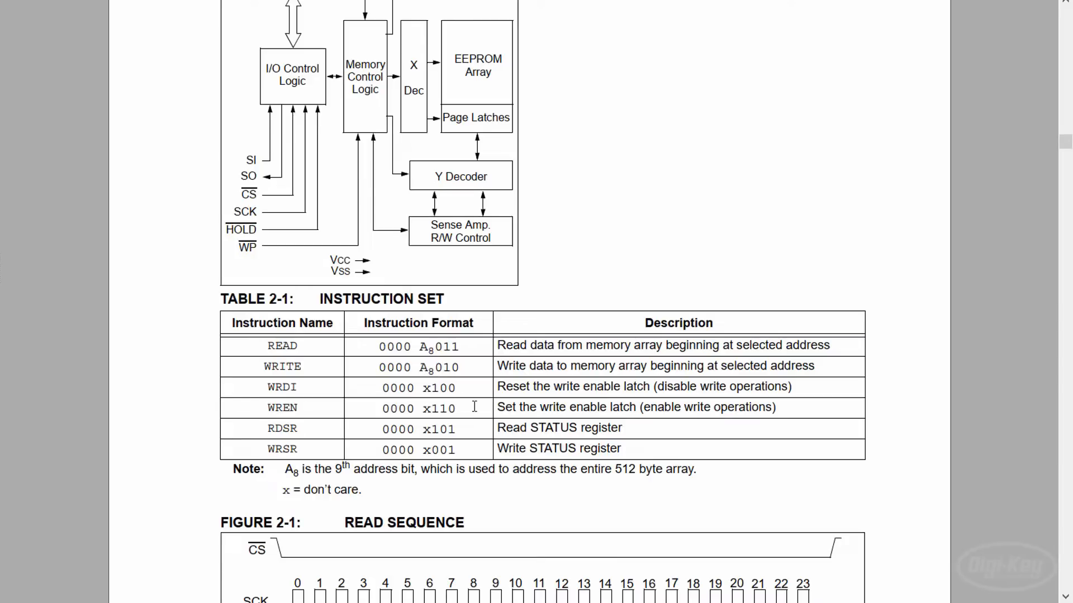
mouse_move(474, 405)
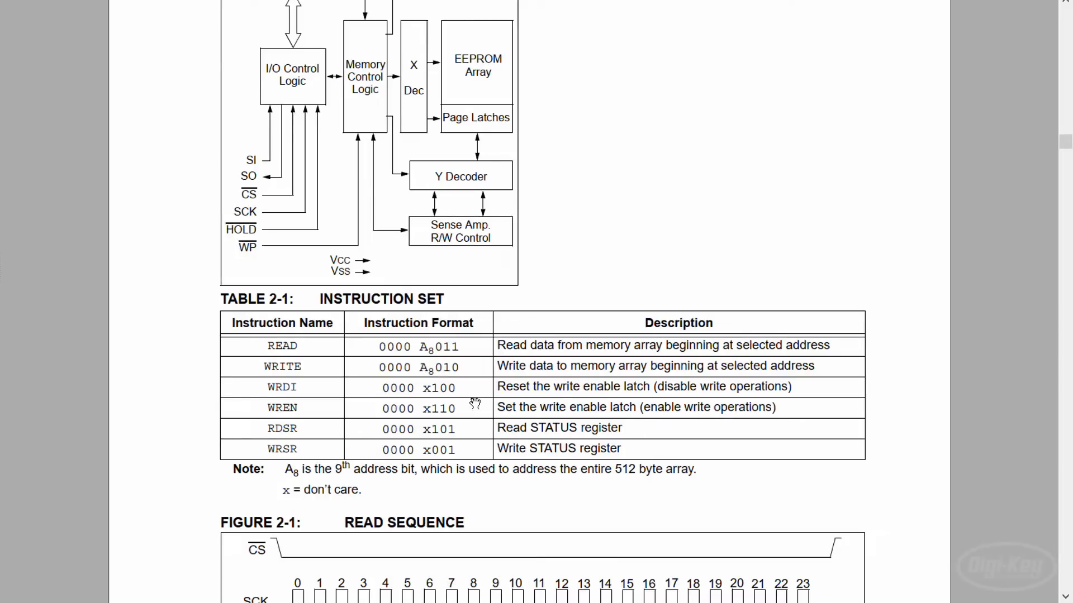
mouse_move(773, 411)
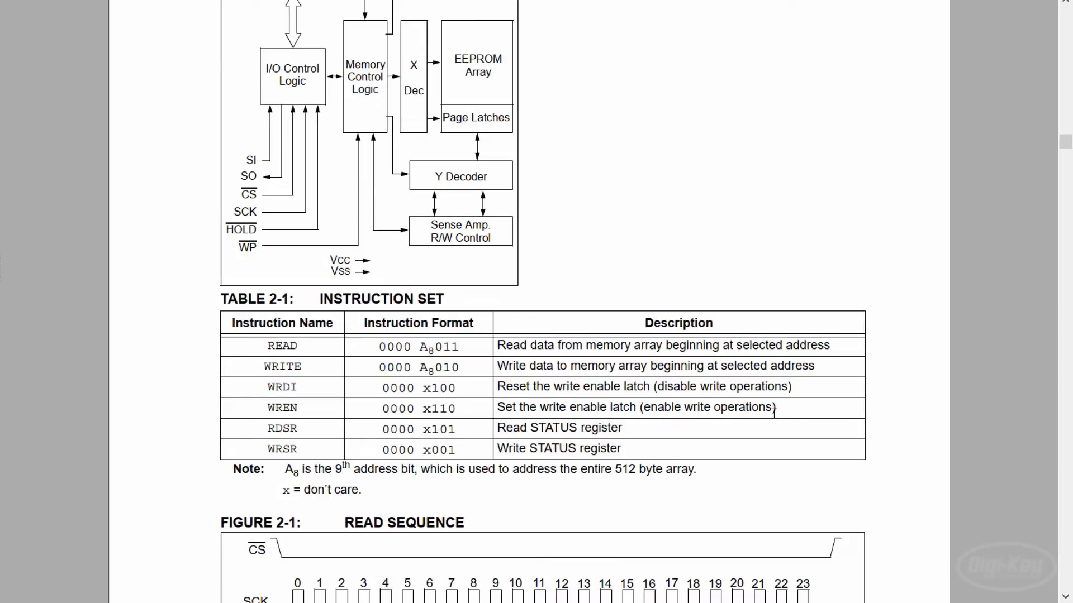
Scroll down to Table 2-2 STATUS Register and the Figure 2-6 read-status sequence.
scroll(down, 3)
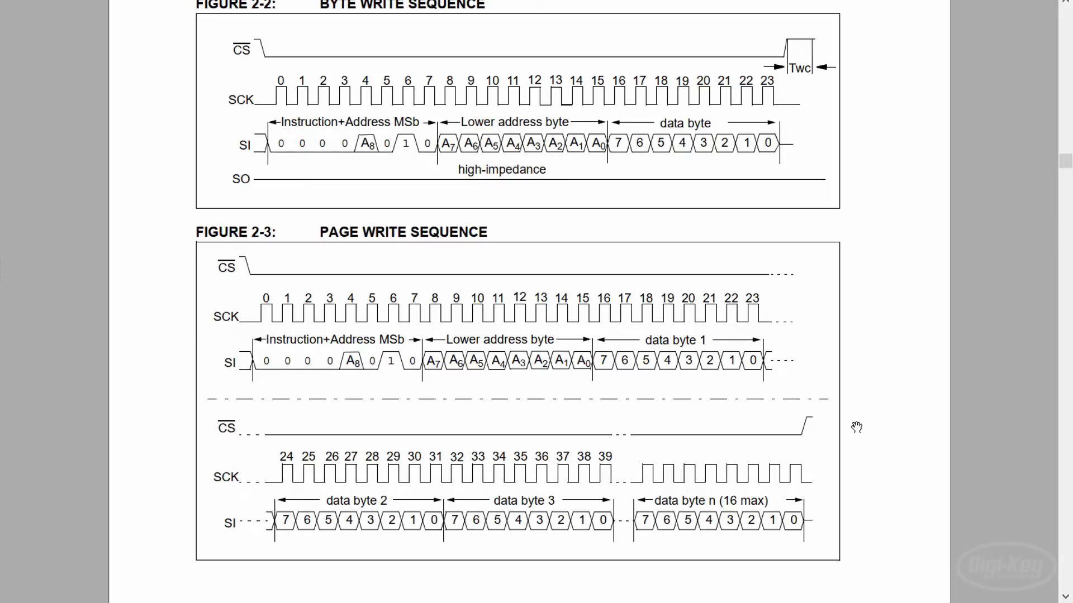
mouse_move(811, 412)
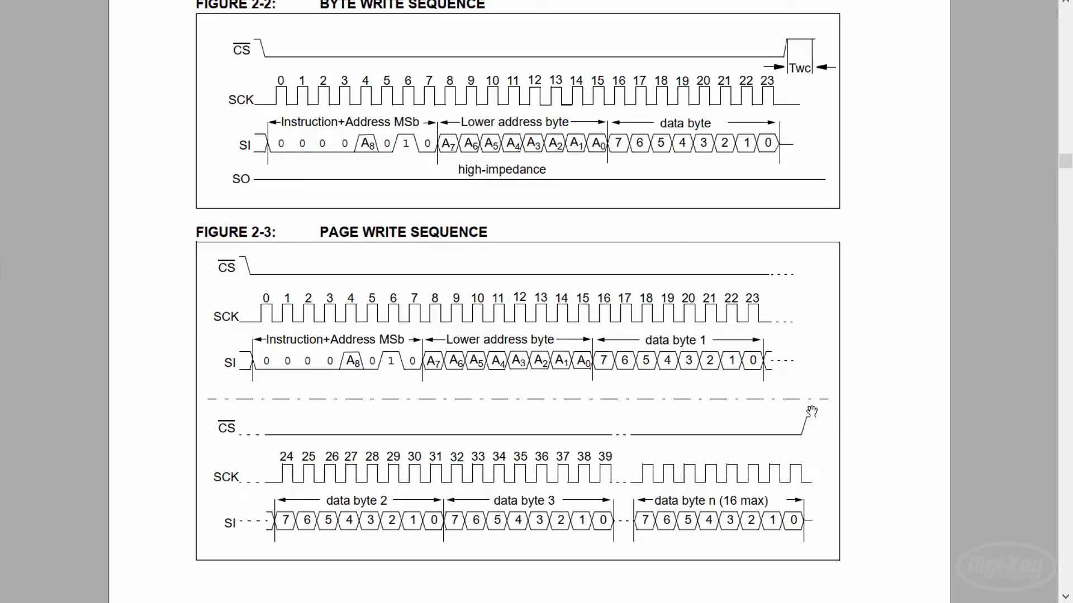
scroll(down, 3)
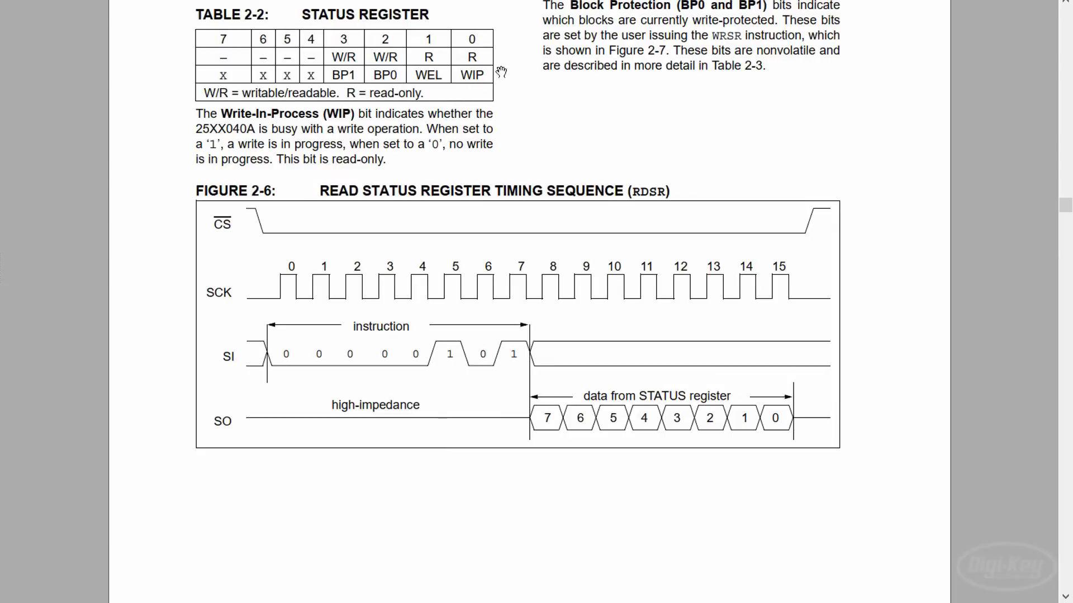
Scroll back to page 7's Table 2-1 Instruction Set and Figure 2-1 Read Sequence.
scroll(down, 3)
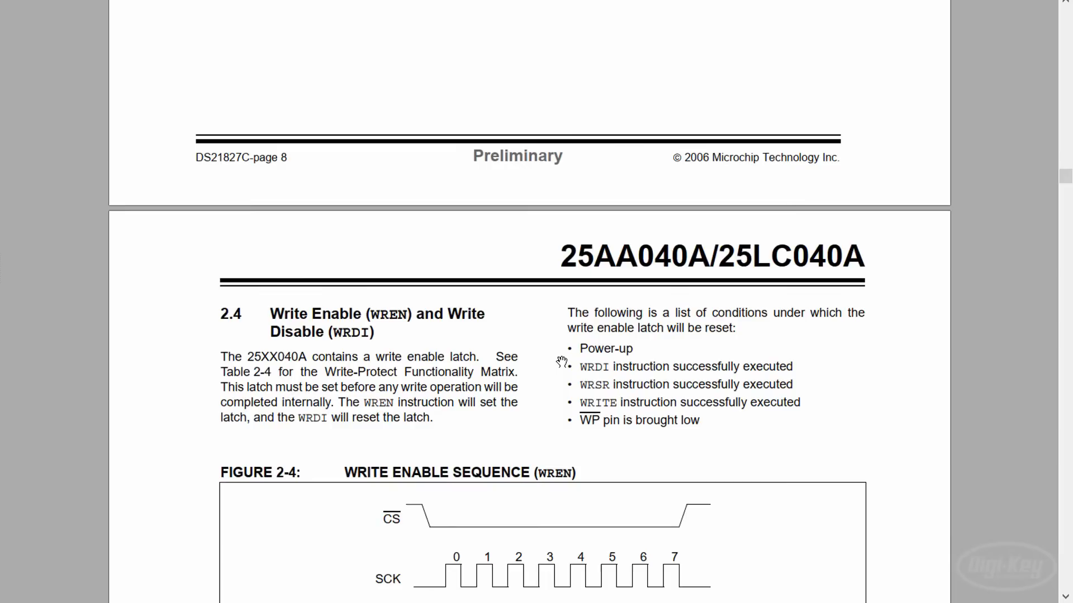
scroll(up, 3)
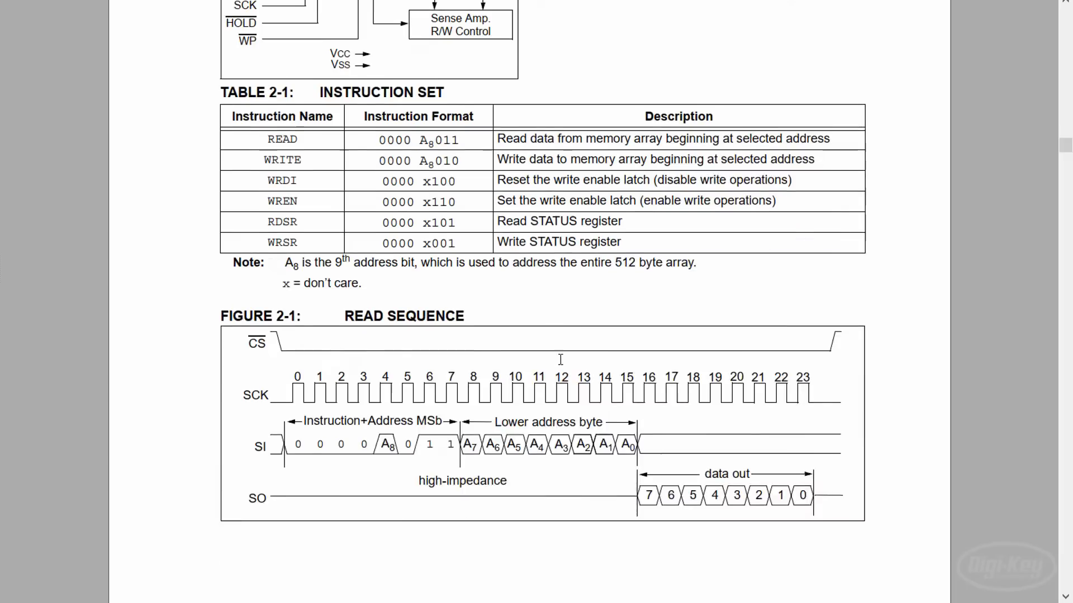
scroll(down, 3)
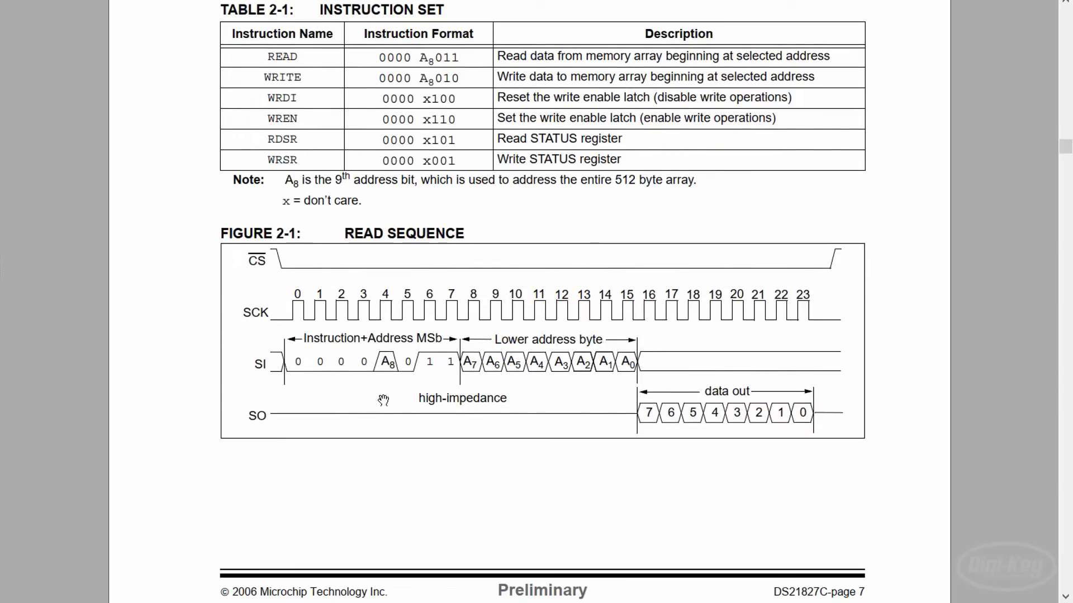
mouse_move(318, 386)
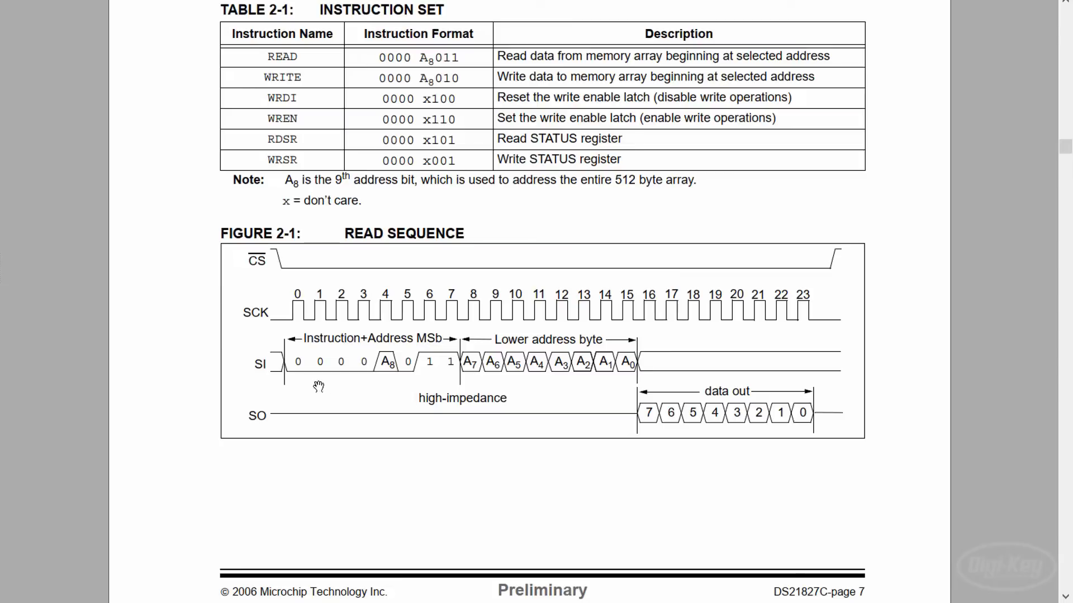
mouse_move(622, 390)
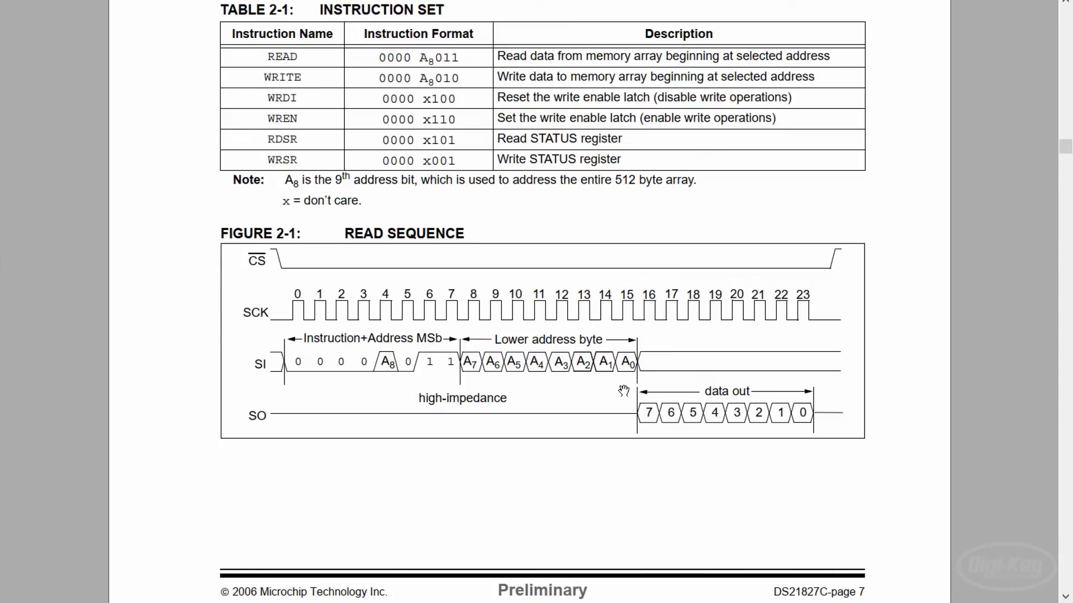
mouse_move(667, 438)
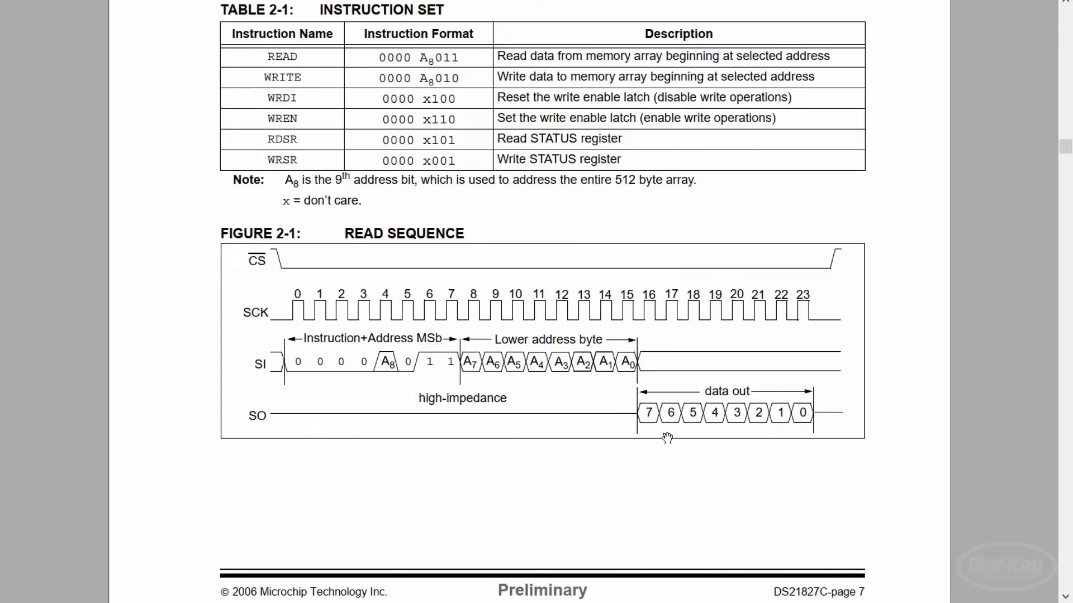
mouse_move(725, 438)
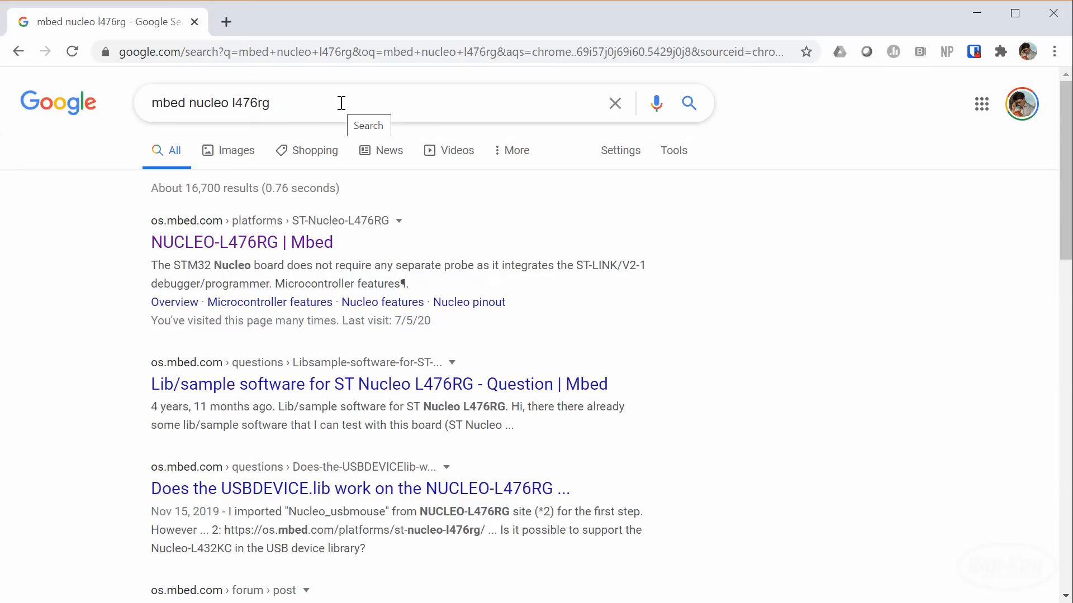
Open the NUCLEO-L476RG Mbed board page and scroll to its Pins Legend.
click(242, 242)
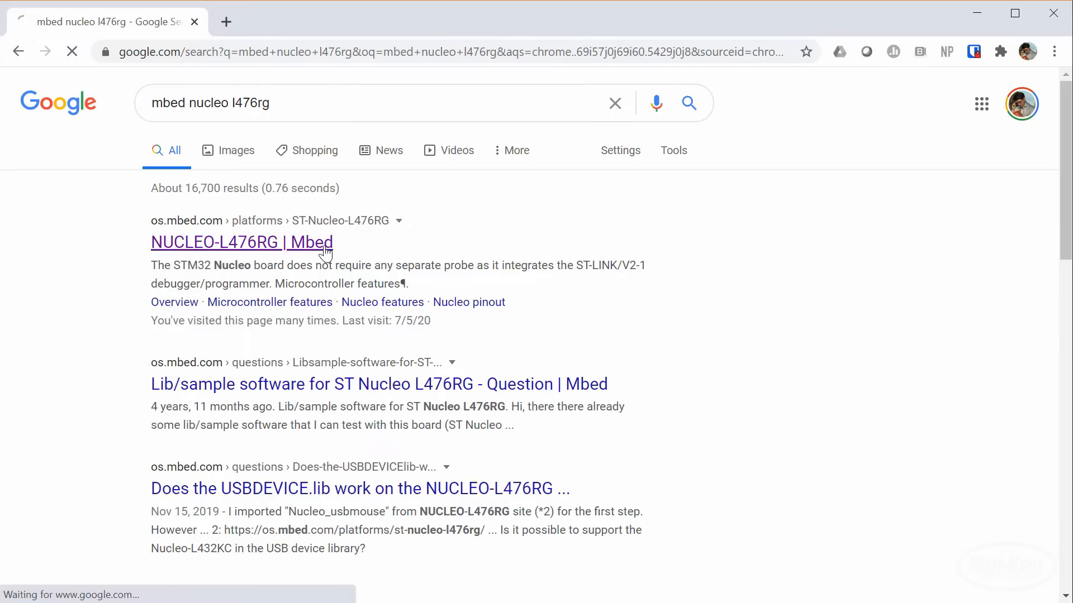
click(240, 242)
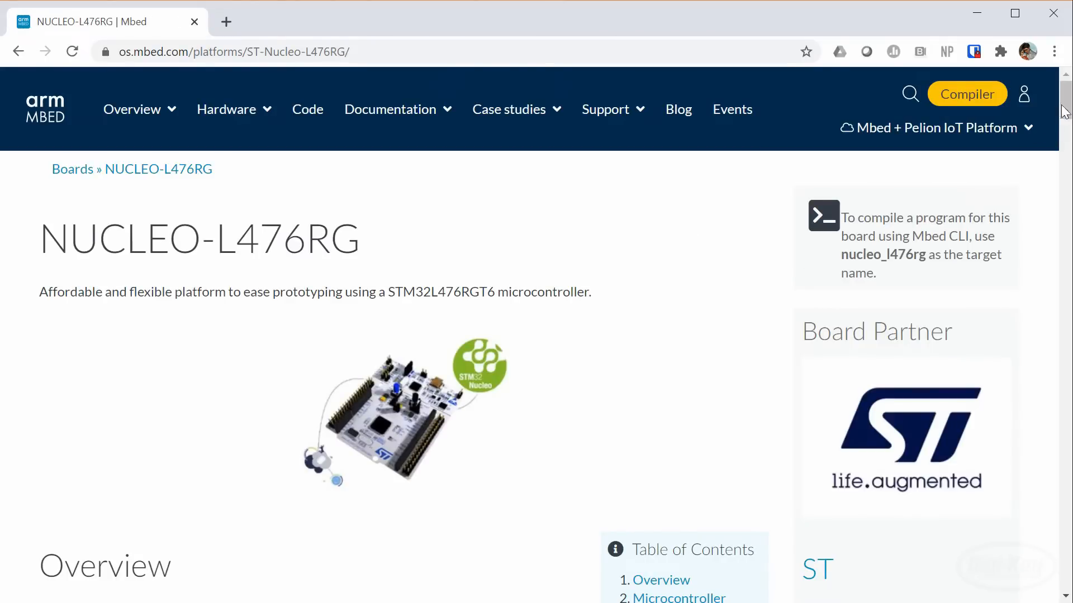
scroll(down, 3)
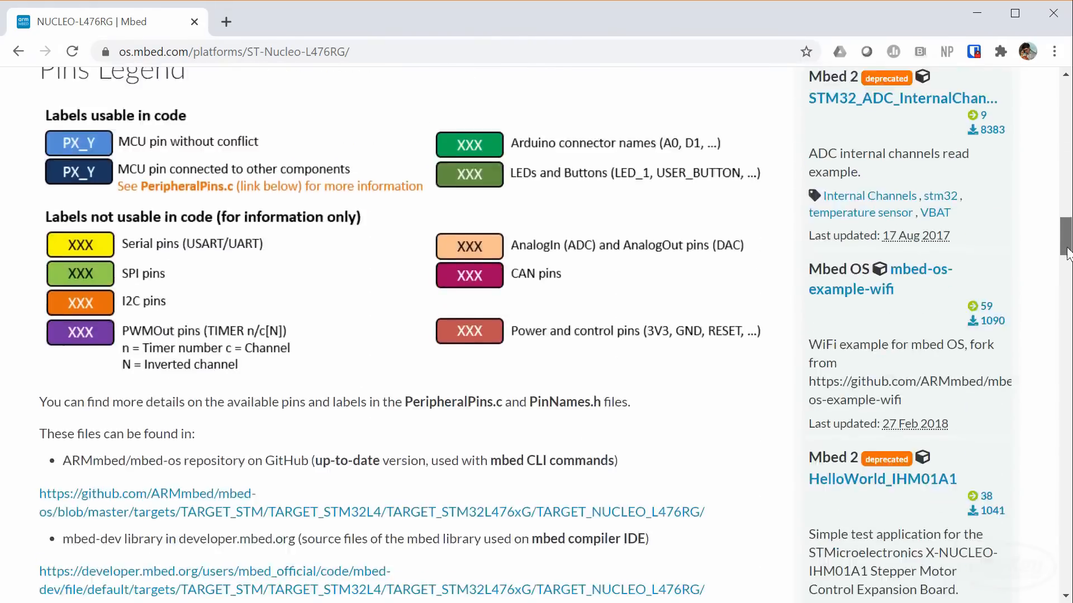
scroll(up, 3)
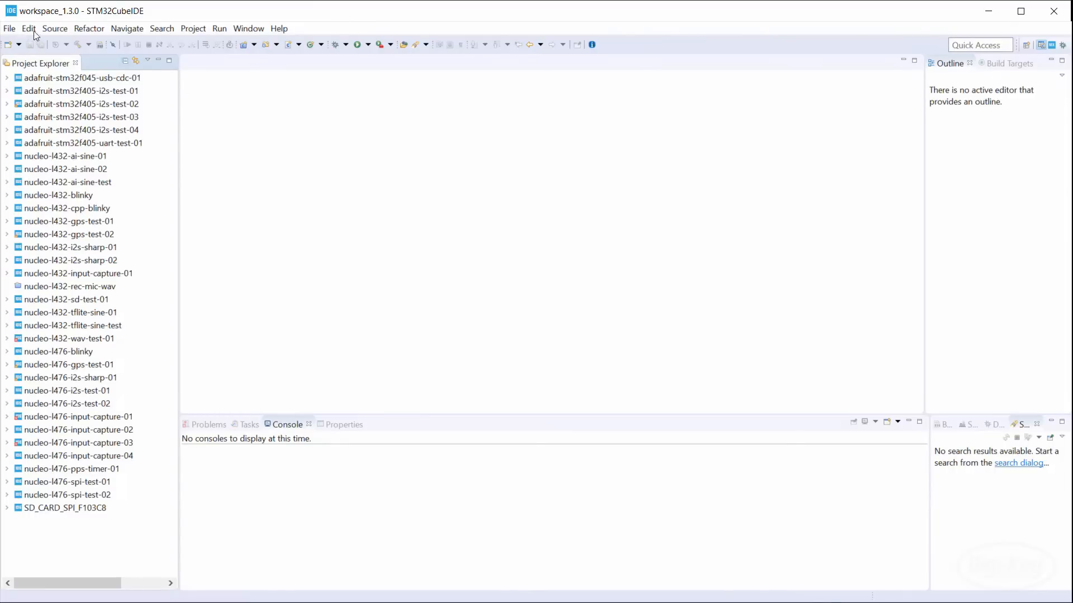
Create STM32 project 'nucleo-l476-spi-eeprom' for NUCLEO-L476RG and open the CubeMX perspective.
click(9, 28)
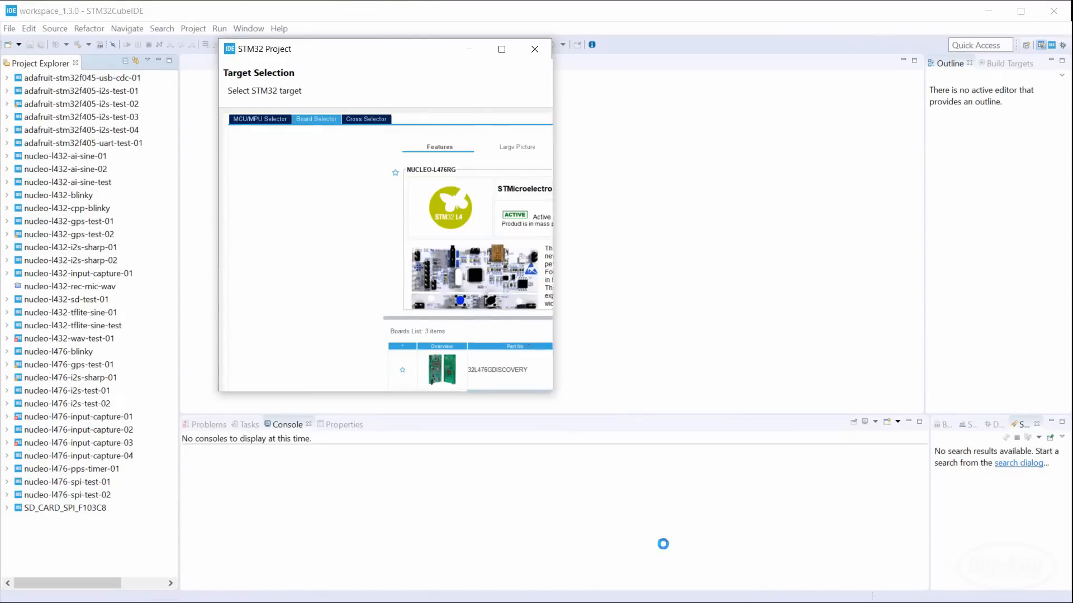
click(356, 374)
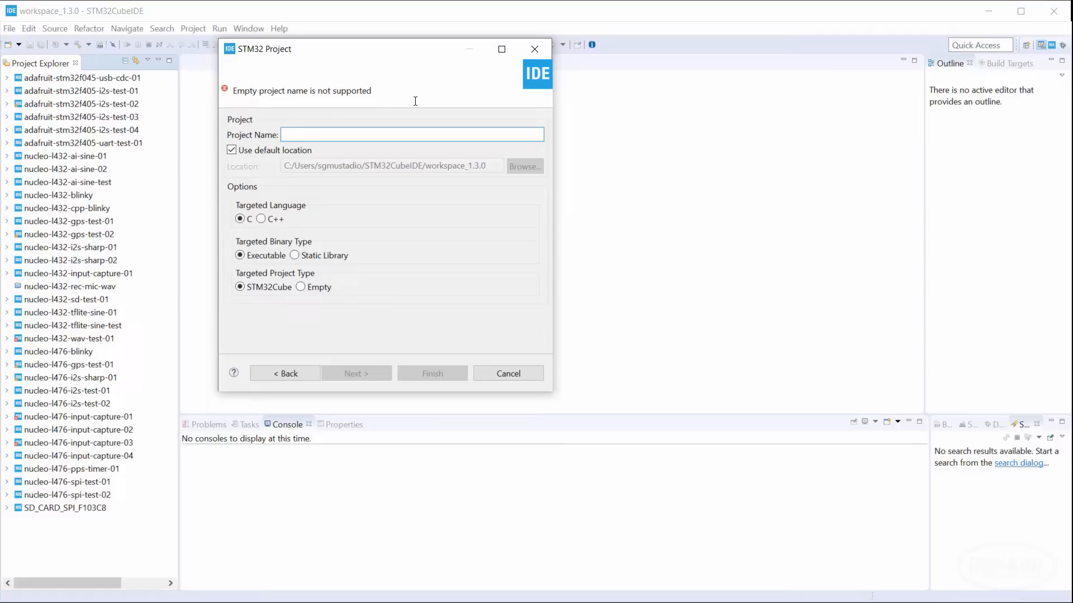
text(nucleo-l)
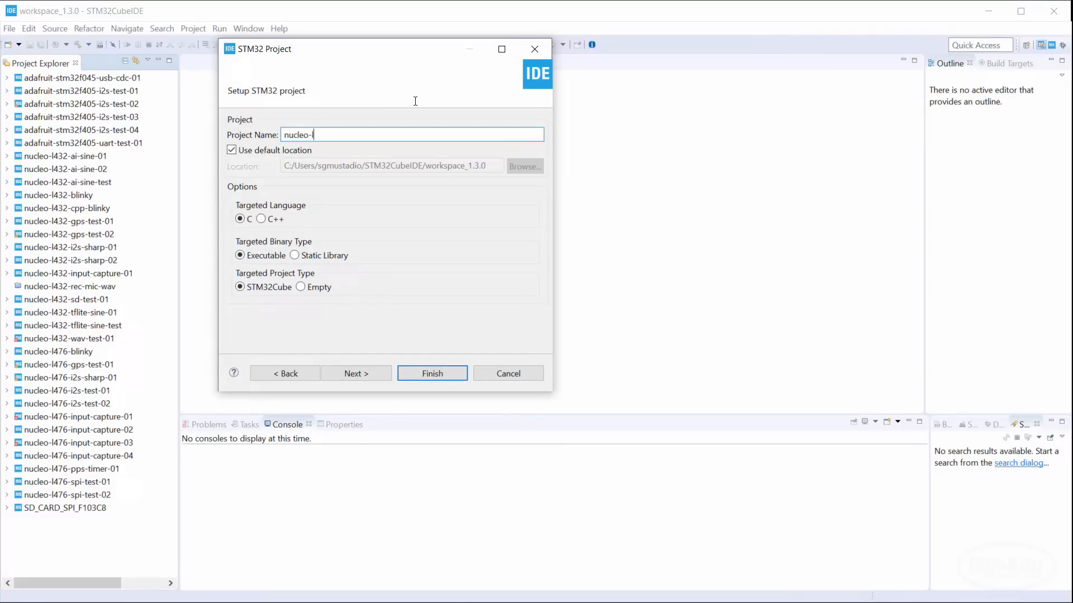
text(476-)
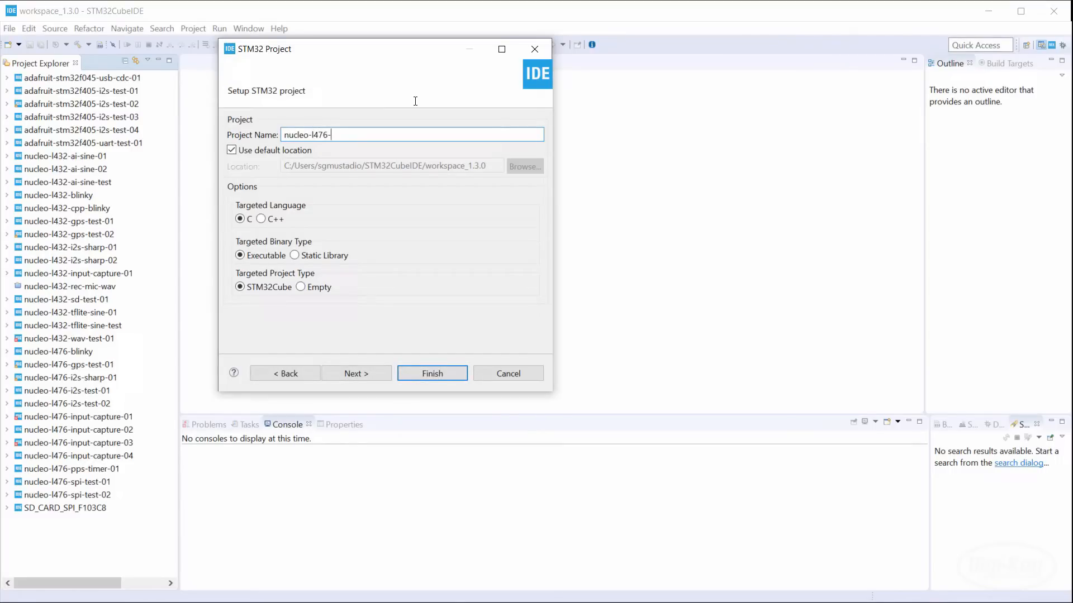
text(spi-eeprom)
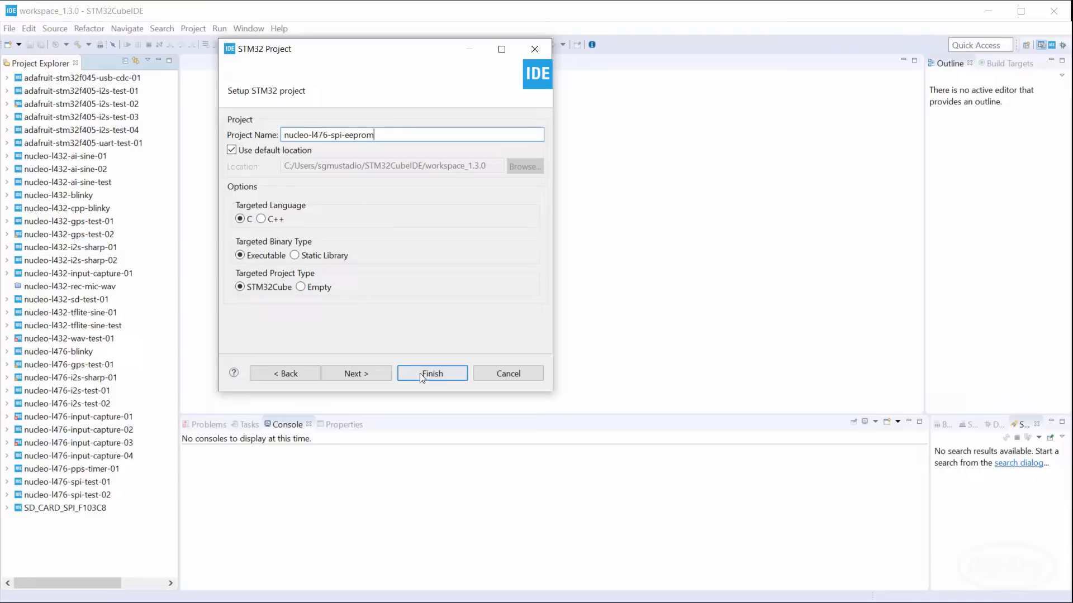
click(431, 373)
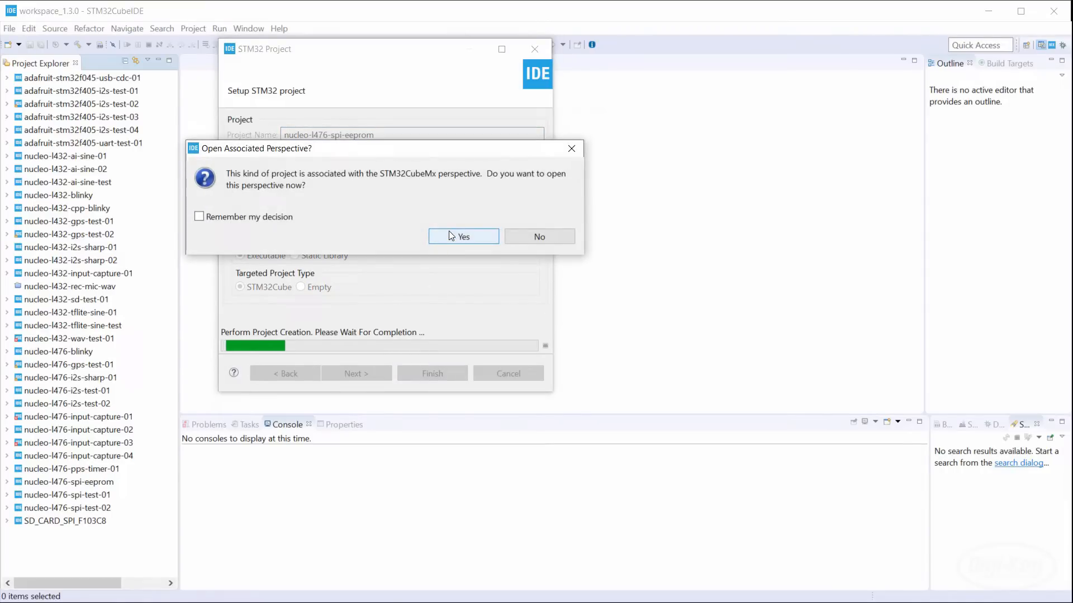
click(463, 236)
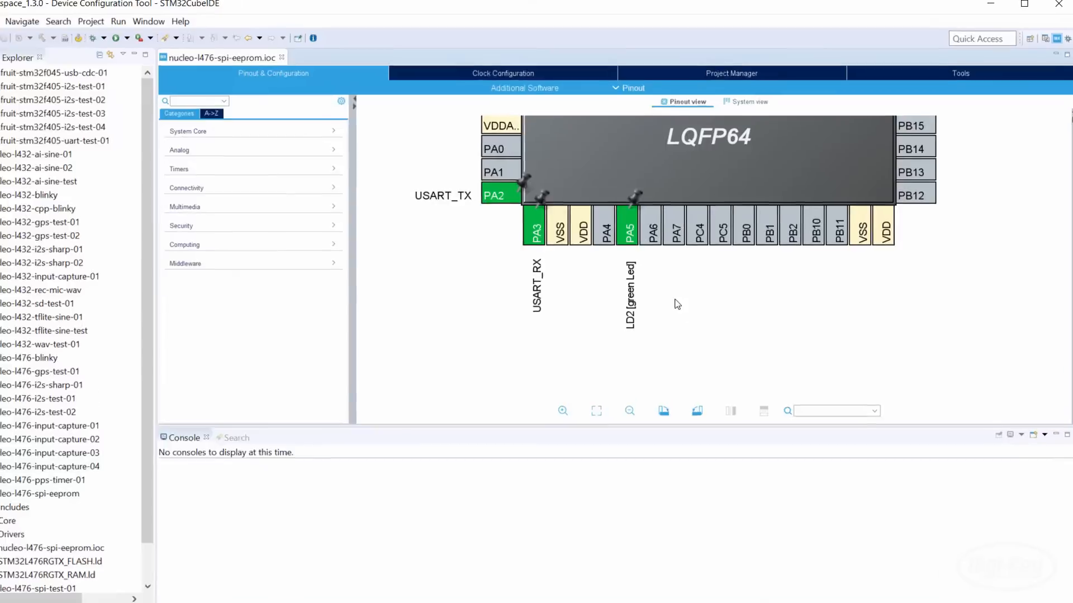
Expand Connectivity in Pinout & Configuration and select SPI1.
click(627, 224)
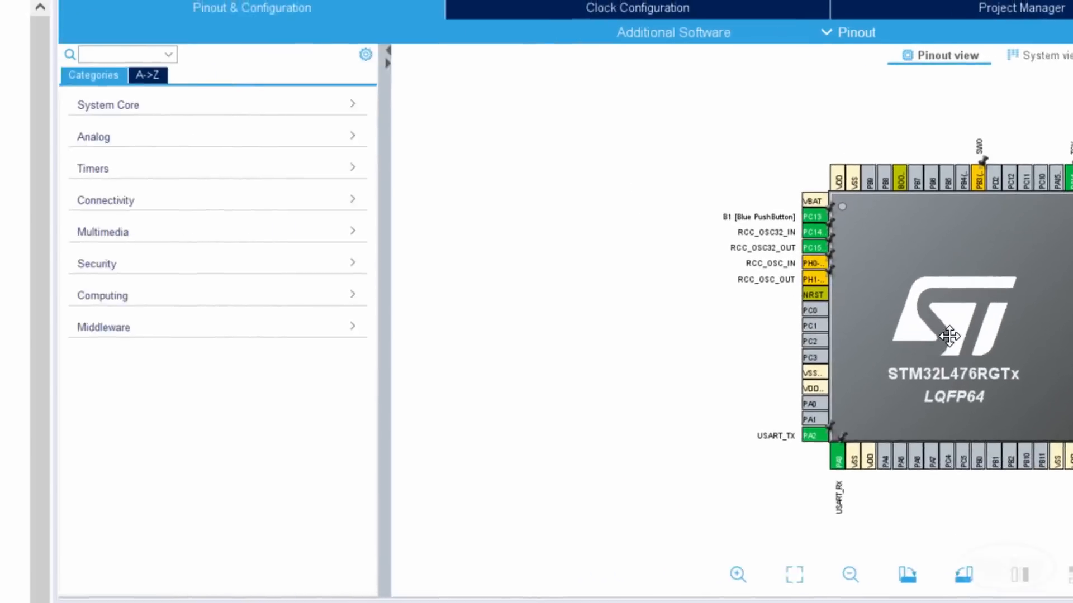
click(104, 200)
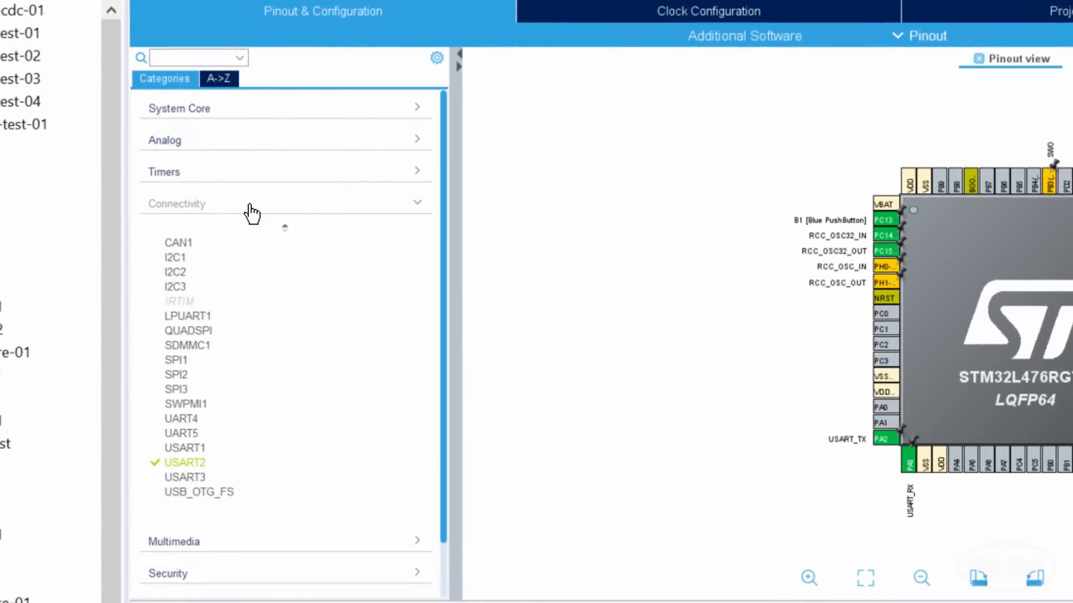
click(175, 360)
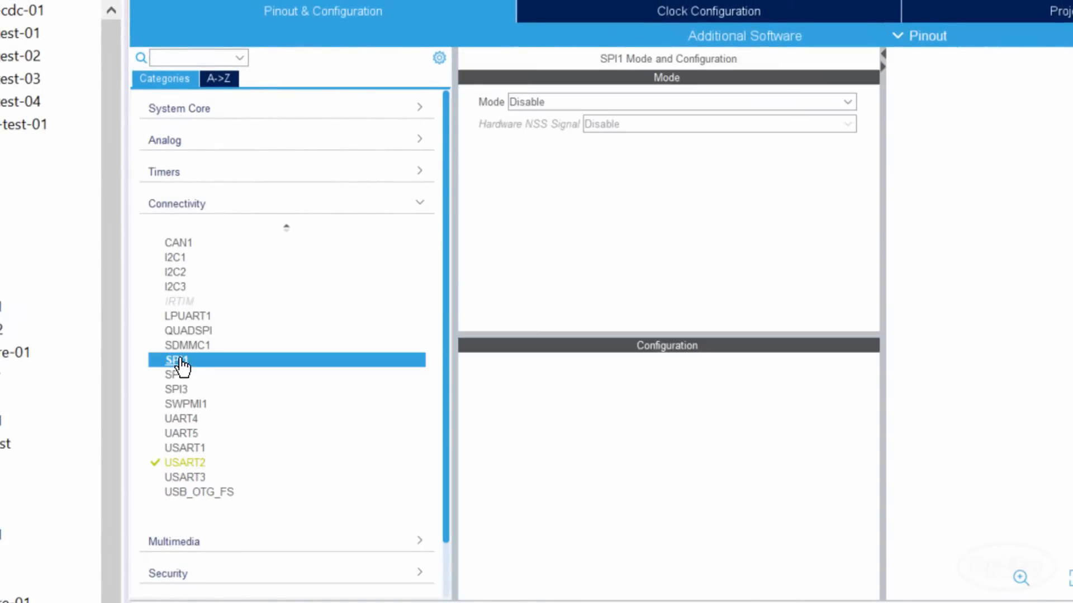
Set SPI1 to Full-Duplex Master, 8 bits, MSB First, prescaler 64, 1 Edge, NSSP disabled.
click(681, 101)
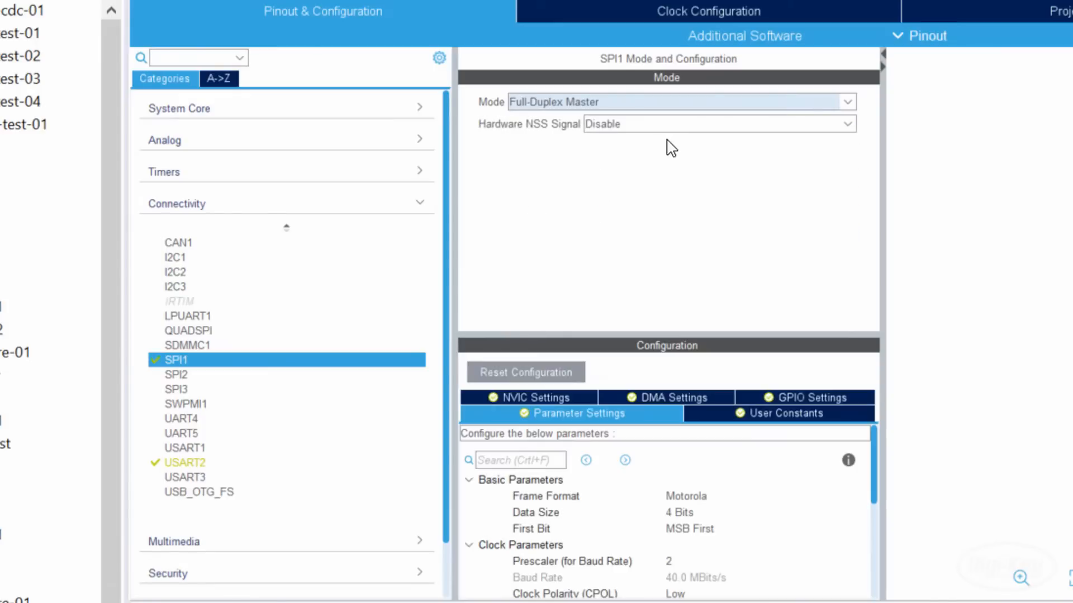
mouse_move(705, 332)
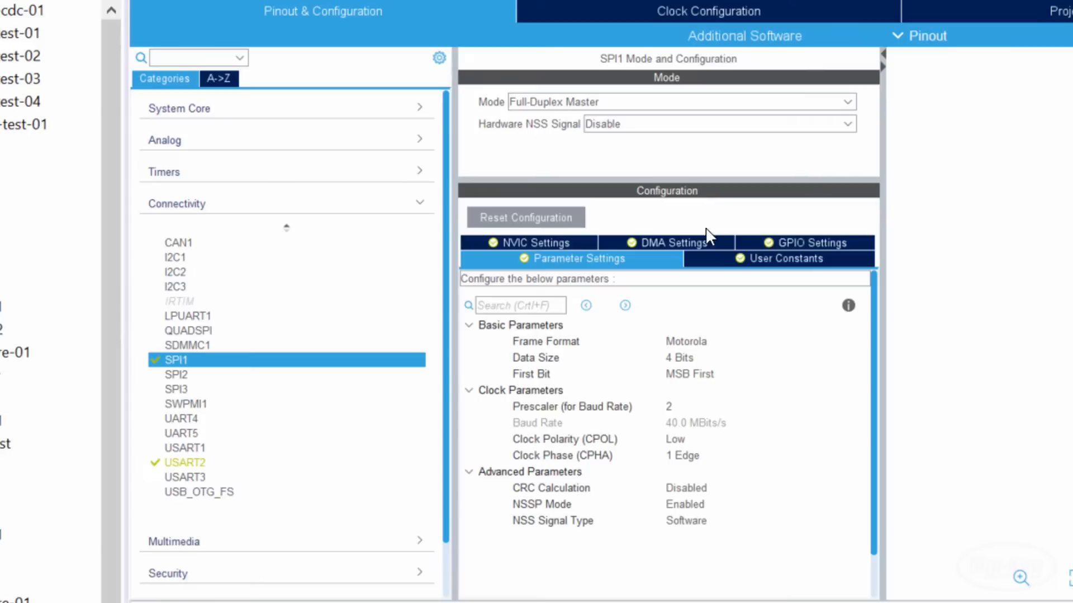
click(752, 341)
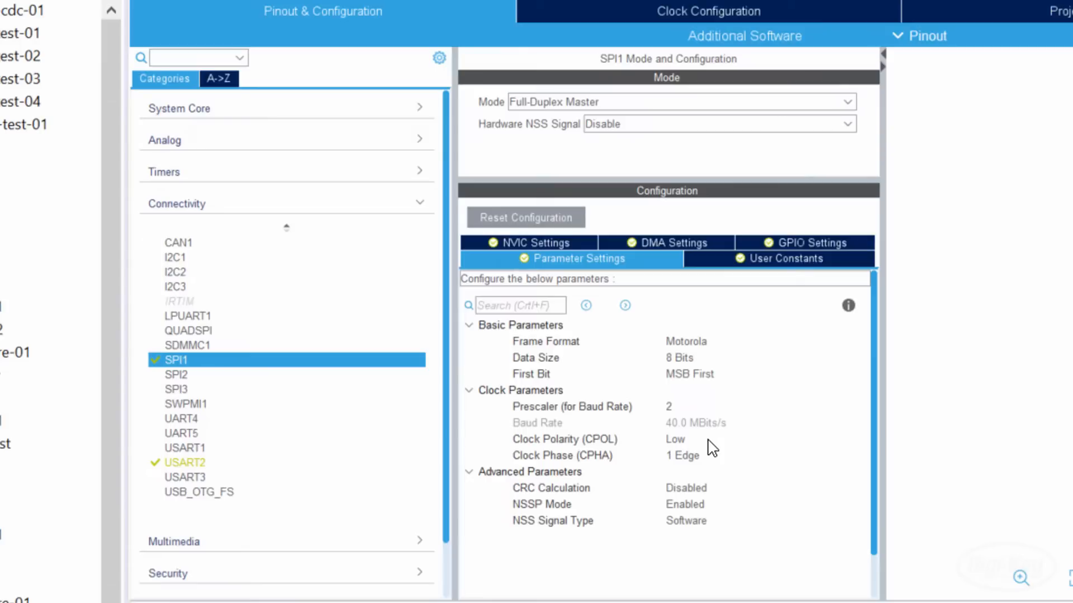
click(759, 374)
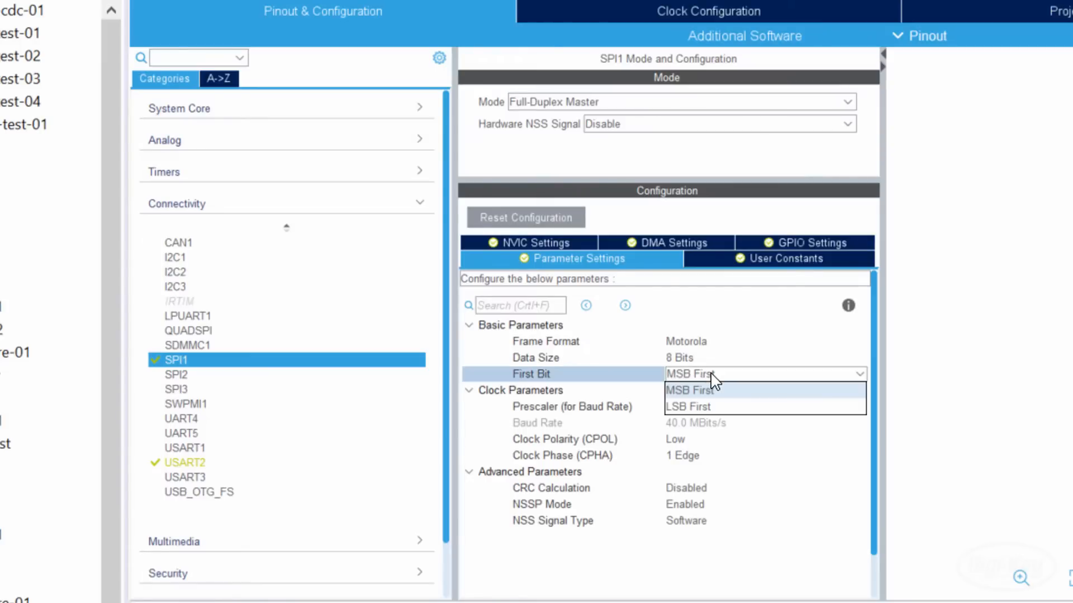
click(690, 390)
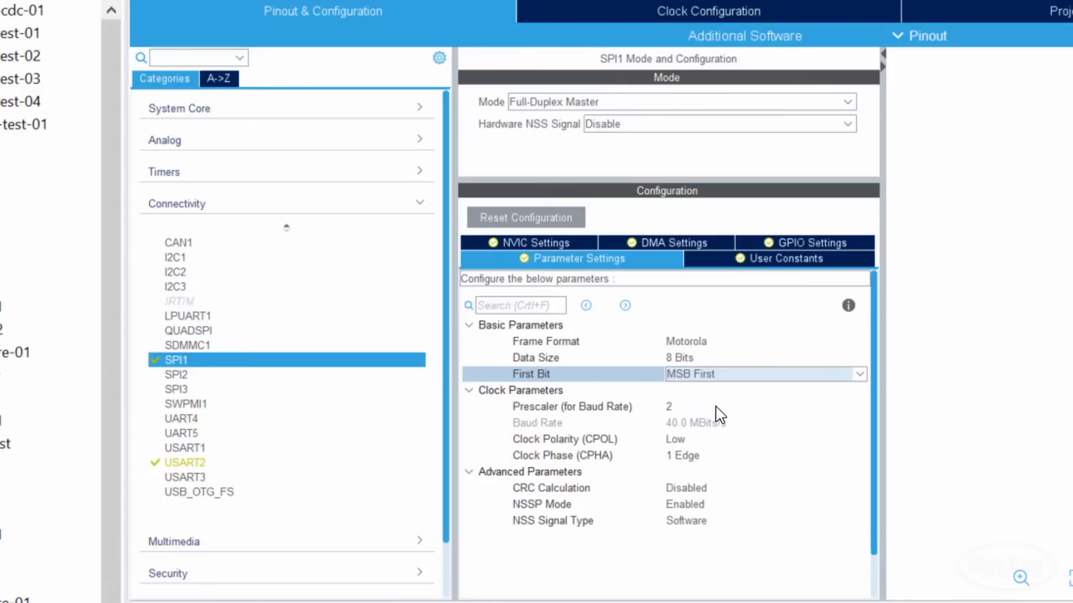
click(762, 406)
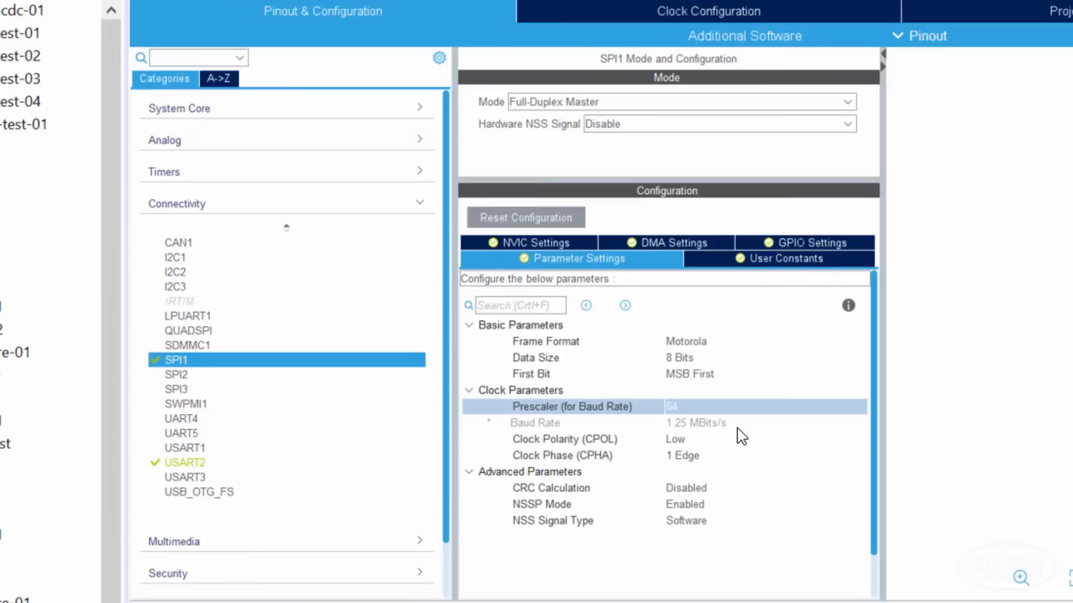
click(762, 438)
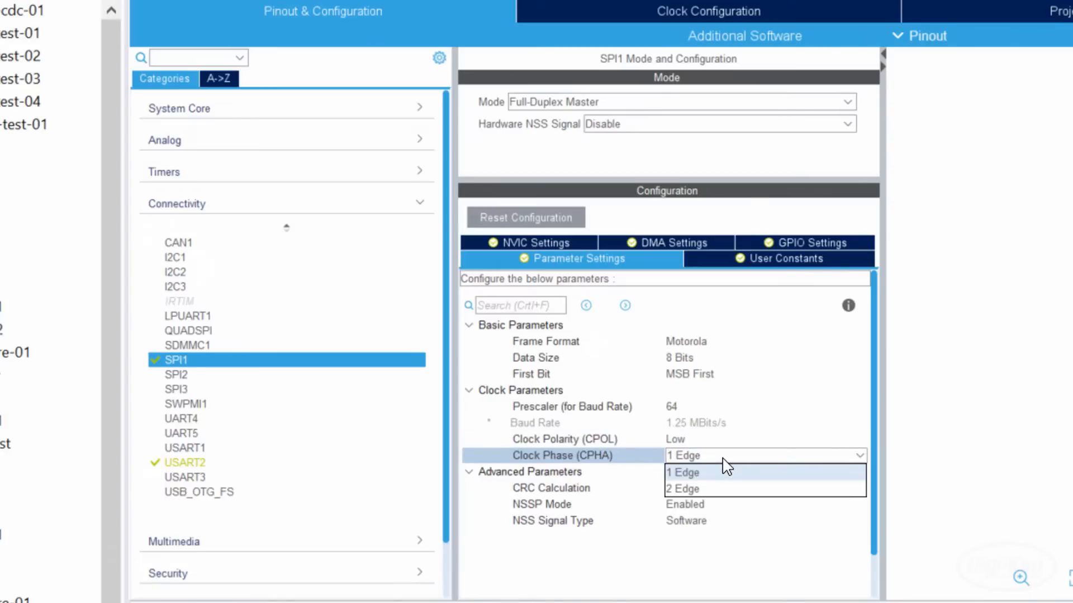
click(684, 472)
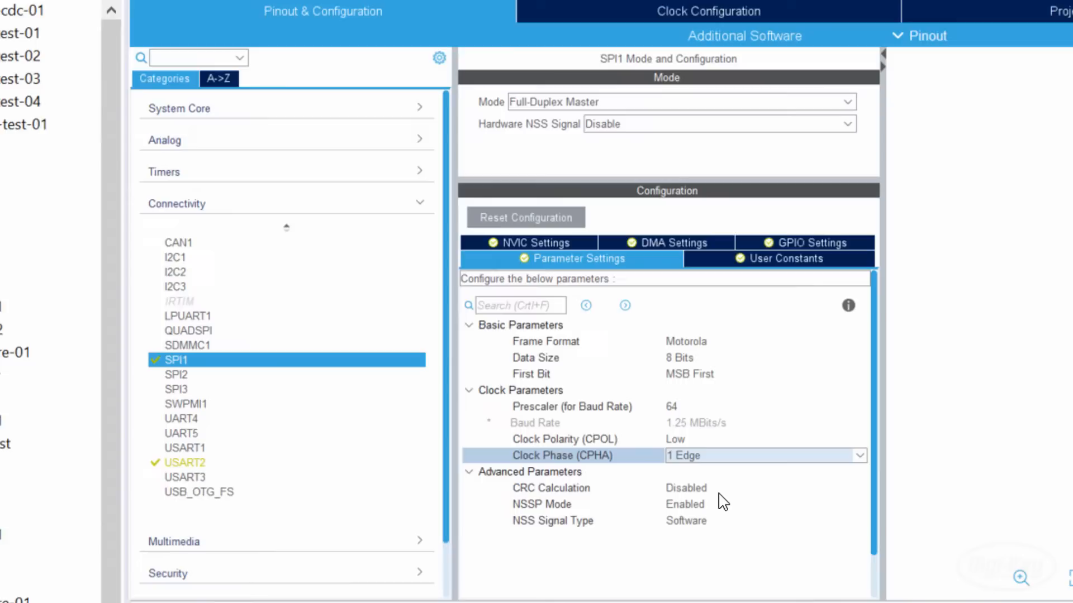
mouse_move(801, 497)
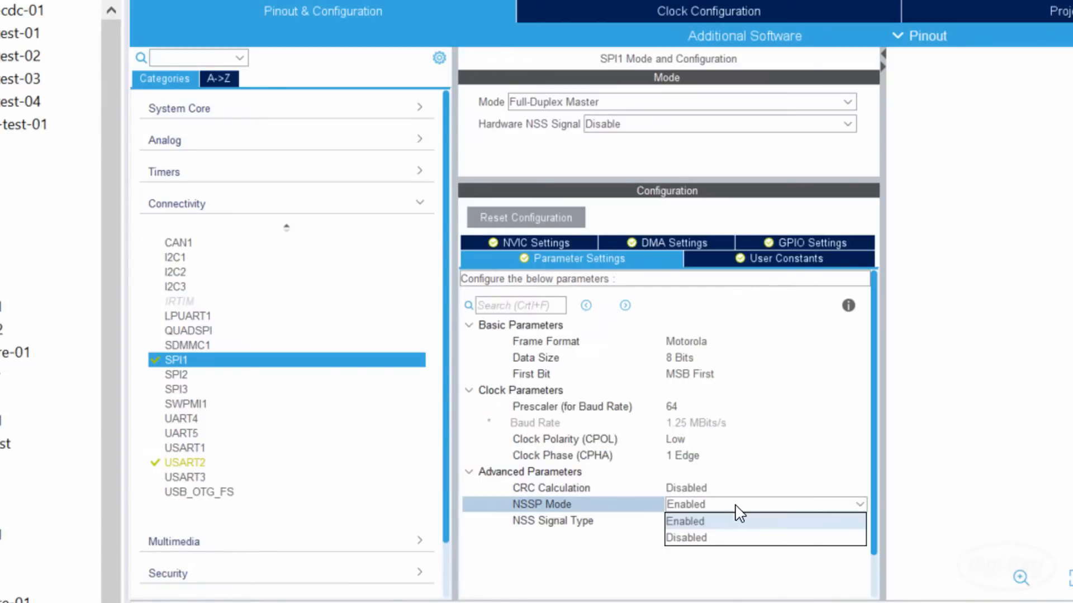
click(686, 521)
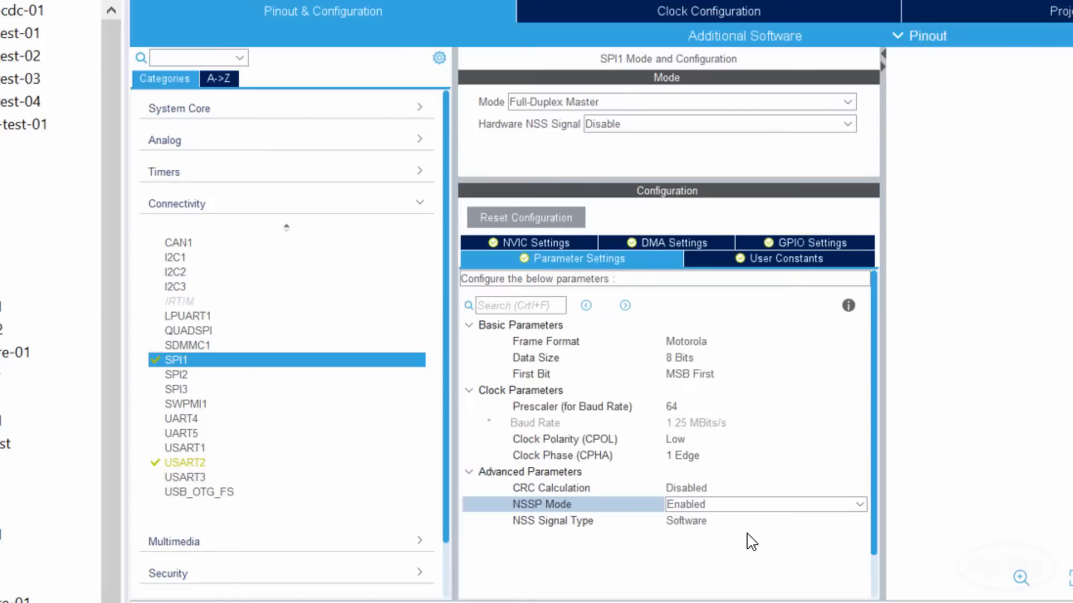
click(764, 504)
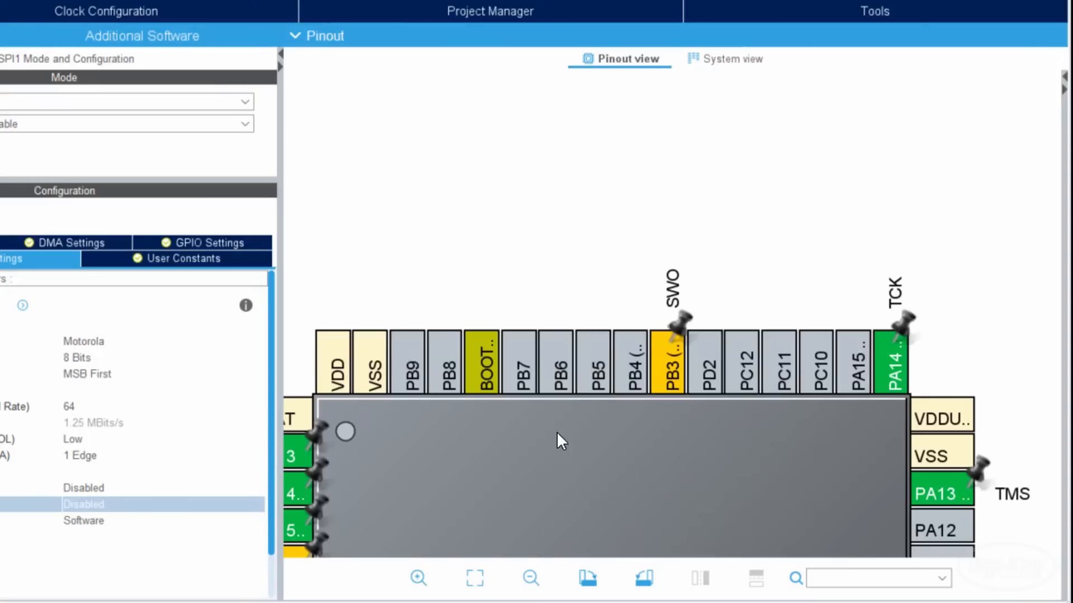
Open Core/Src/main.c of nucleo-l476-spi-eeprom in the editor.
click(555, 363)
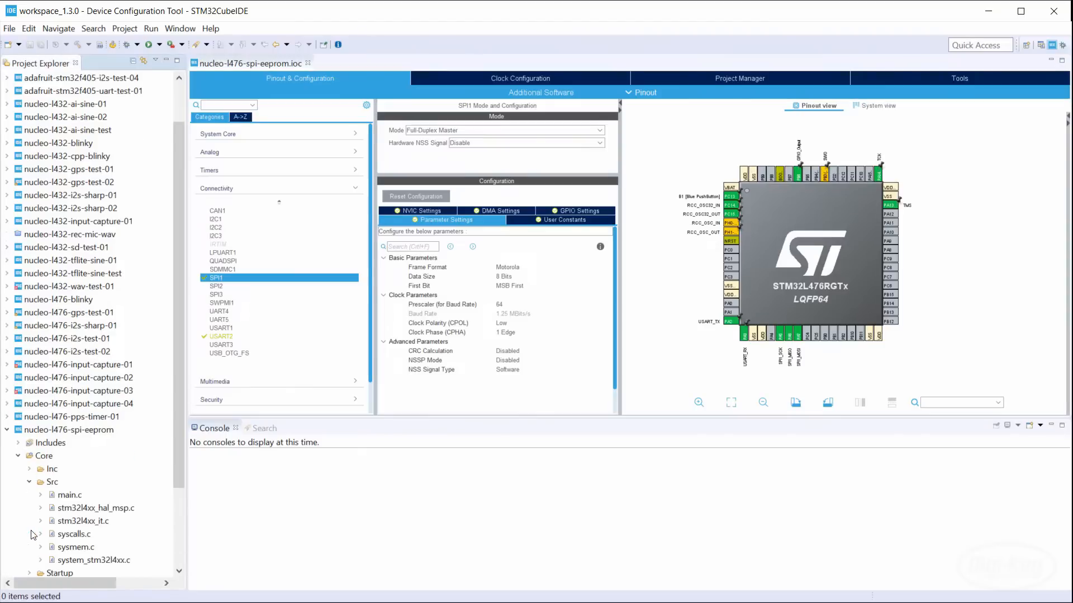
double_click(70, 495)
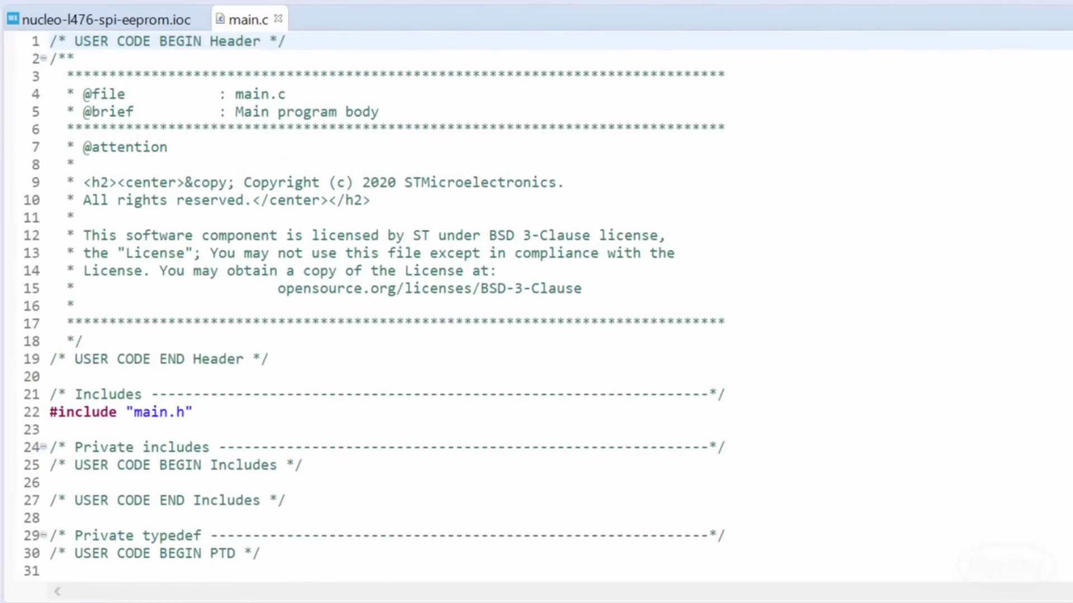
Add '#include <stdio.h>' to main.c.
scroll(down, 3)
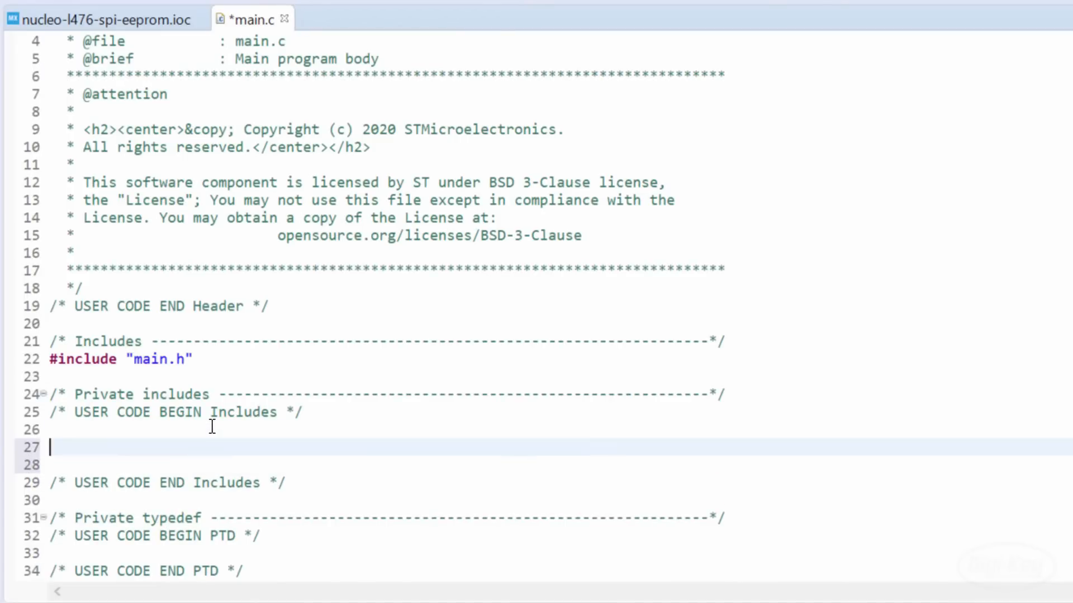
text(#include <stdio.h>)
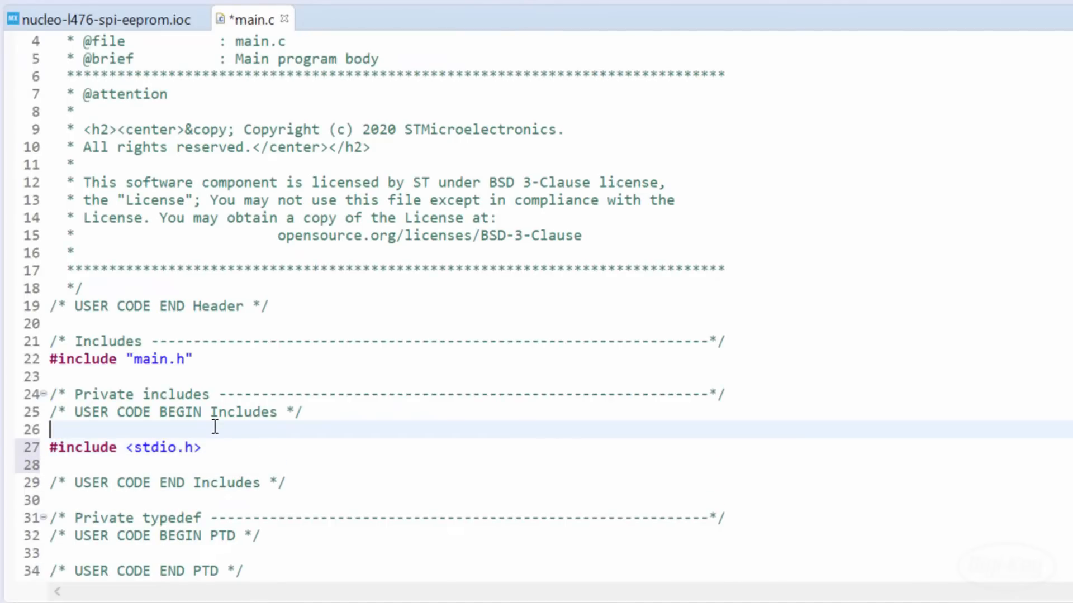
scroll(down, 3)
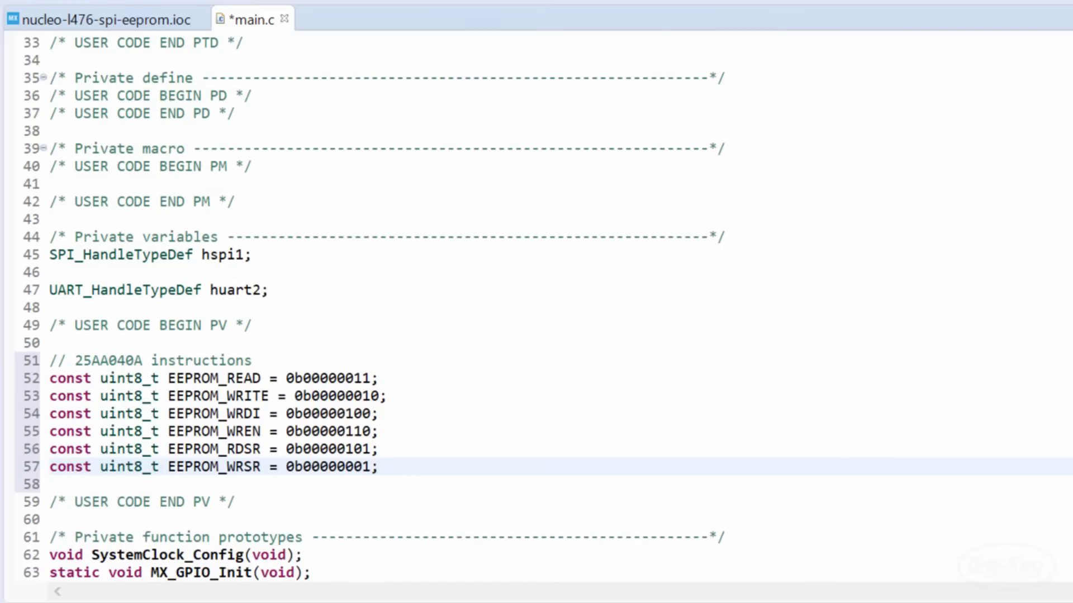
Declare 'int uart_buf_len;' and 'char spi_buf[20];' under USER CODE BEGIN 1.
scroll(down, 3)
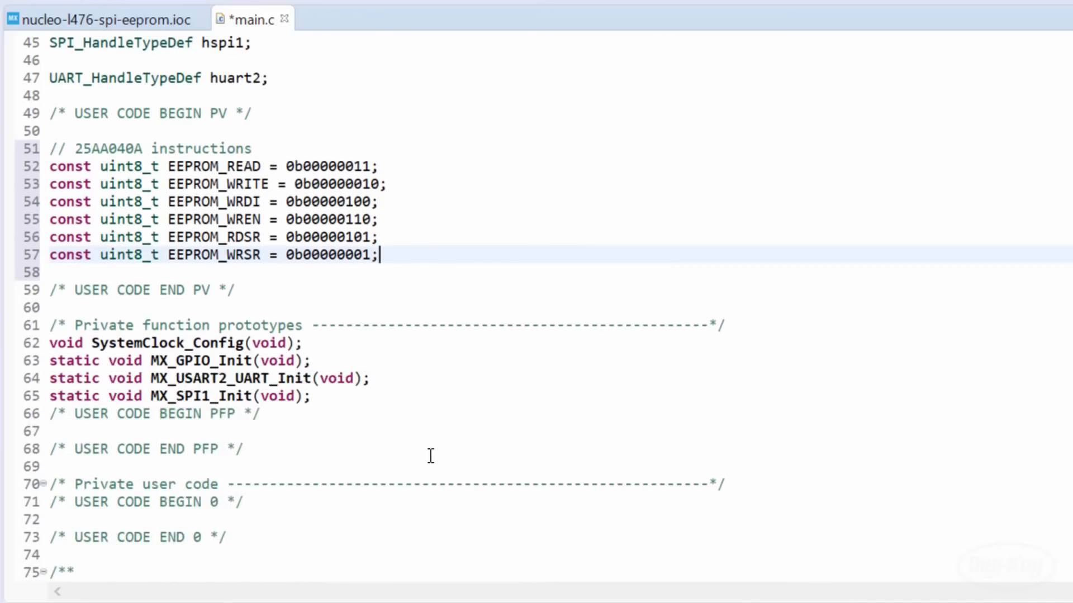
scroll(down, 3)
text(int)
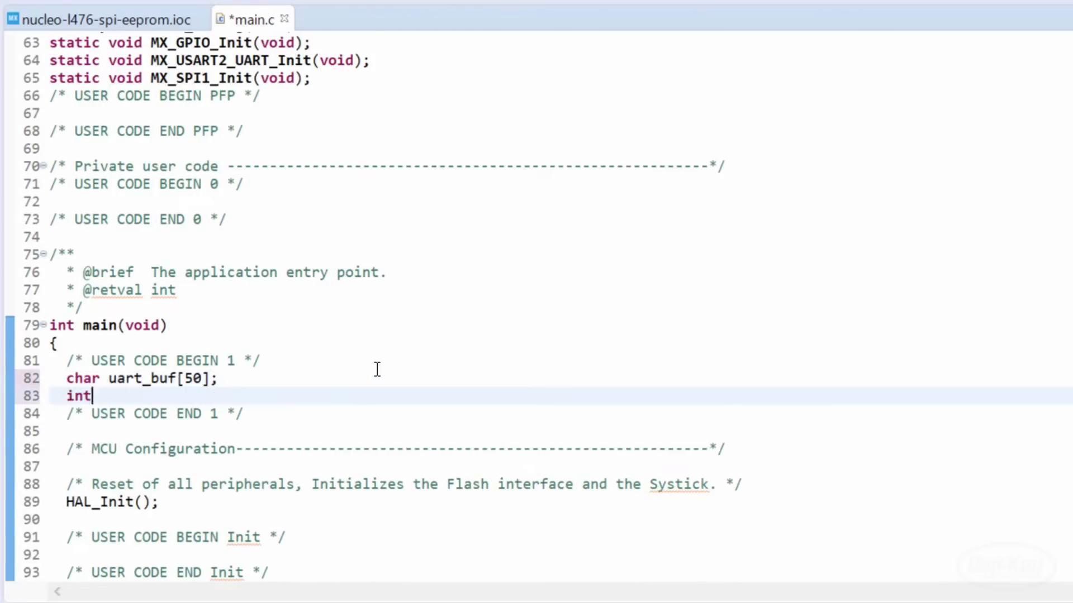
text(uart_buf_len;)
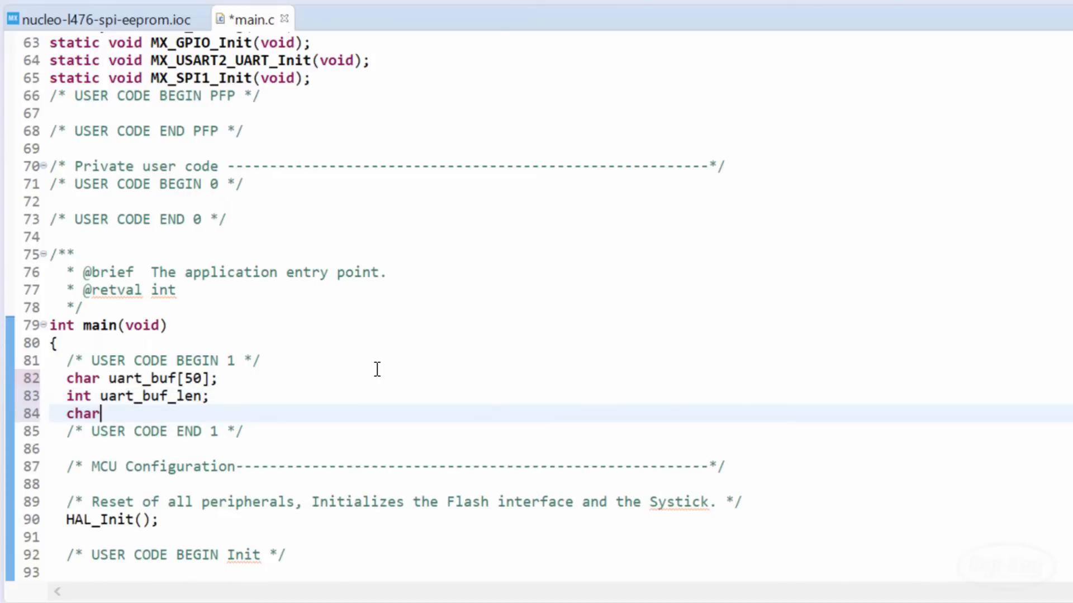
text(spi_buf[20];)
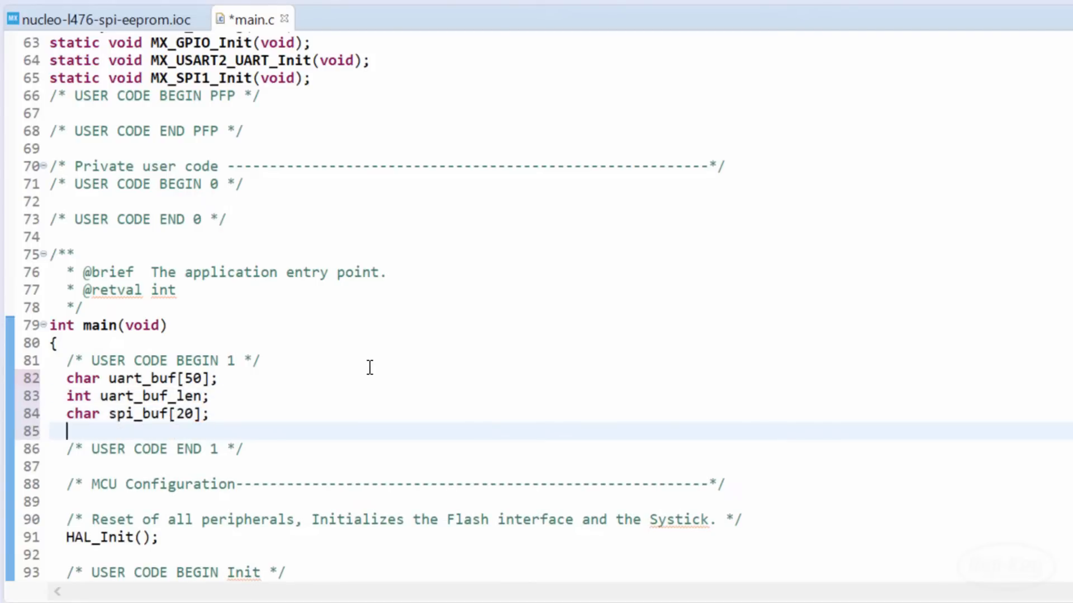
scroll(down, 3)
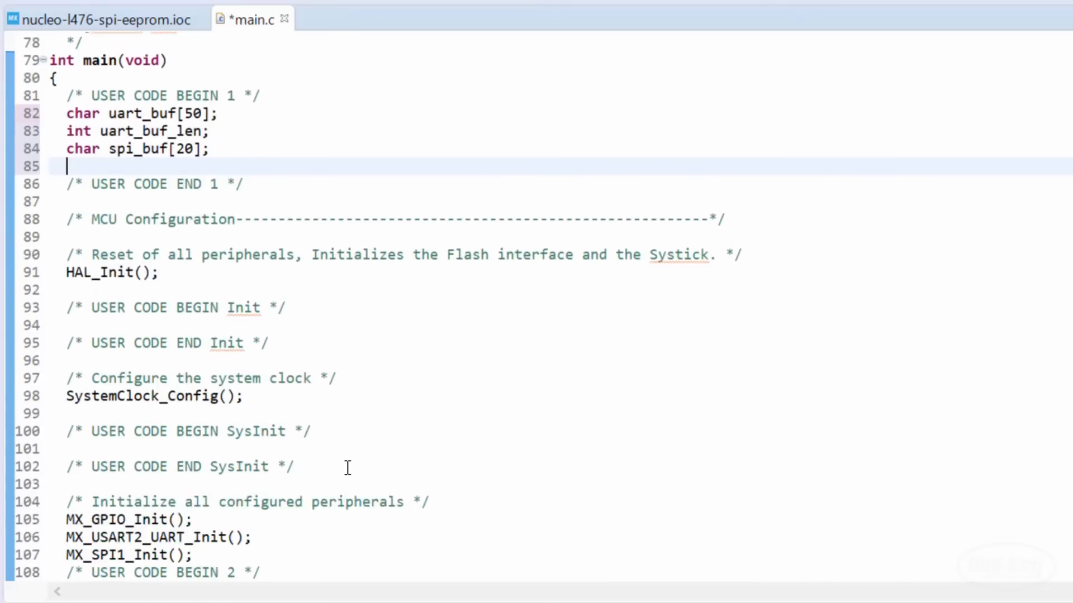
Under USER CODE BEGIN 2, add WREN and RDSR SPI sequences that print the status over UART.
scroll(down, 3)
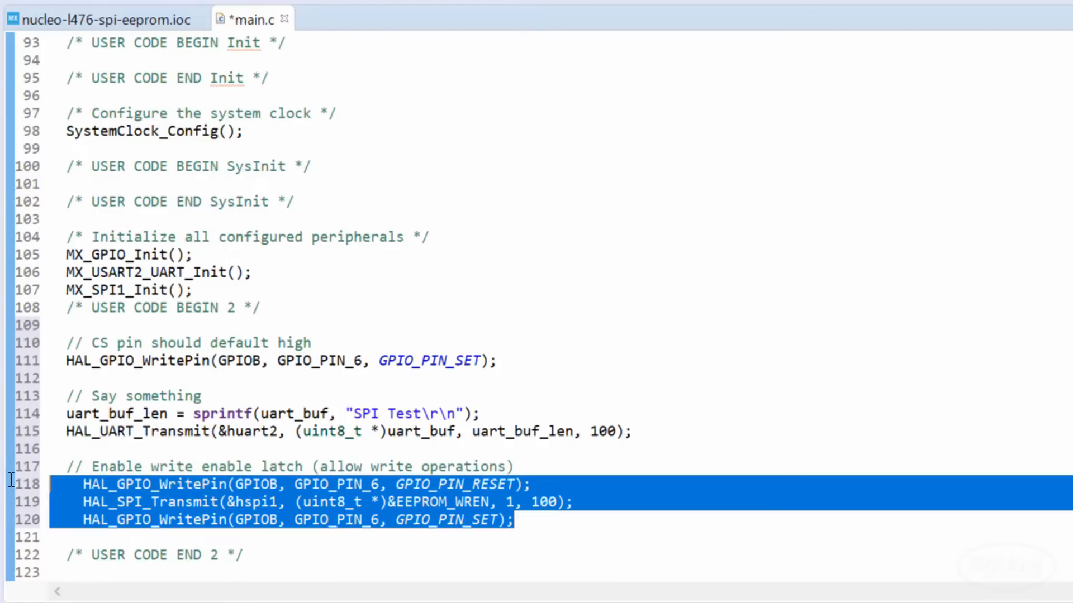
click(567, 520)
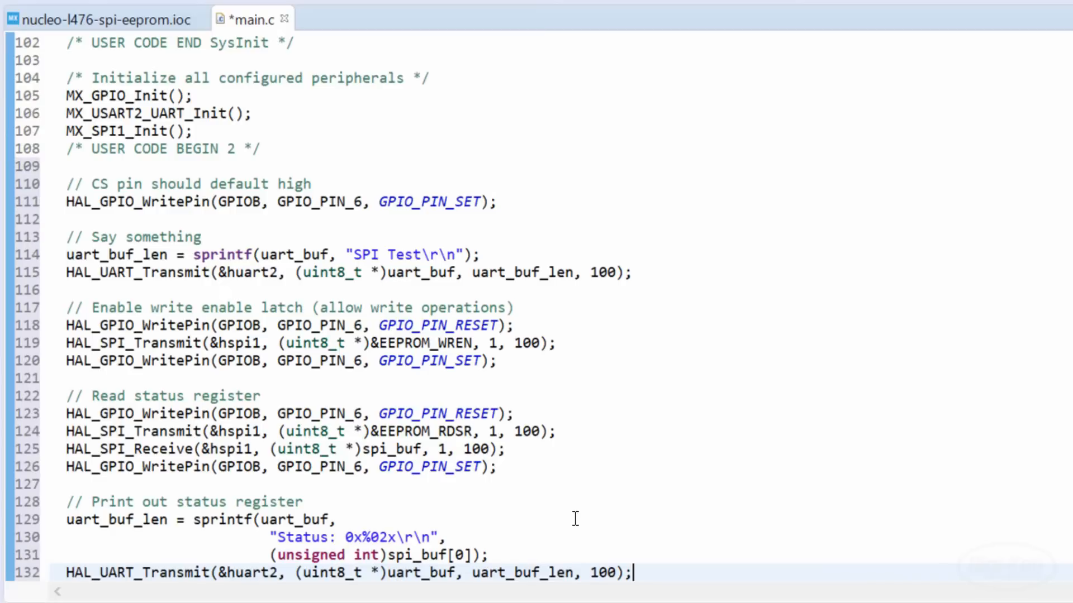
scroll(down, 3)
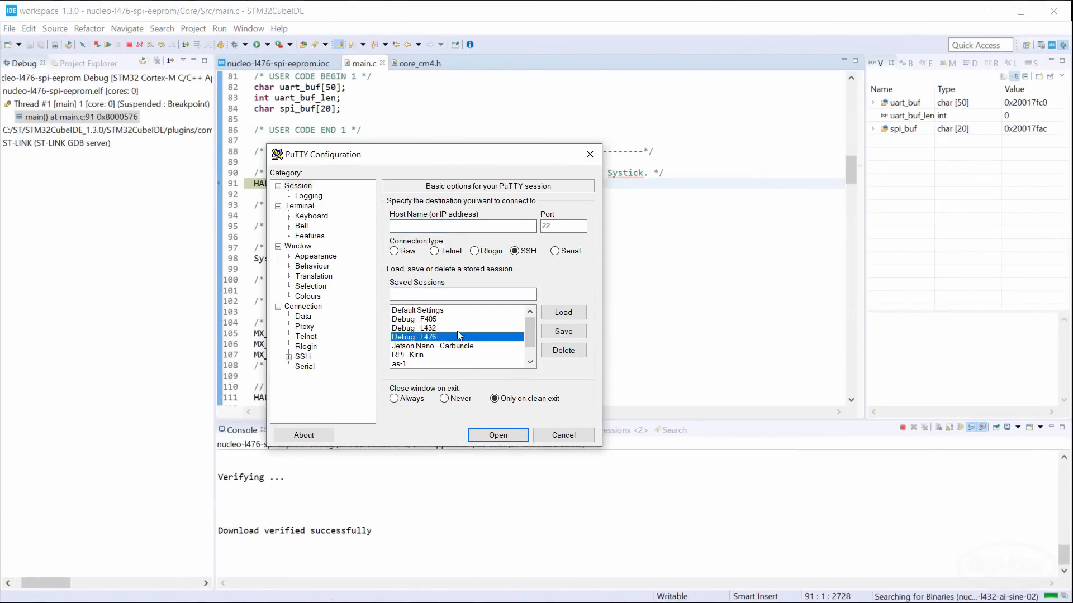
Open the saved 'Debug - L476' PuTTY serial session to view the board's output.
click(498, 435)
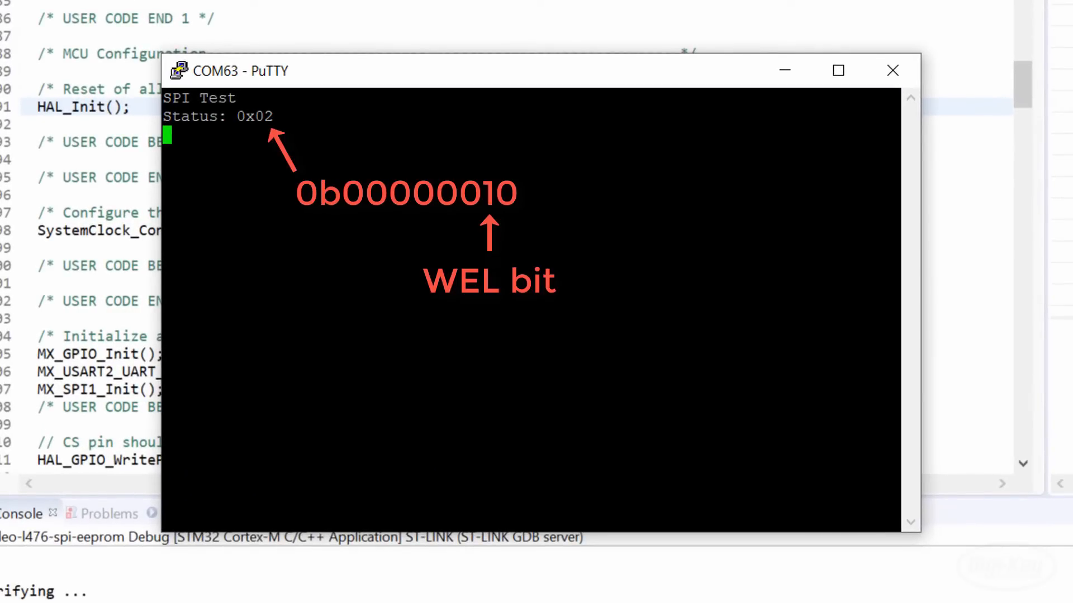
Close the PuTTY terminal after confirming 'SPI Test' and 'Status: 0x02'.
click(893, 71)
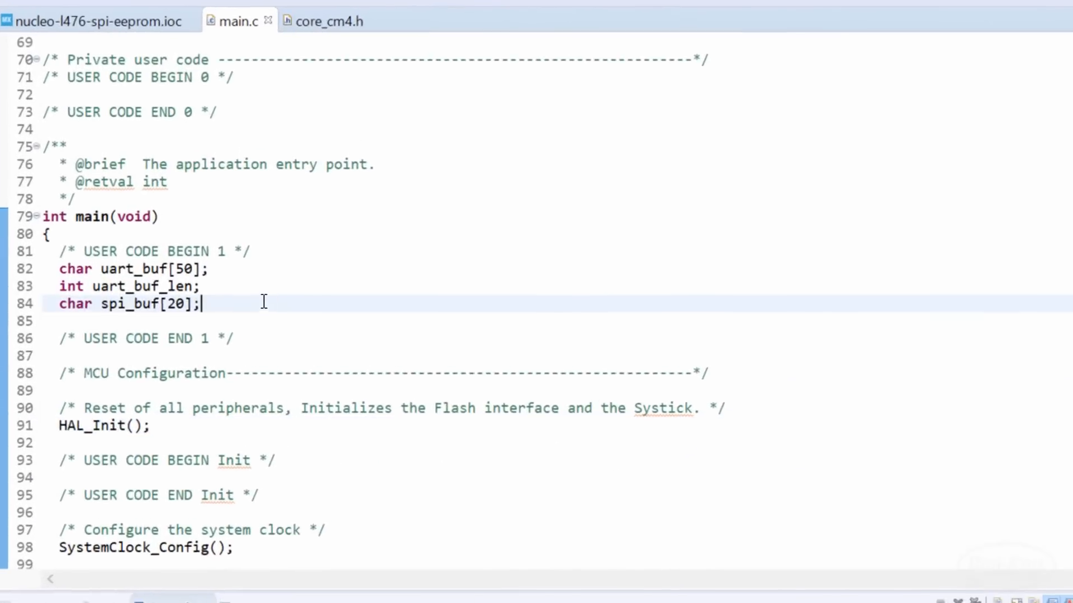
Declare uint8_t addr and add code writing test bytes 0xAB, 0xCD, 0xEF to address 0x05.
text(uint8_t addr;)
text(uint8_t wip;)
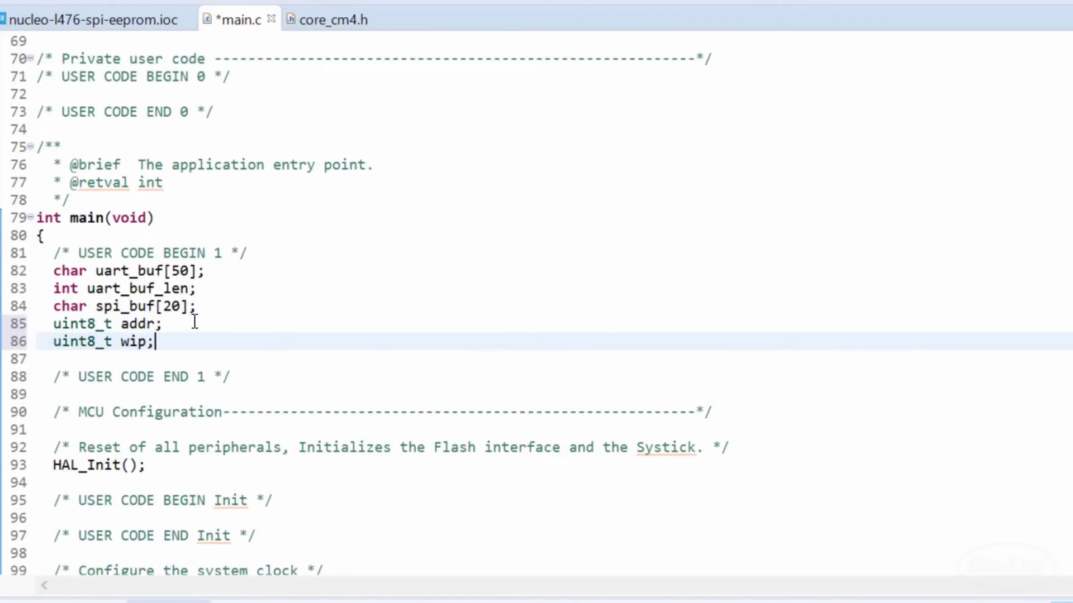
scroll(down, 3)
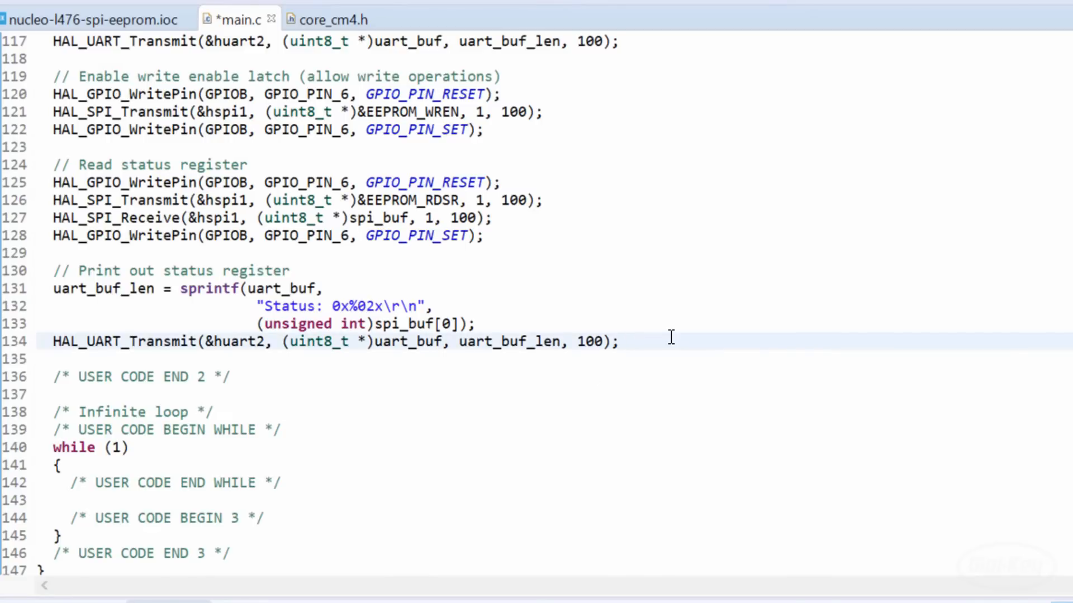
text(// Test bytes to write to EEPROM)
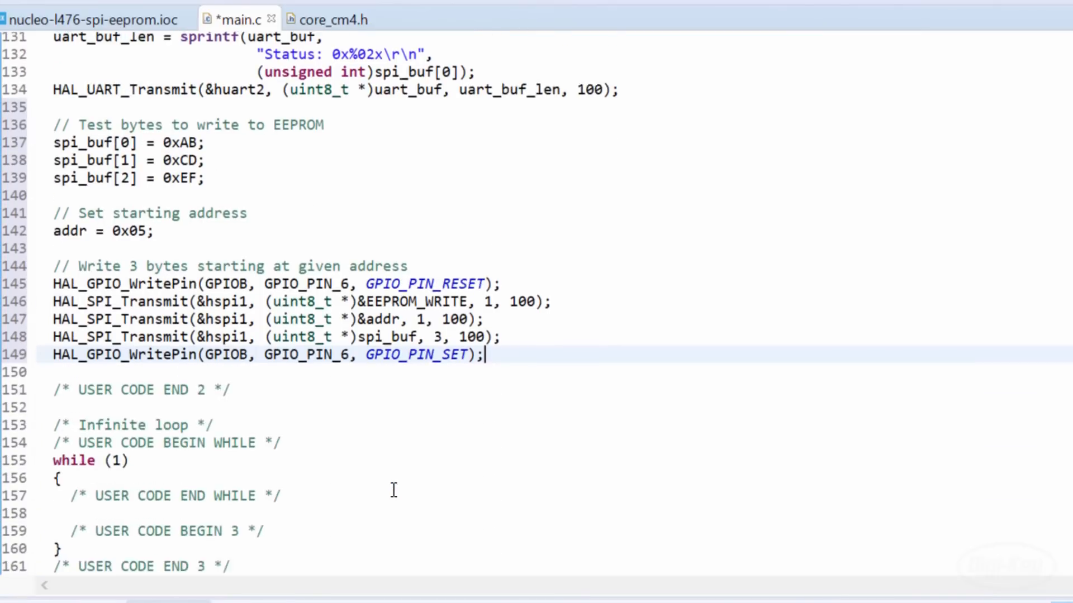
scroll(down, 3)
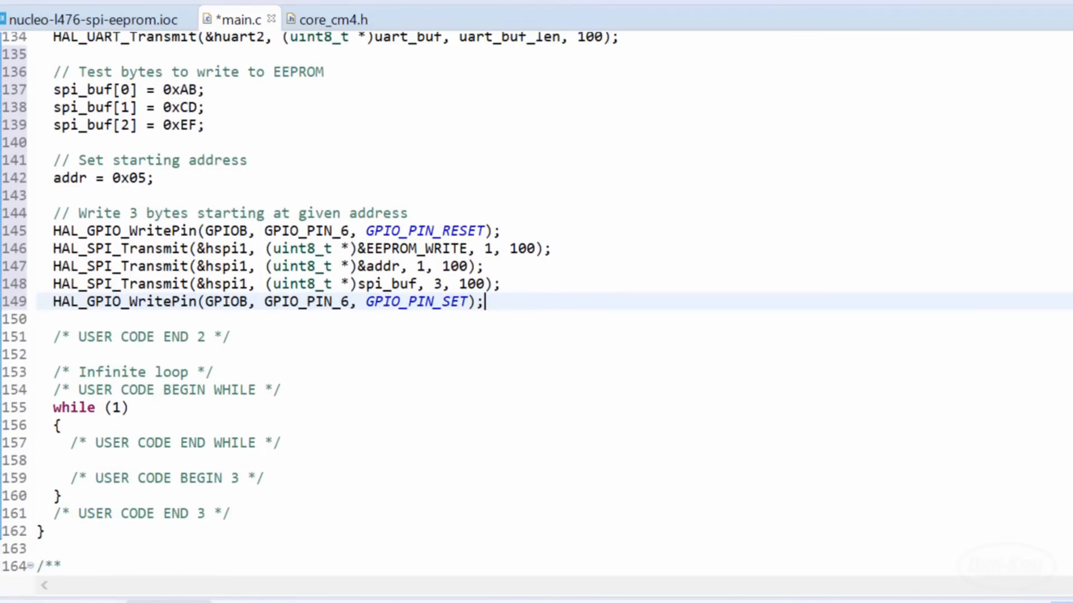
mouse_move(566, 306)
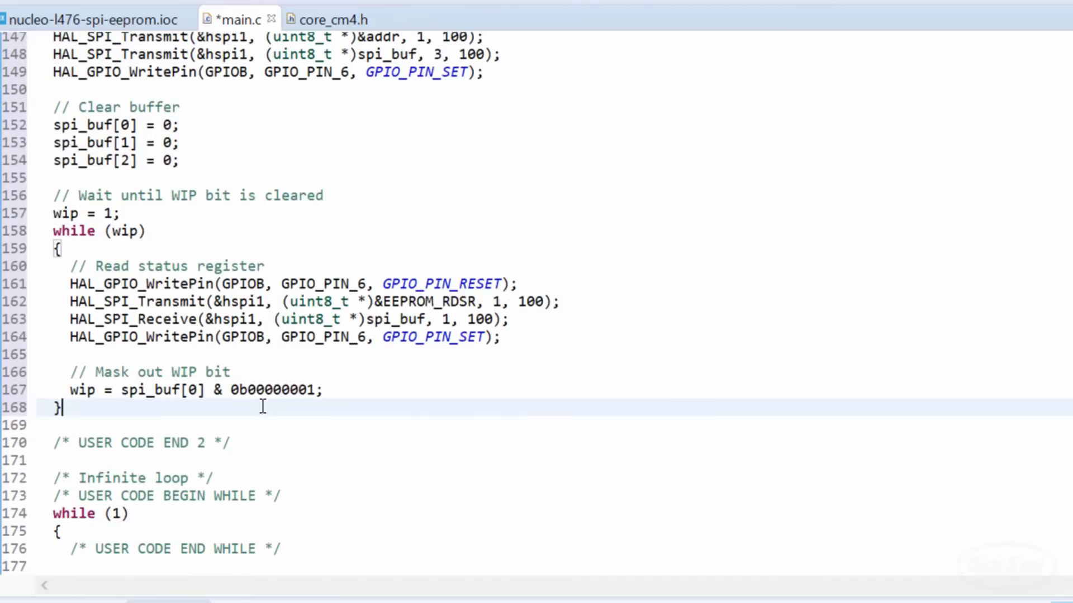
scroll(down, 3)
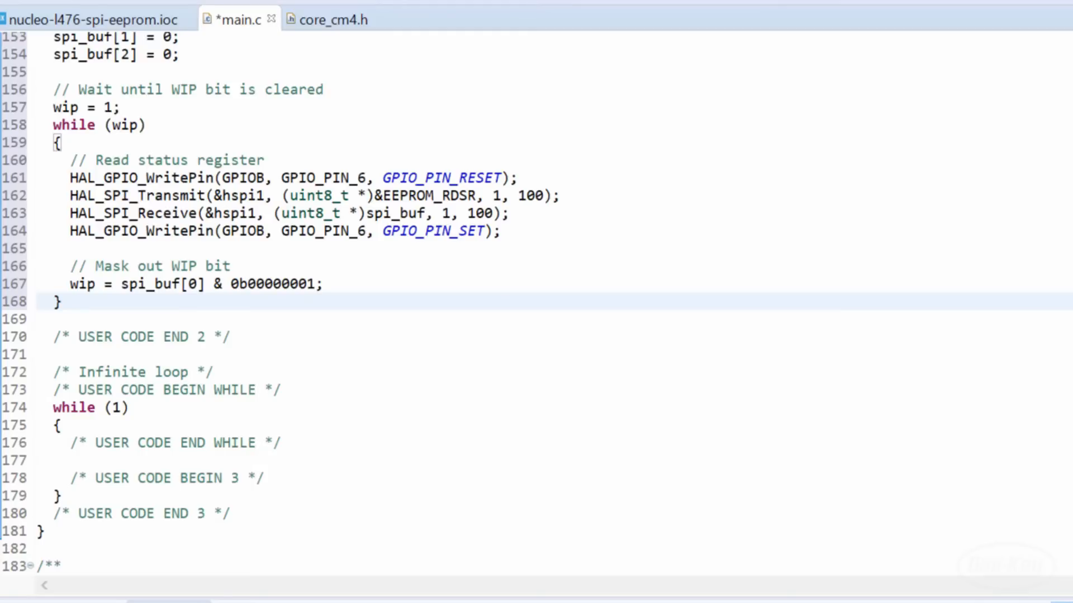
text(HAL_GPIO_WritePin(GPIOB, GPIO_PIN_6, GPIO_PIN_SET);)
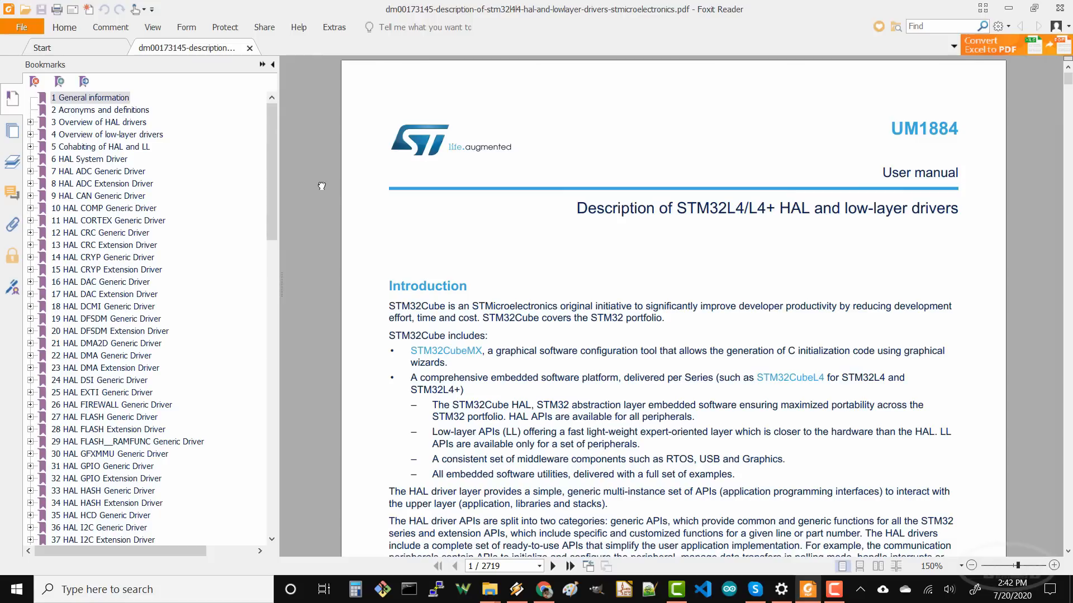
scroll(down, 3)
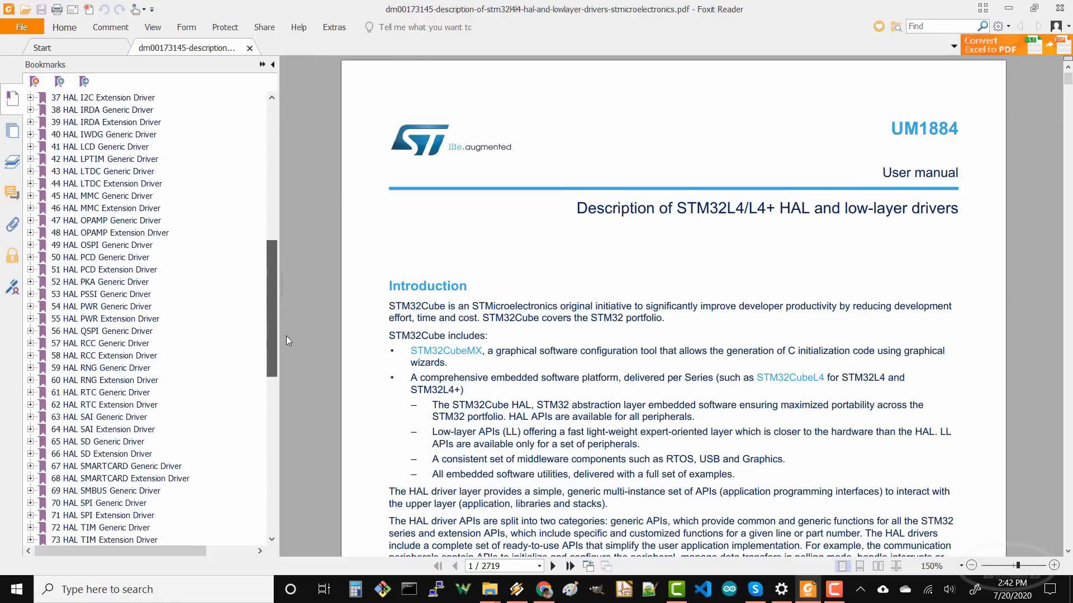
click(31, 397)
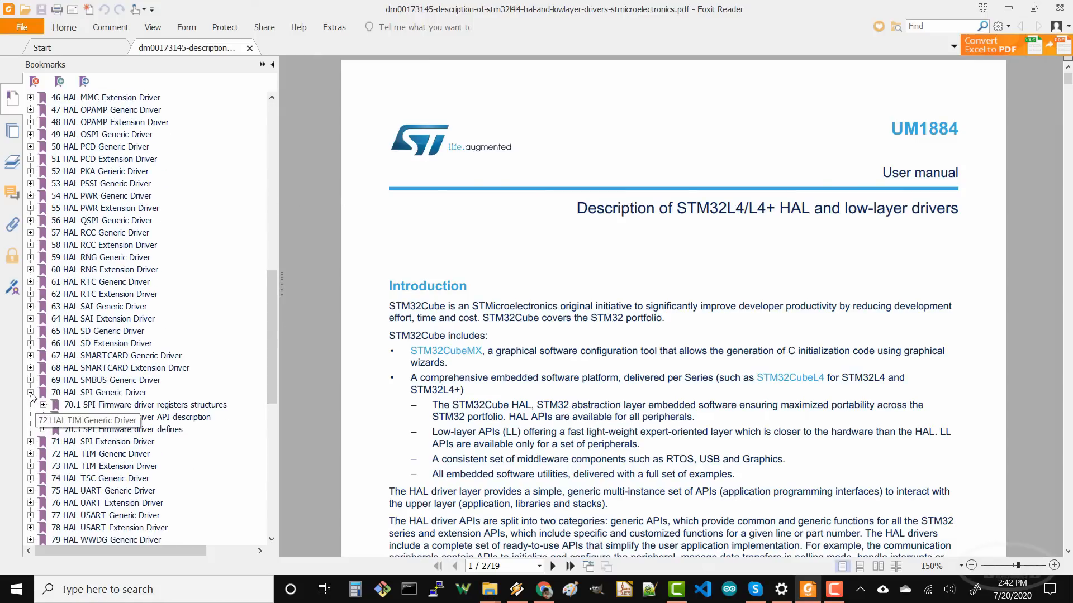
click(136, 417)
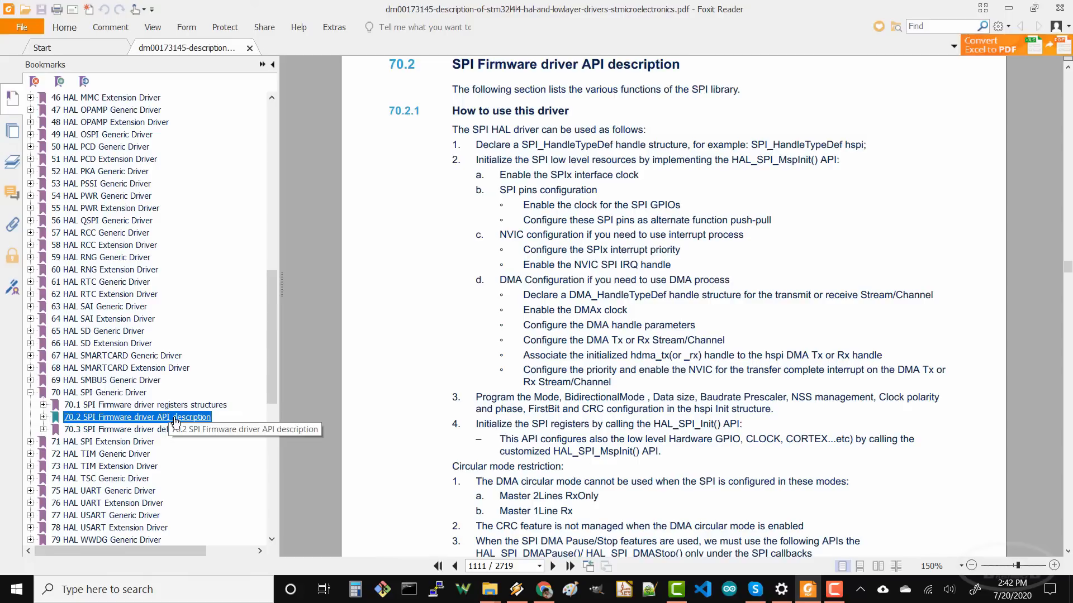
scroll(down, 3)
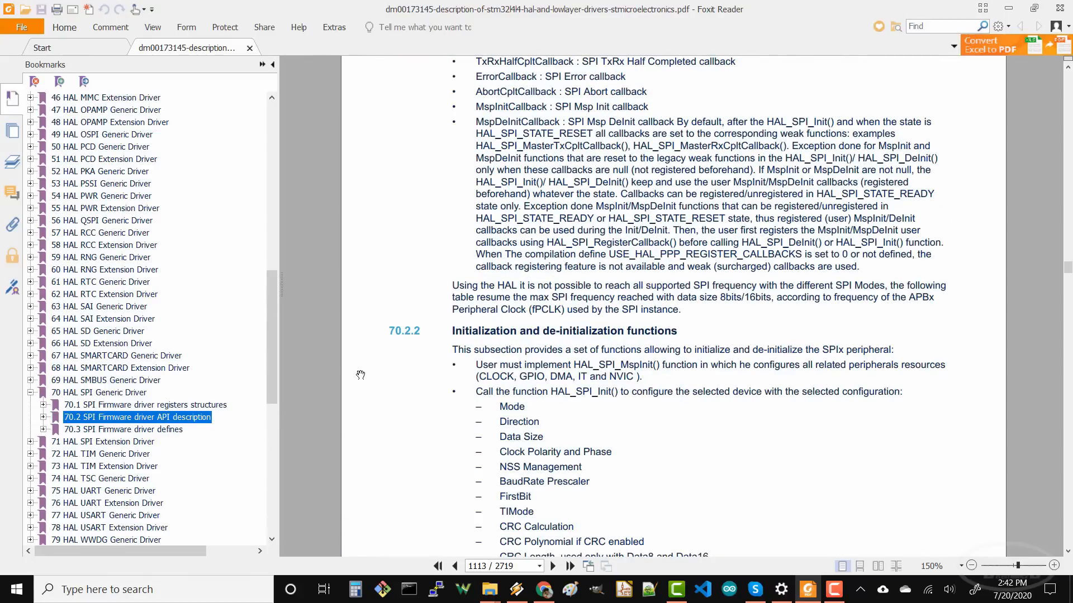
scroll(down, 3)
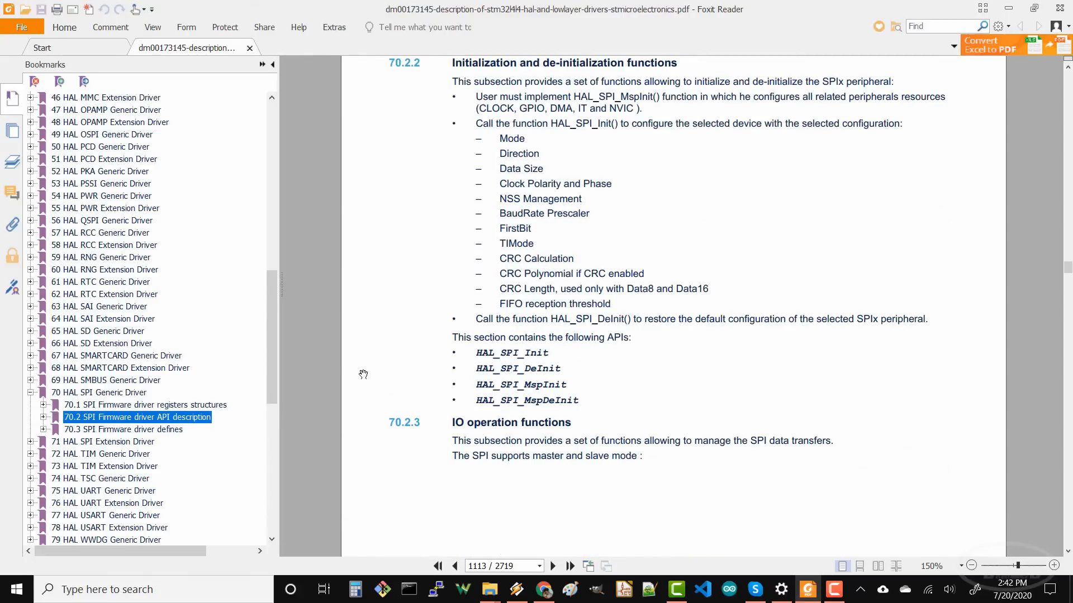
scroll(down, 3)
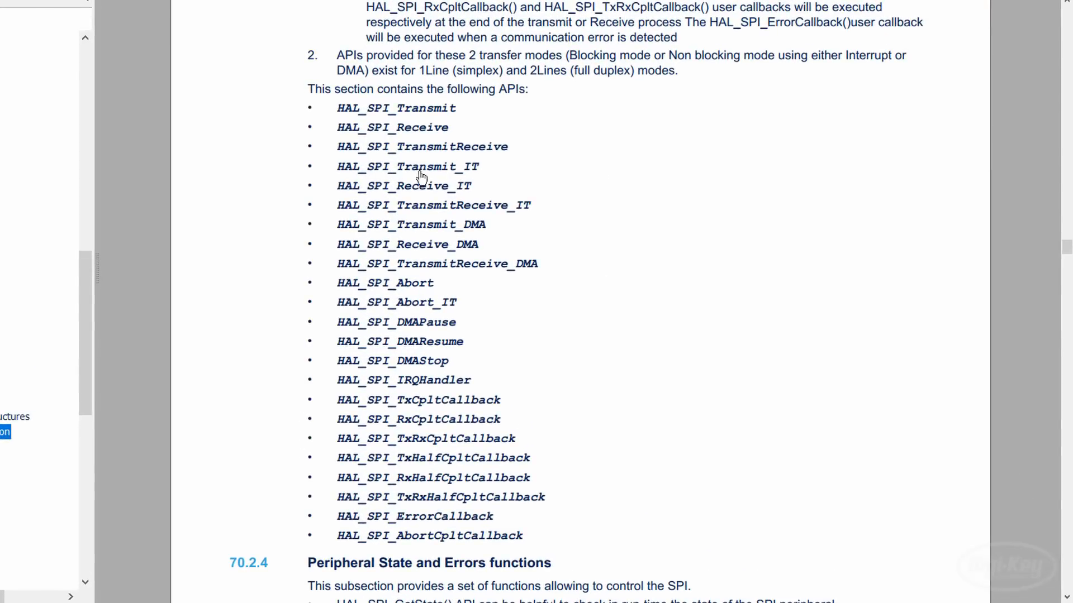
mouse_move(476, 175)
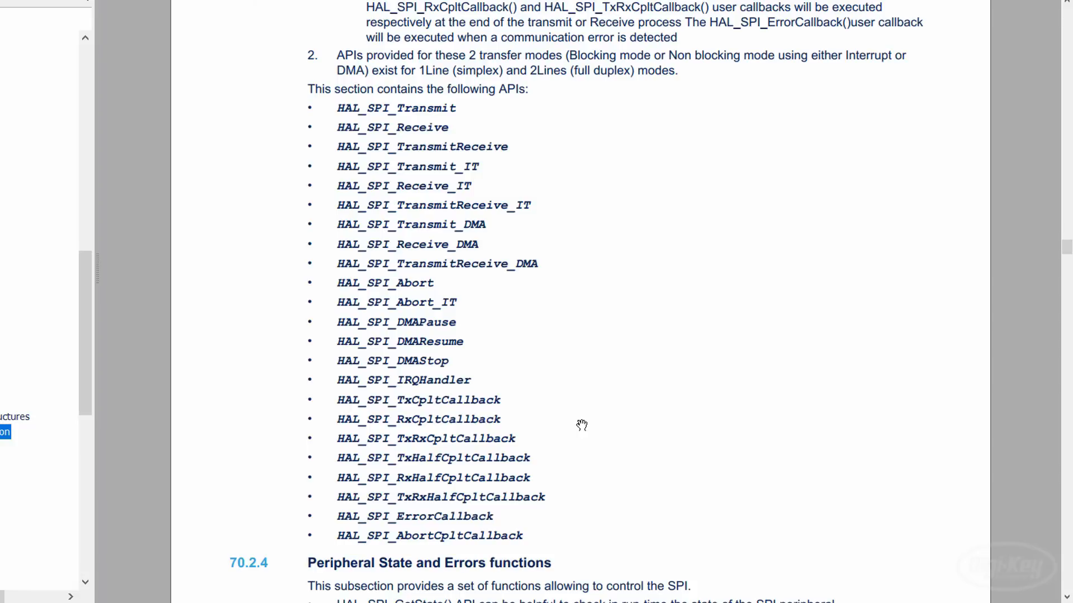
mouse_move(455, 408)
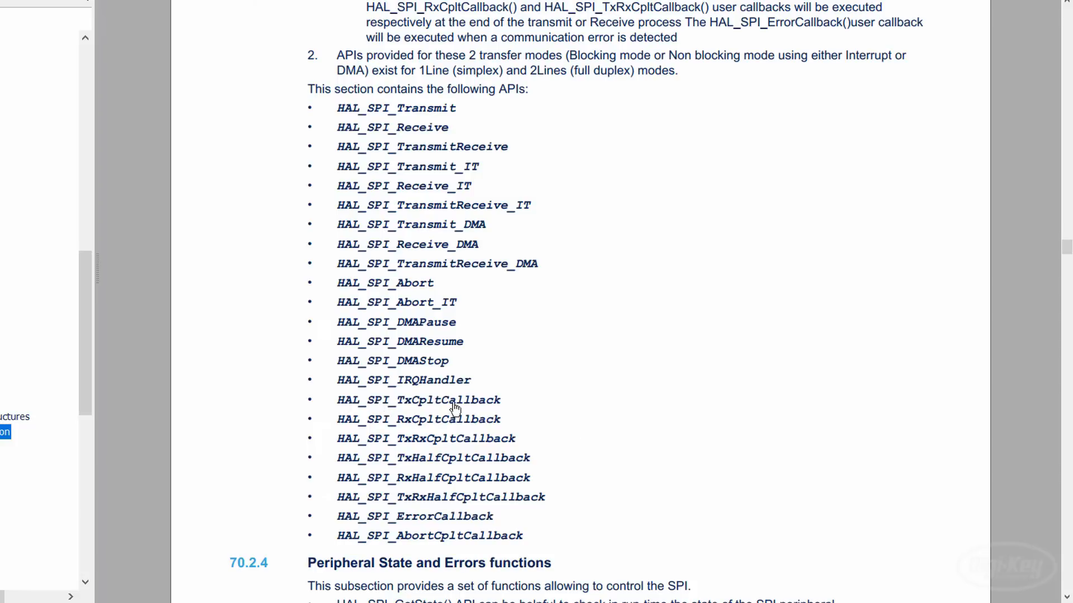
mouse_move(569, 325)
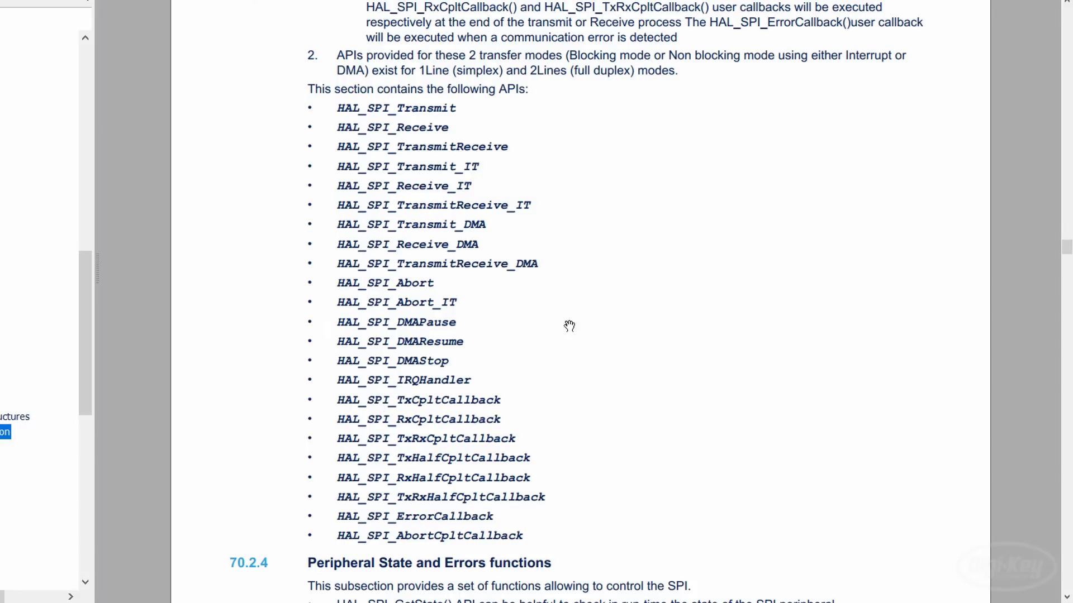
mouse_move(465, 197)
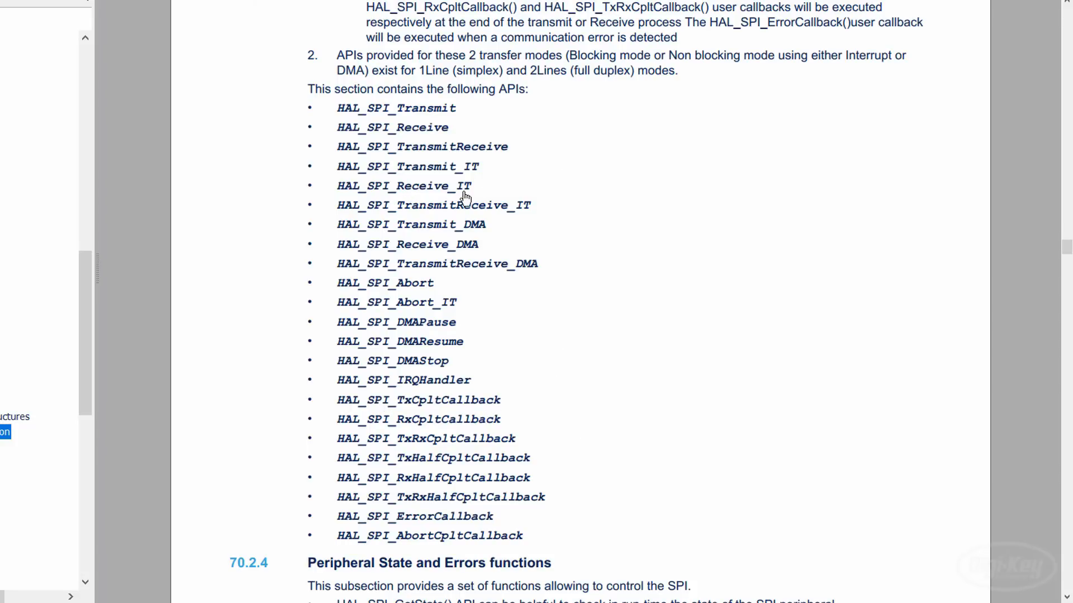
mouse_move(399, 423)
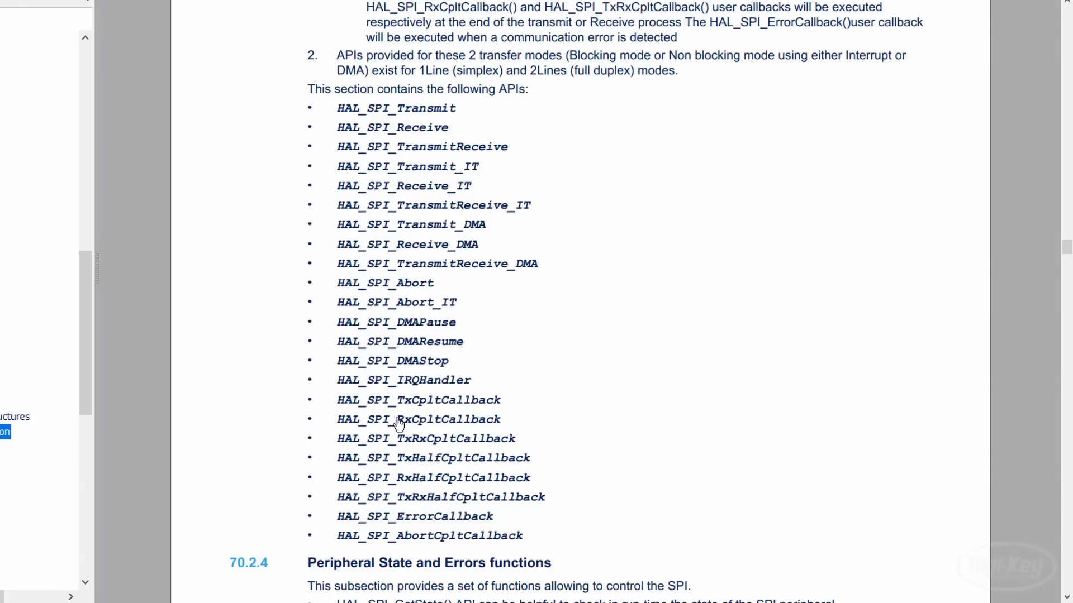
mouse_move(501, 423)
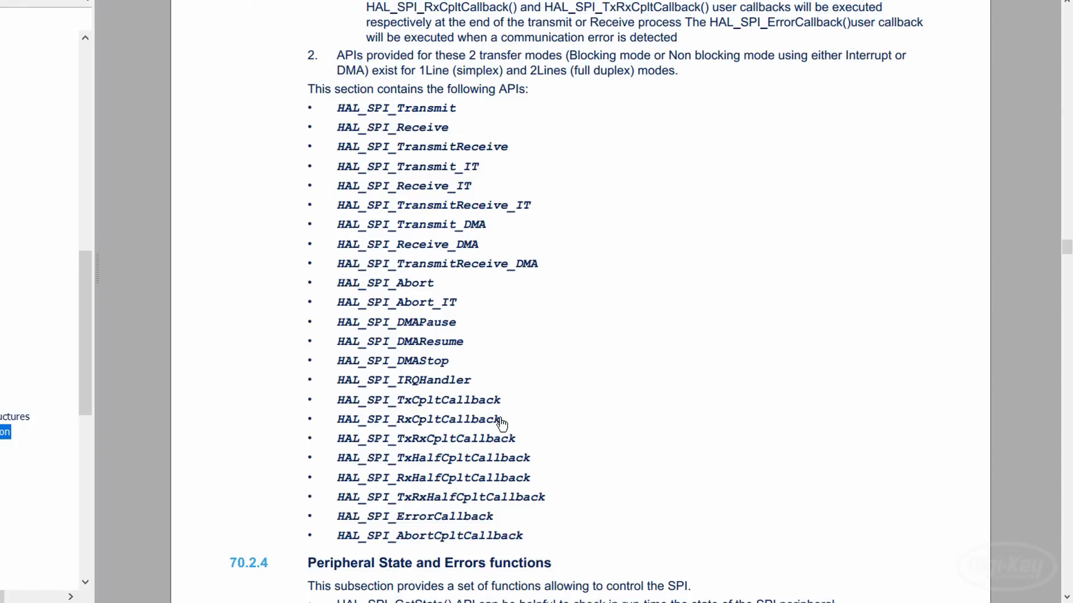
scroll(down, 3)
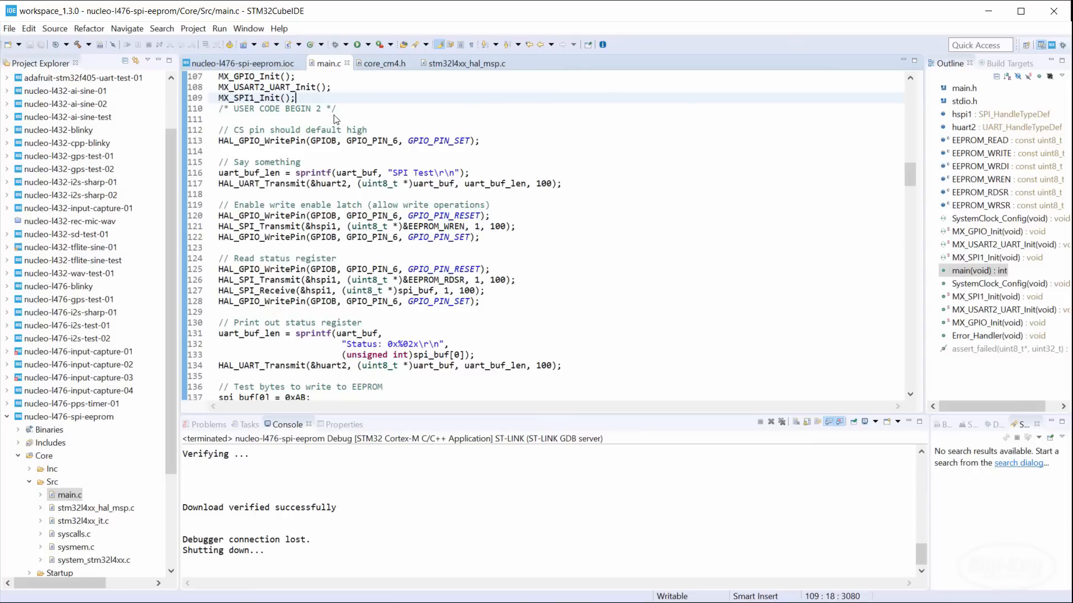
Open nucleo-l476-spi-test-02.ioc in the CubeMX perspective.
click(6, 417)
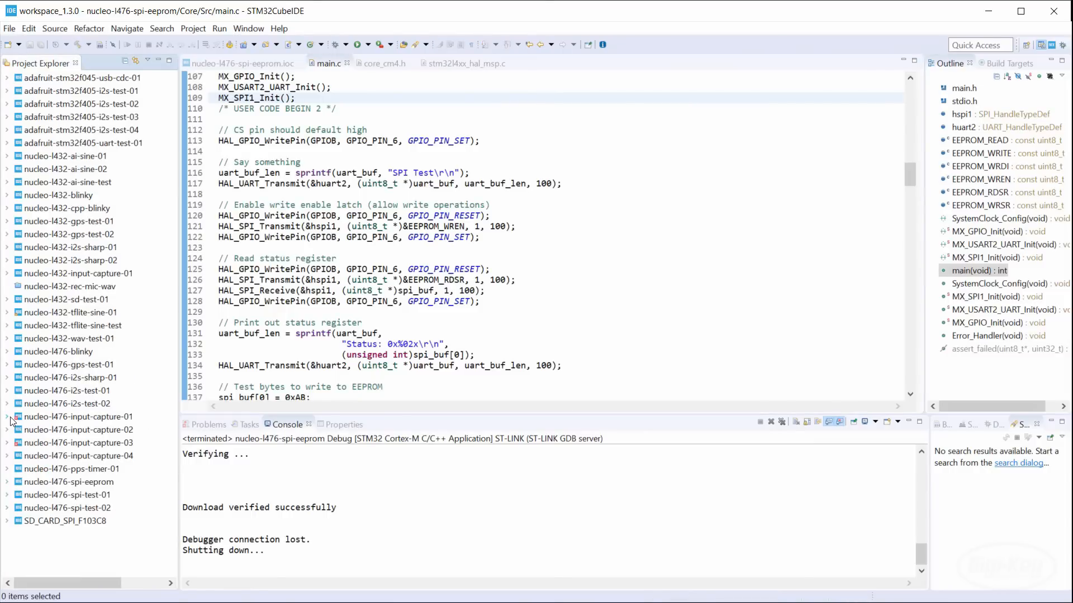
click(6, 442)
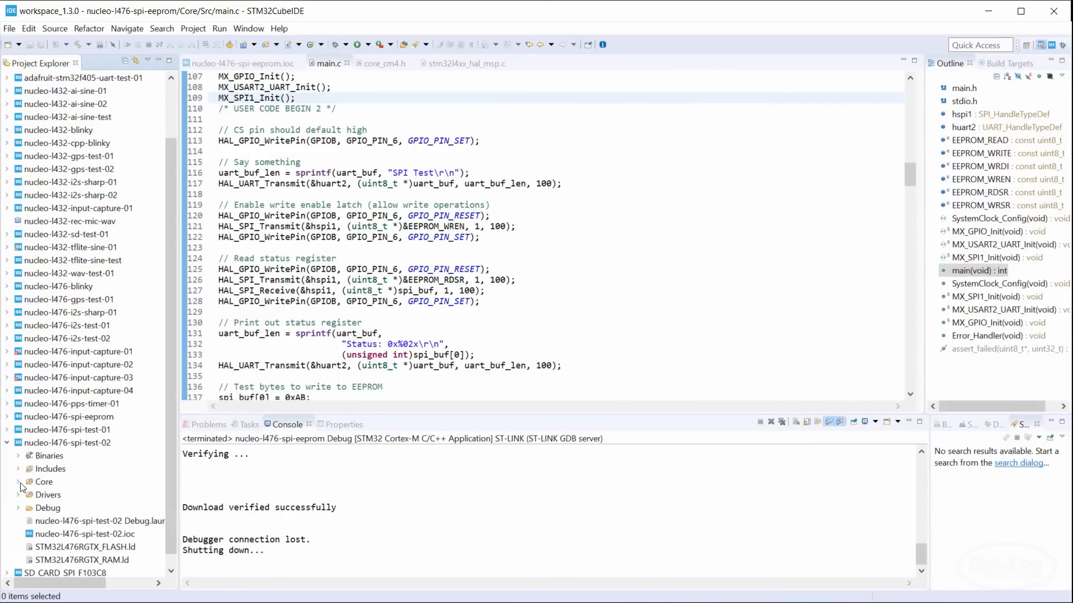
click(18, 481)
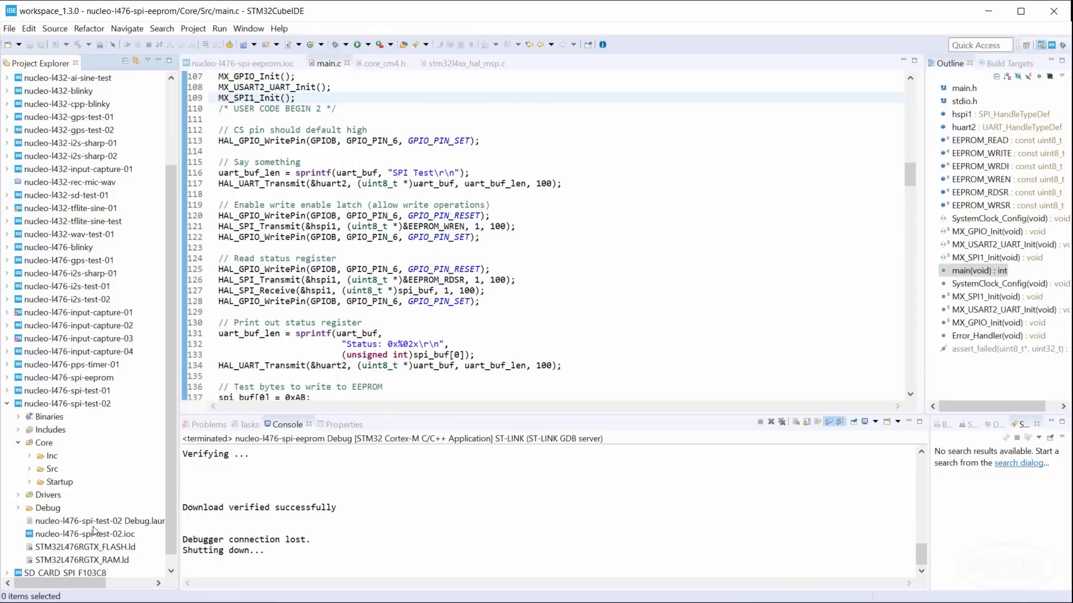
double_click(85, 533)
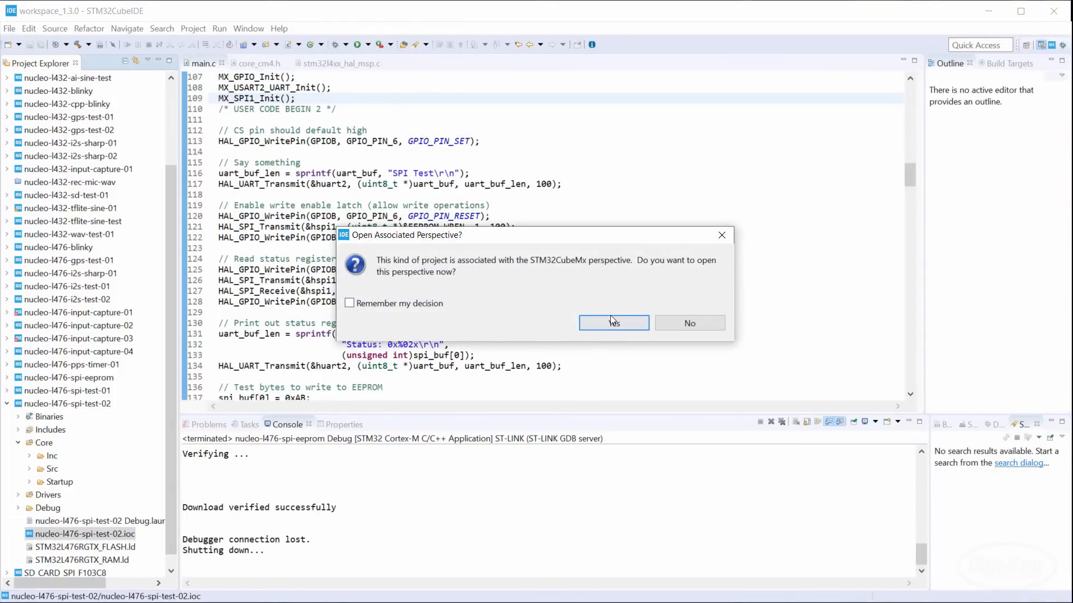
click(612, 323)
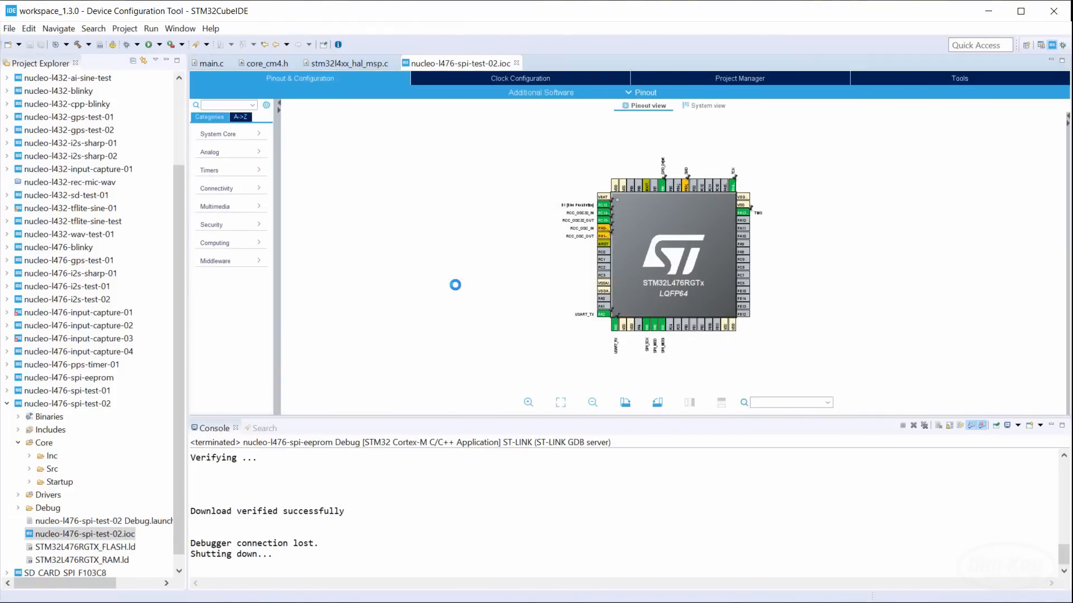
Enable SPI1 global interrupt under Connectivity > SPI1 > NVIC Settings.
click(217, 188)
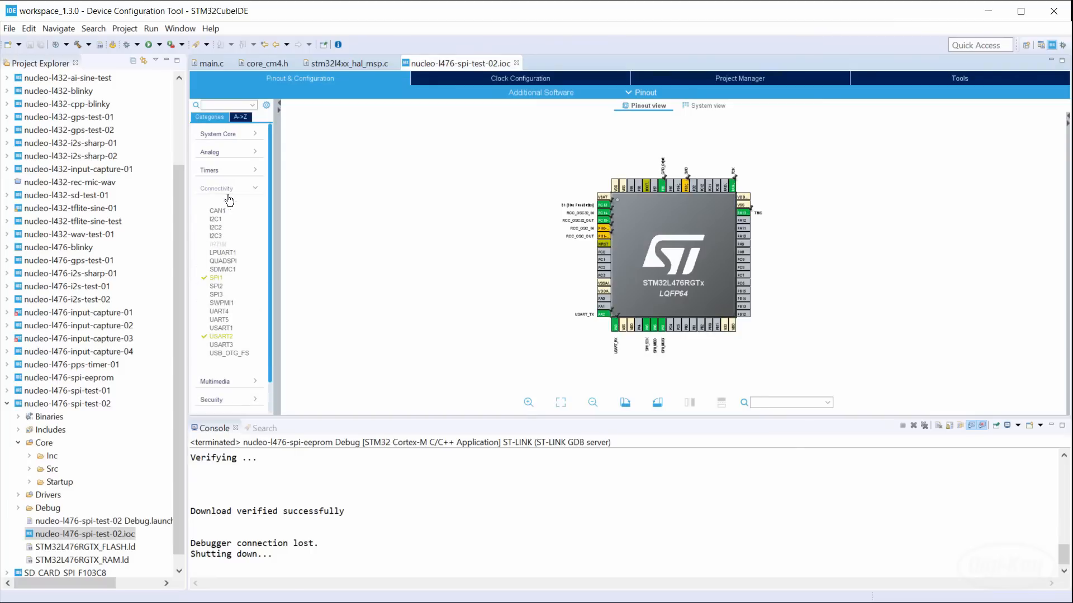
click(217, 278)
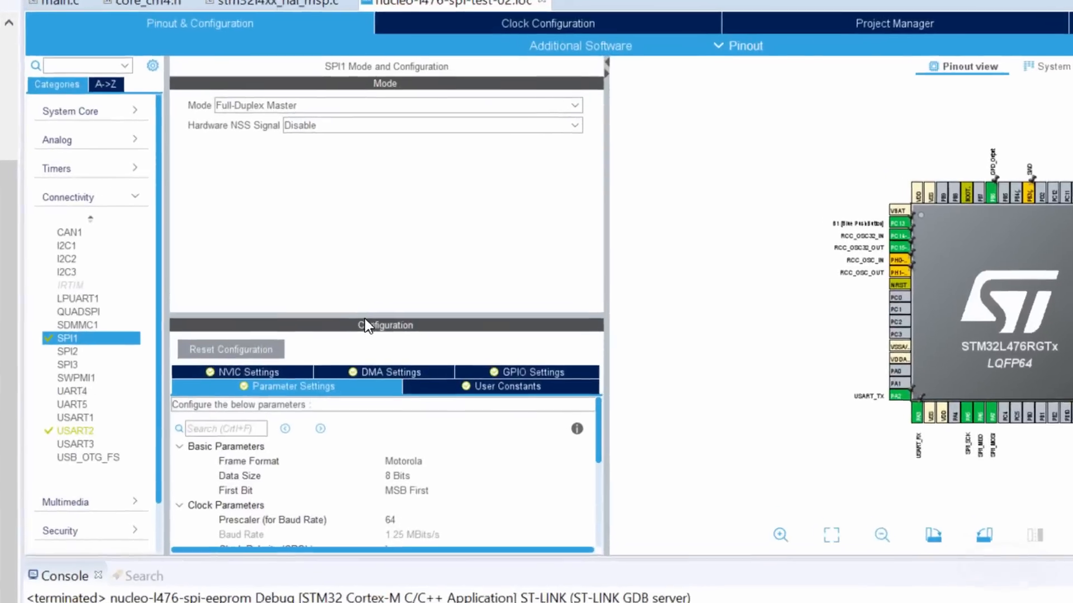
click(239, 372)
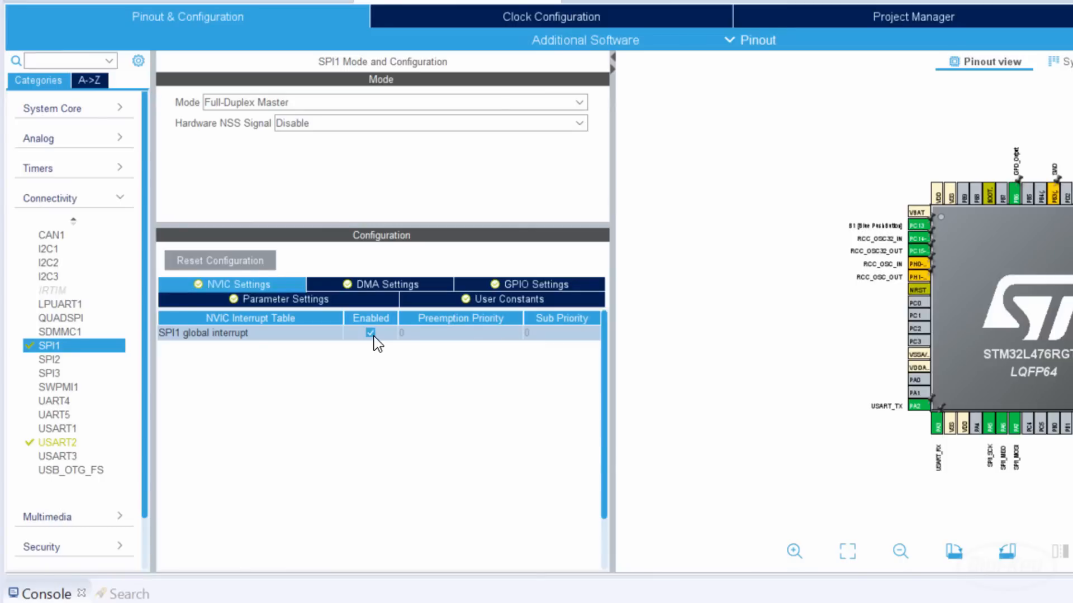
click(370, 333)
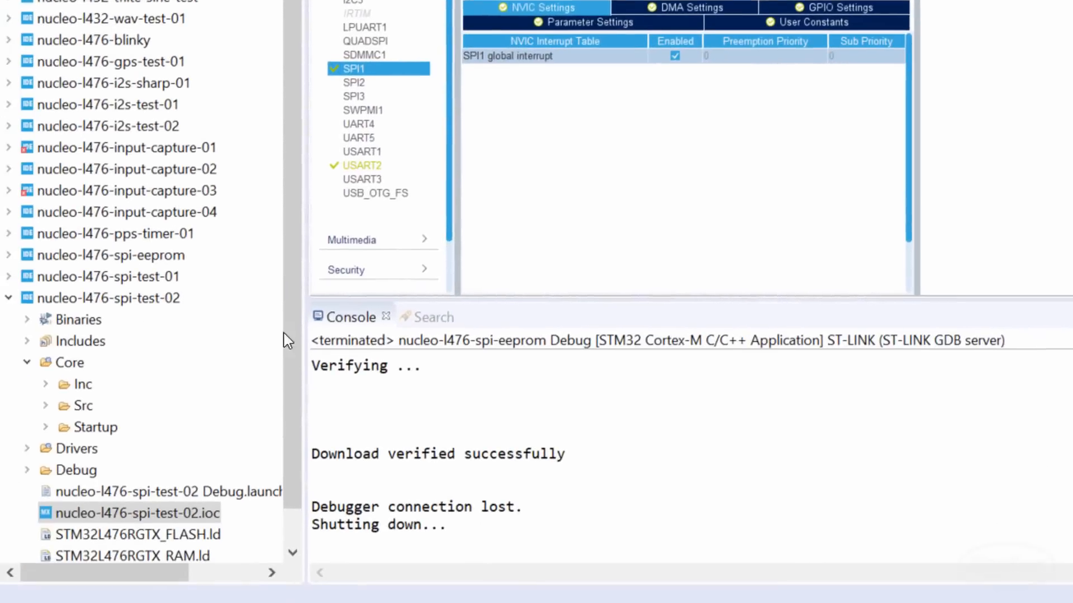
click(46, 406)
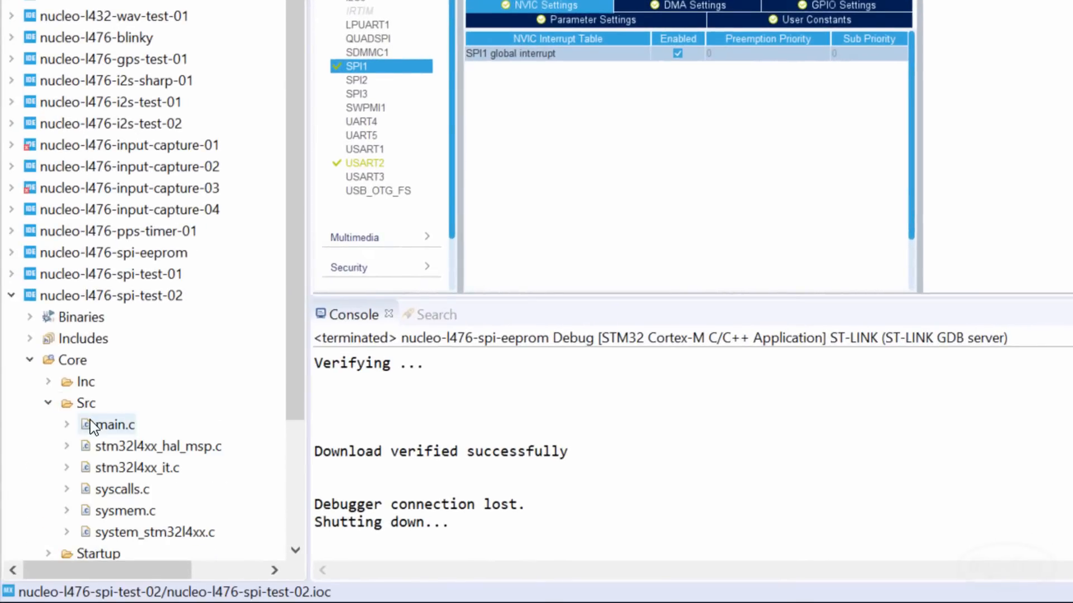
Open spi-test-02's main.c and review the global transmit/receive flag declarations.
double_click(114, 424)
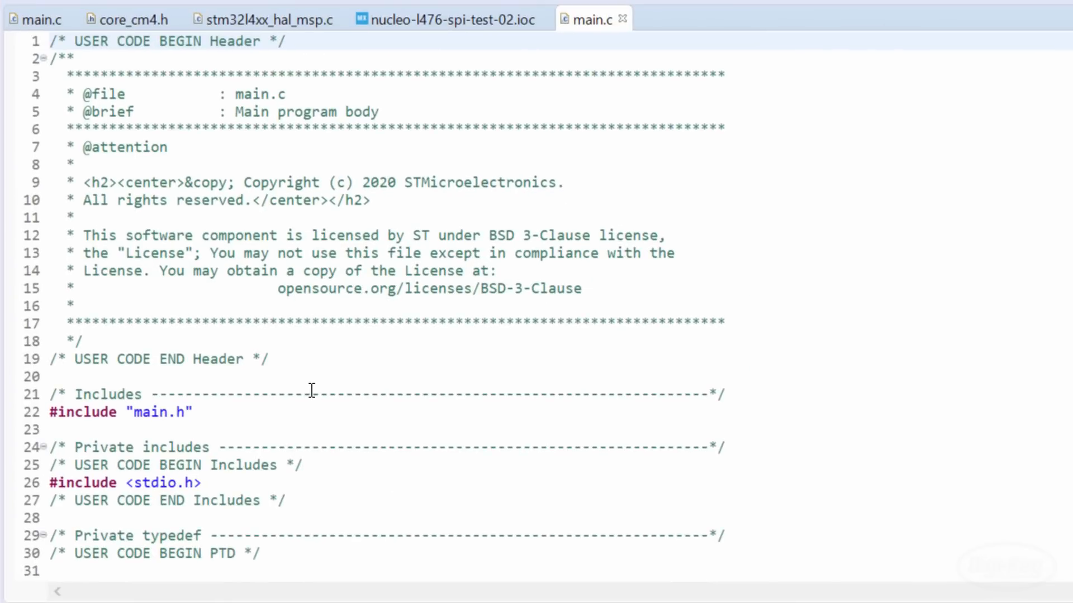
scroll(down, 3)
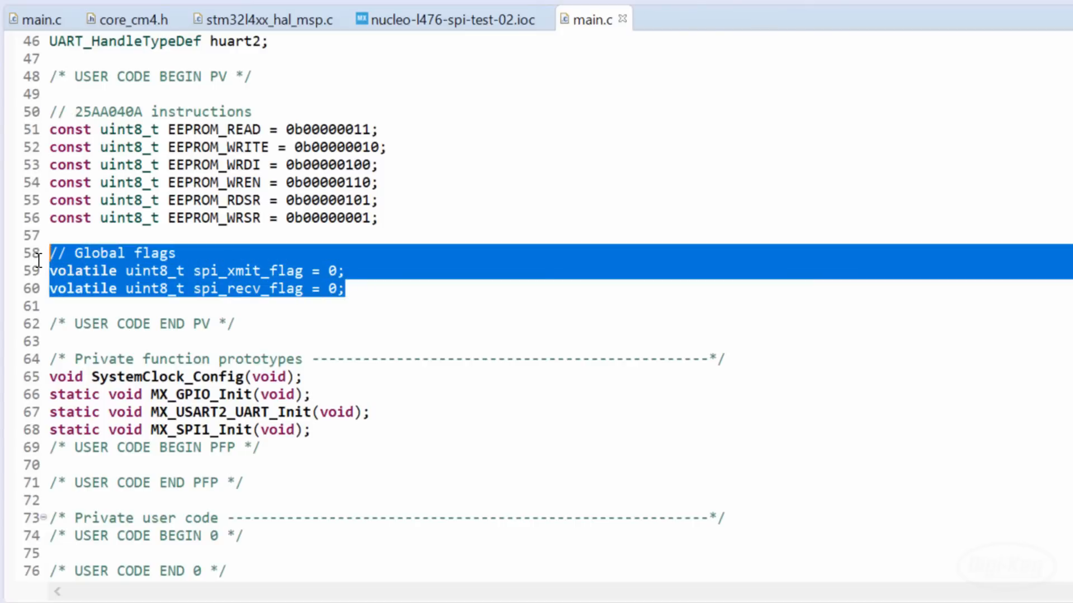
click(396, 289)
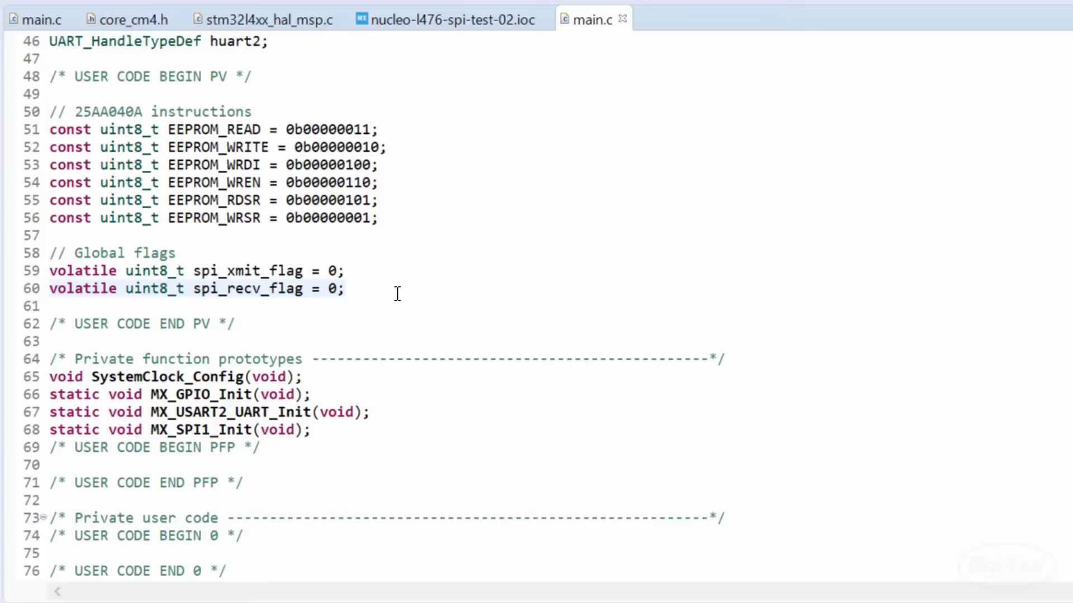
Scroll through the while-loop state machine sending EEPROM data with HAL_SPI_Transmit_IT.
scroll(down, 3)
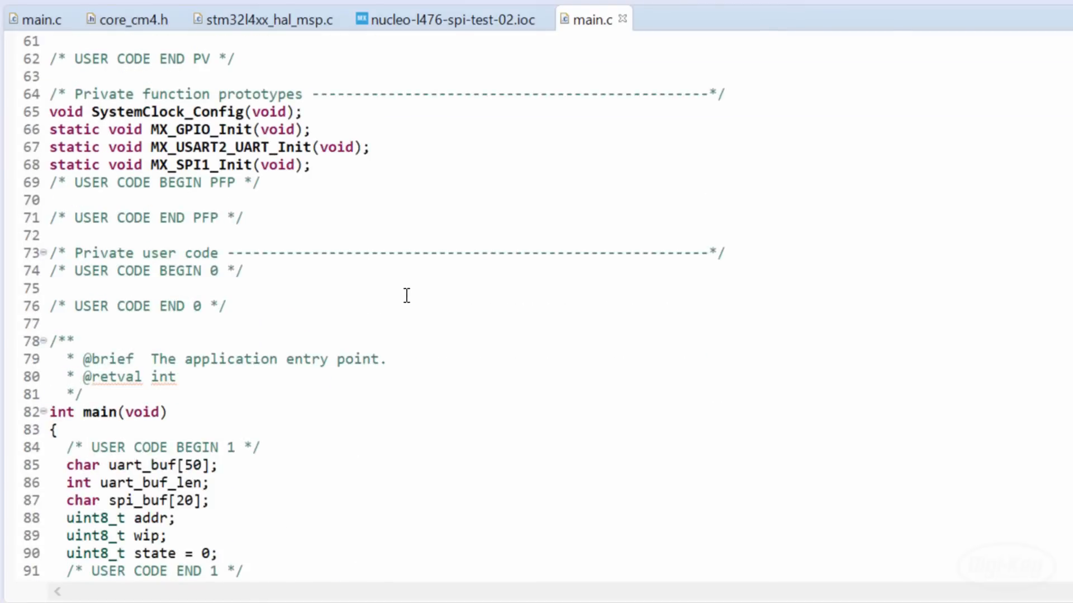
scroll(down, 3)
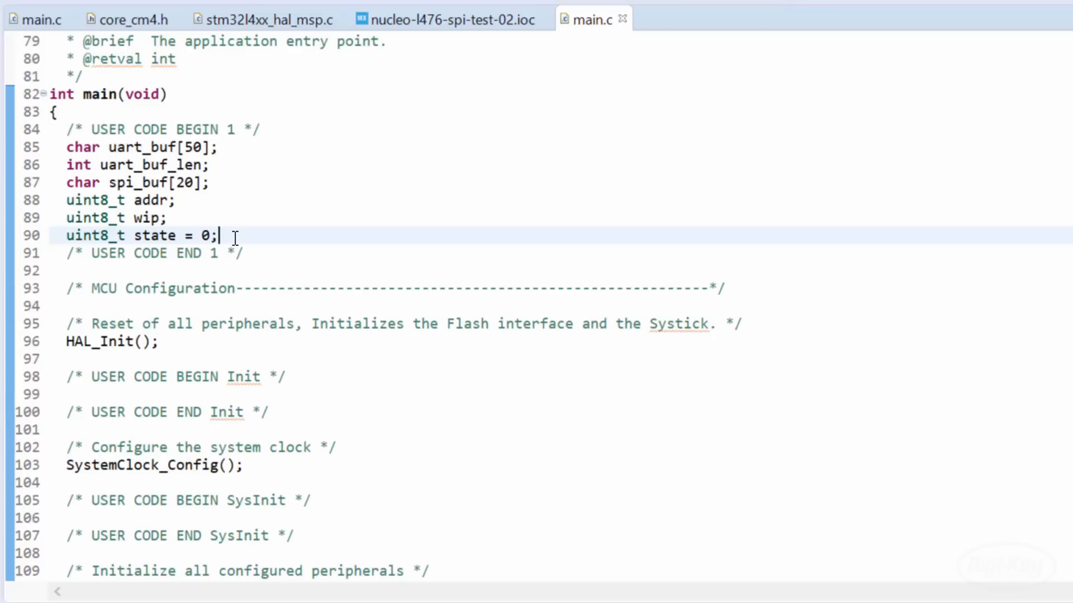
mouse_move(273, 289)
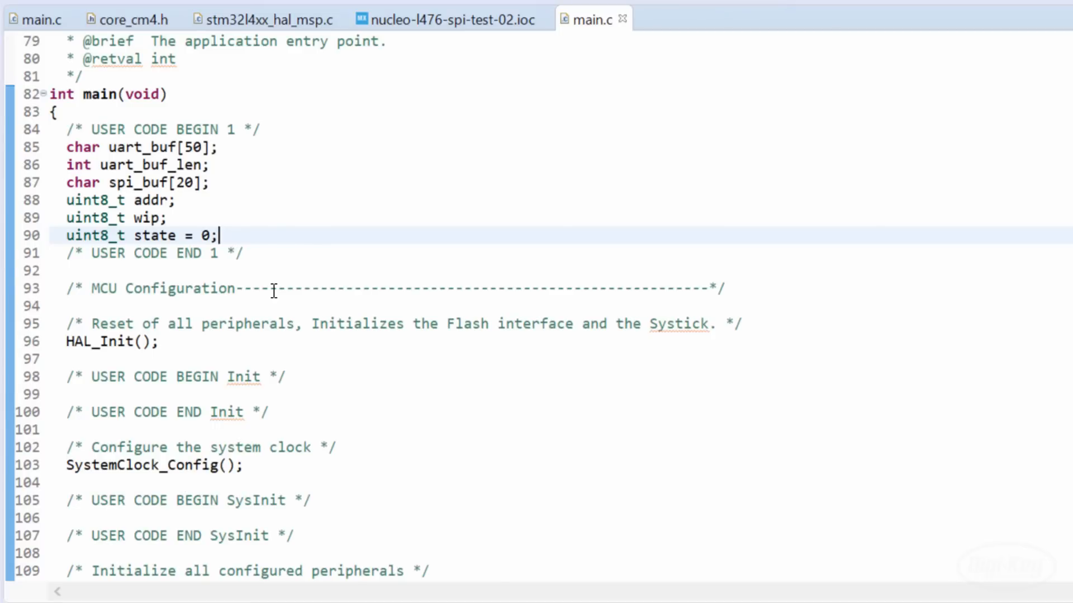
scroll(down, 3)
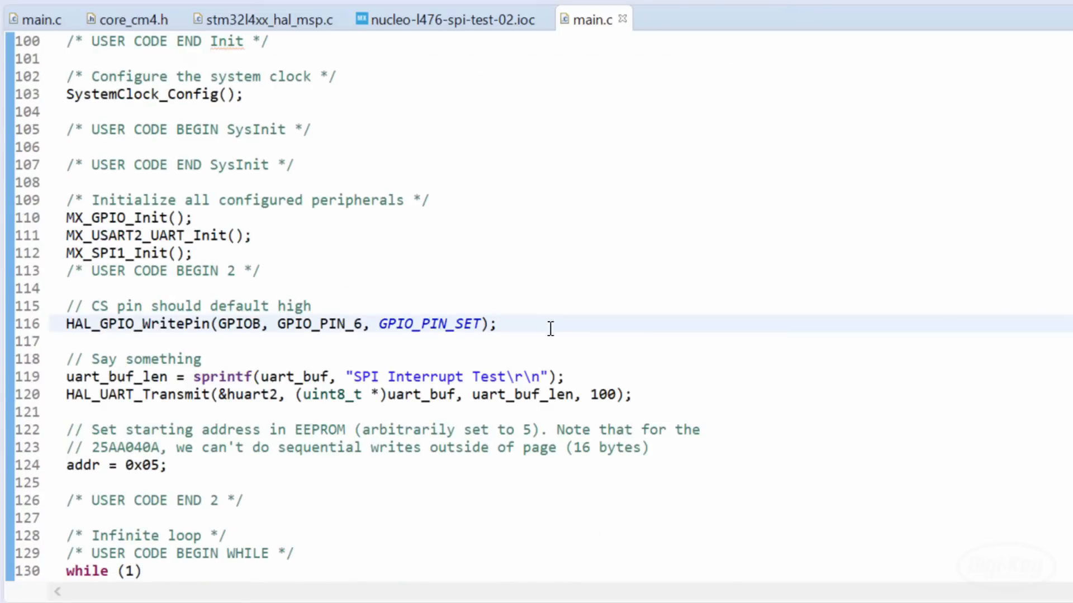
scroll(down, 3)
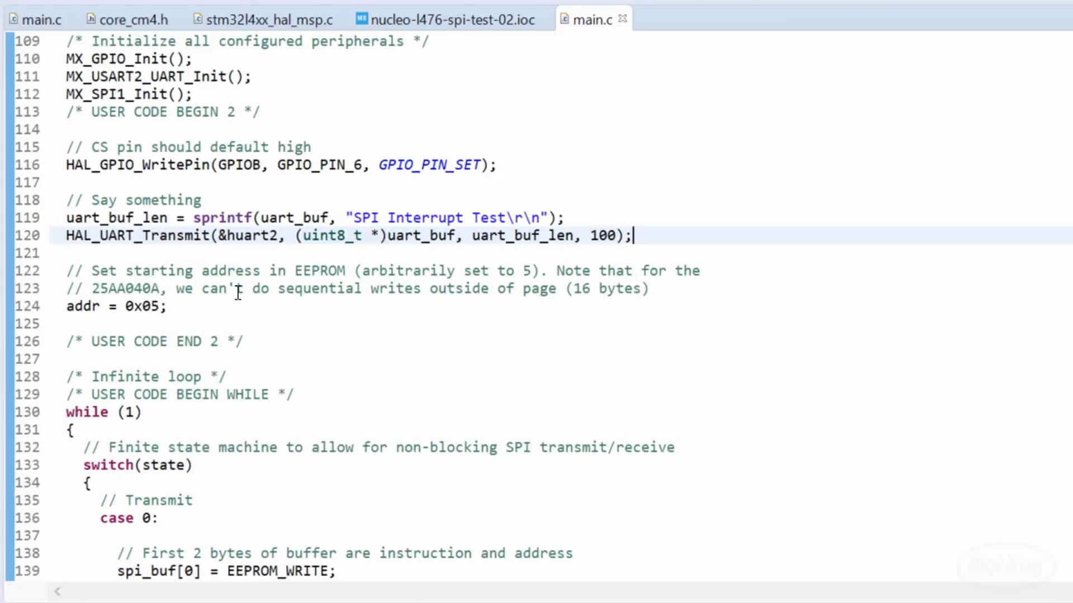
click(259, 306)
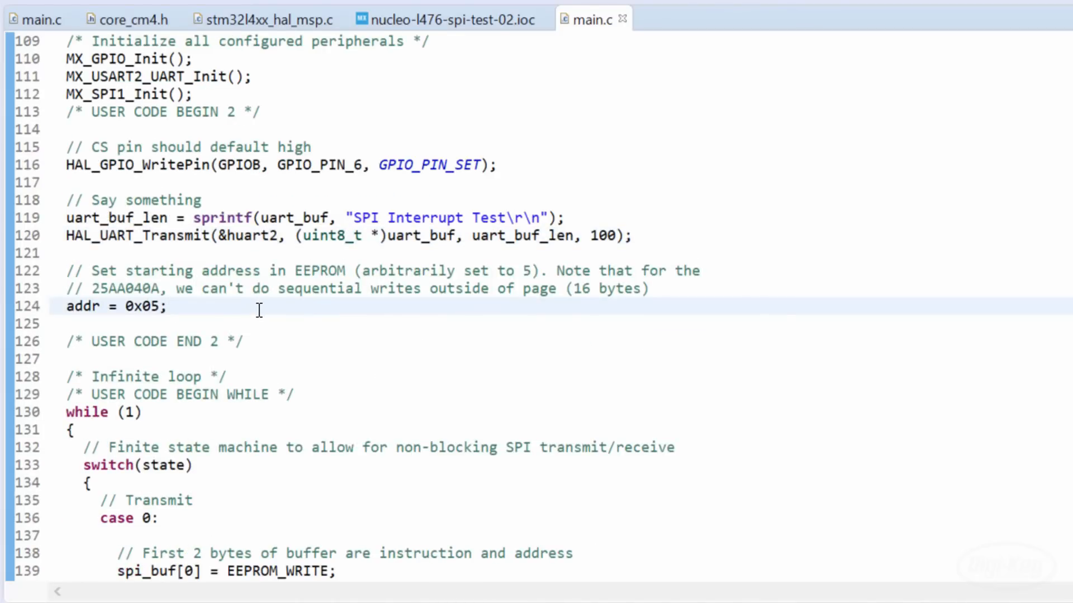
scroll(down, 3)
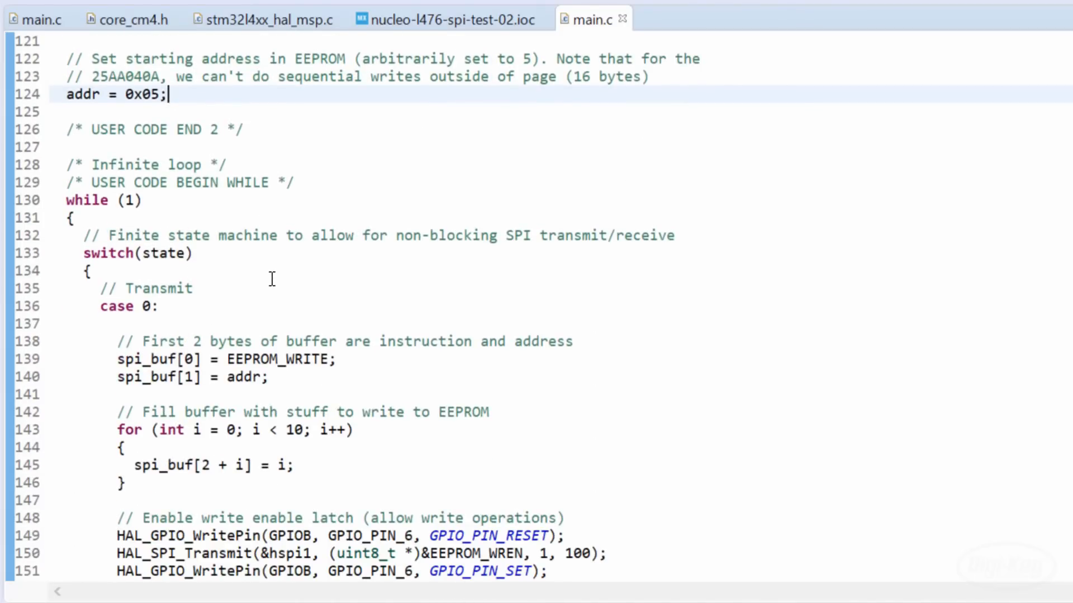
scroll(down, 3)
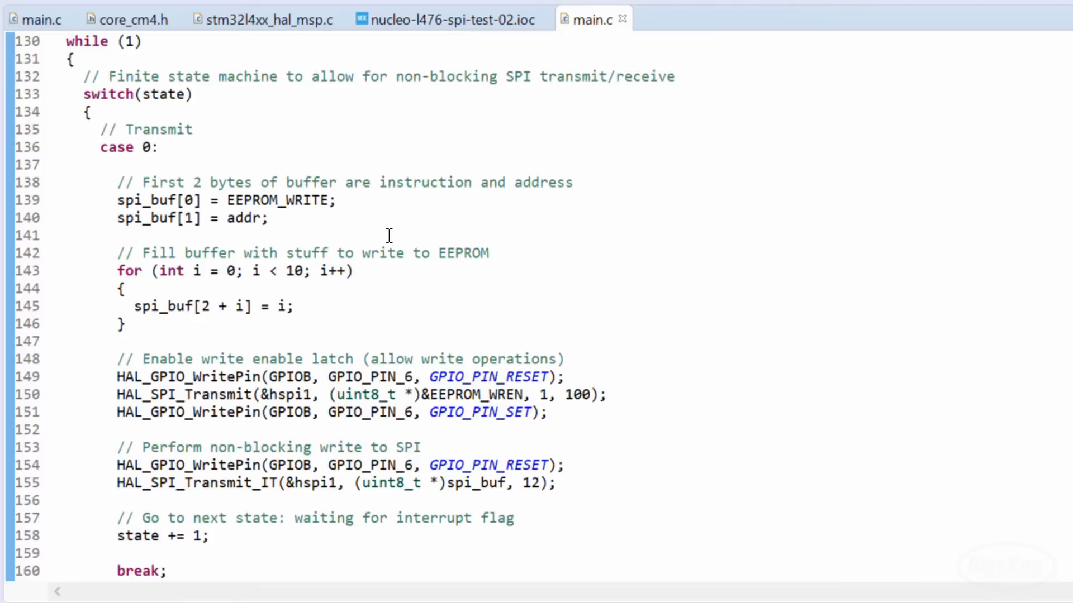
mouse_move(399, 222)
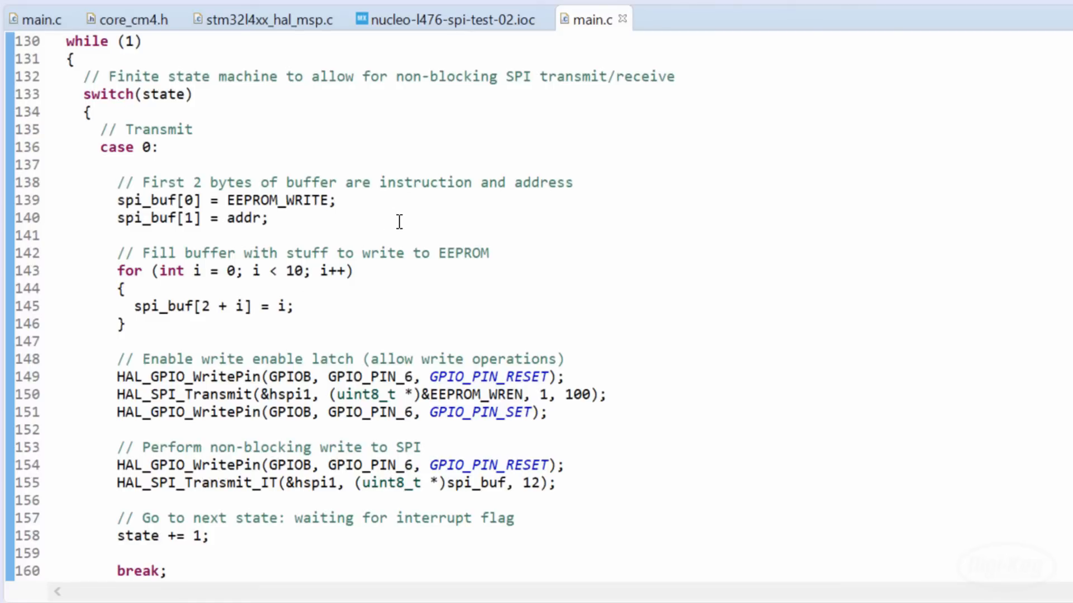
mouse_move(430, 302)
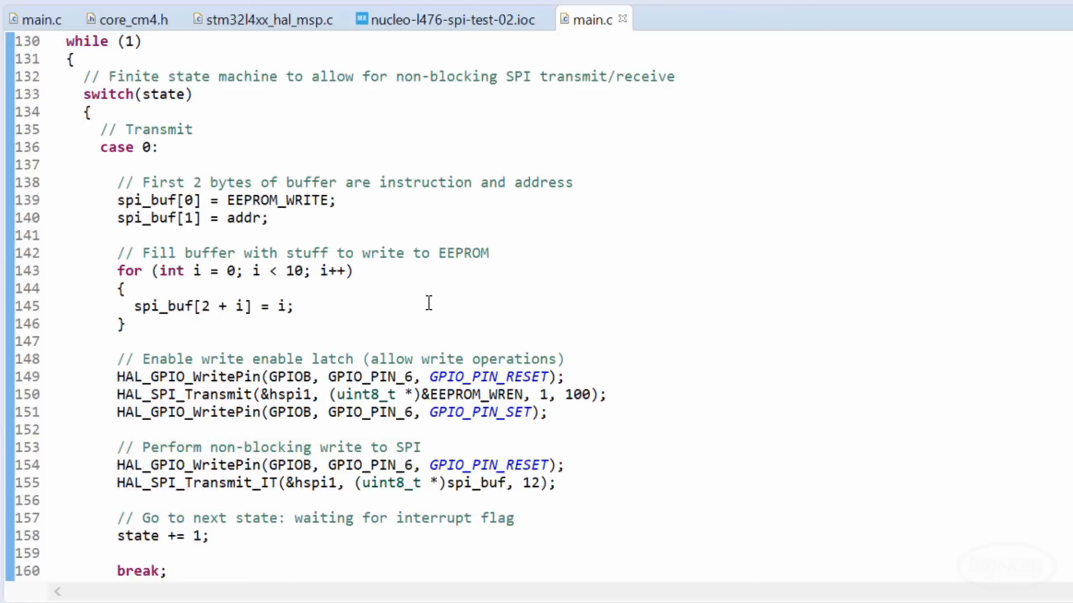
scroll(down, 3)
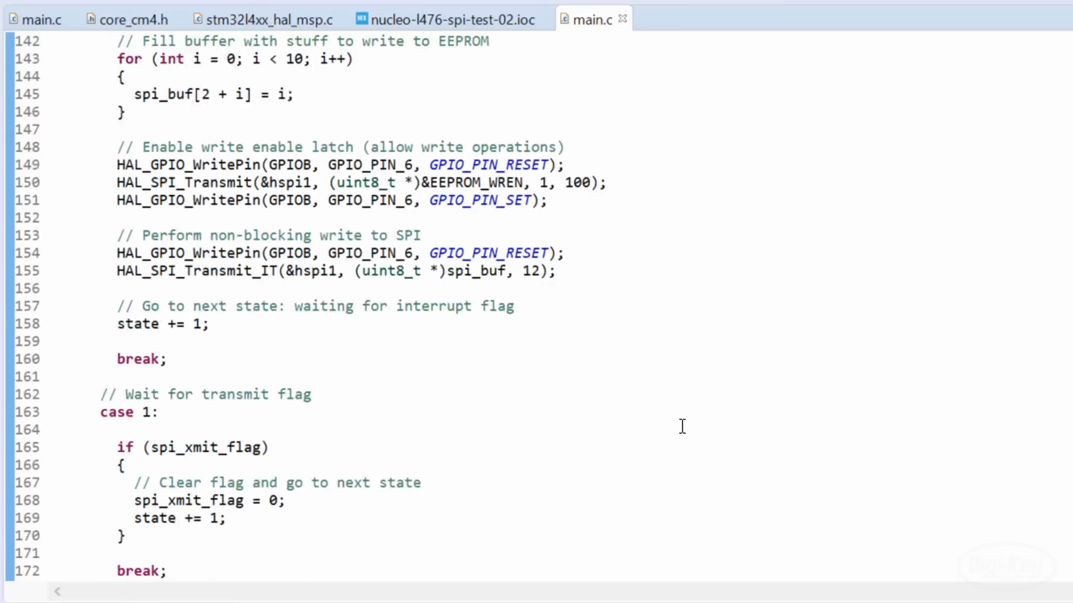
scroll(down, 3)
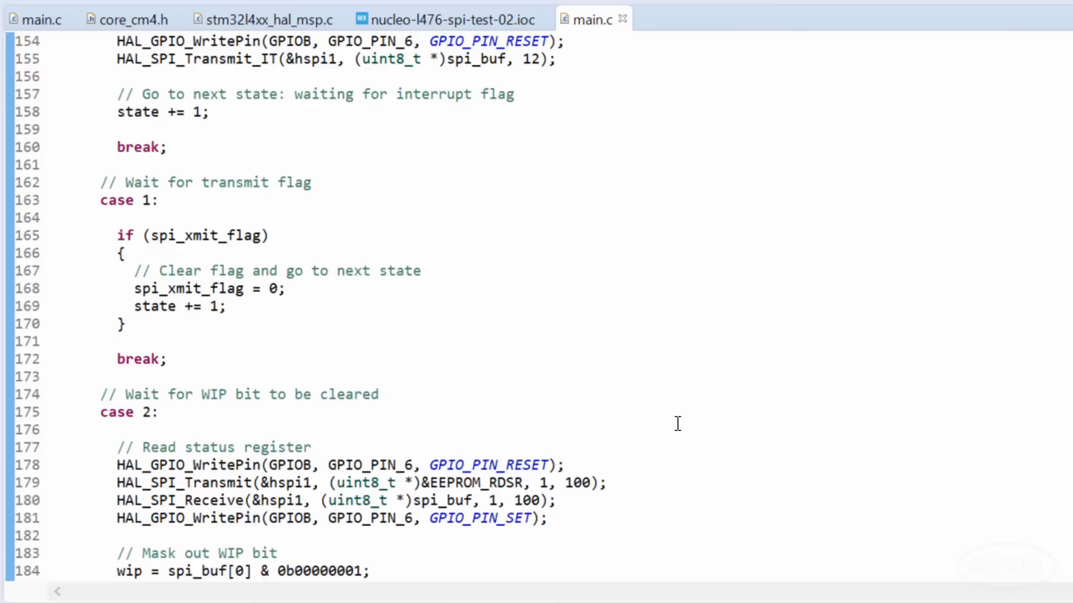
mouse_move(694, 412)
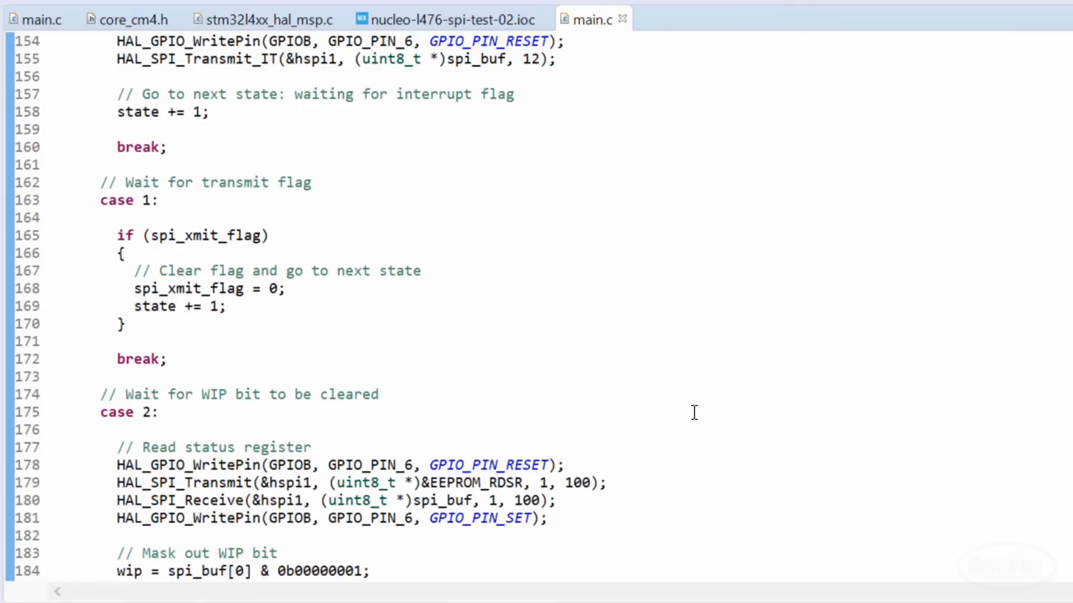
mouse_move(649, 348)
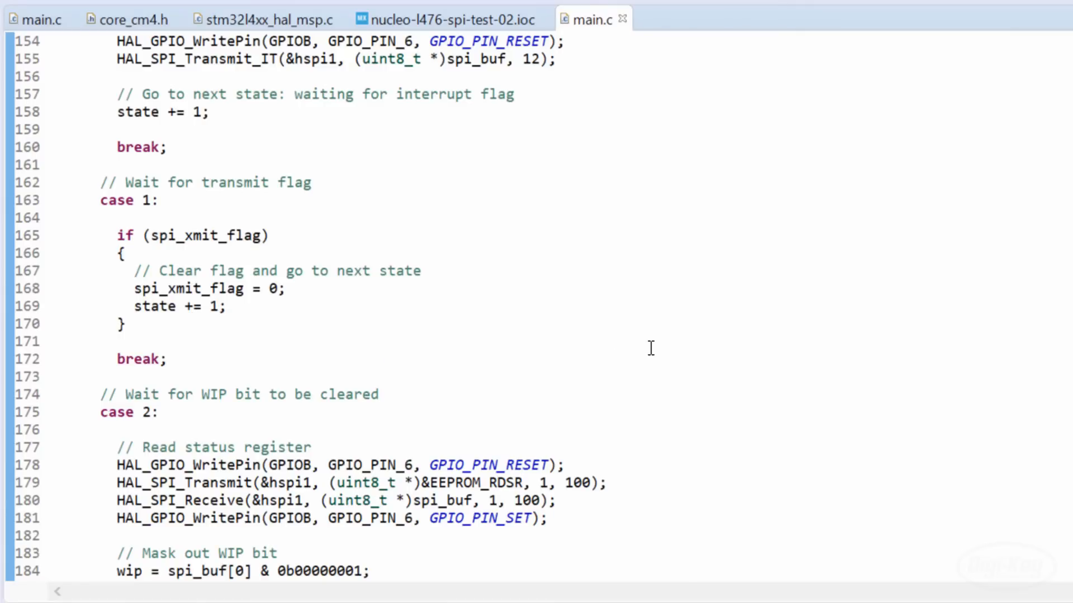
scroll(down, 3)
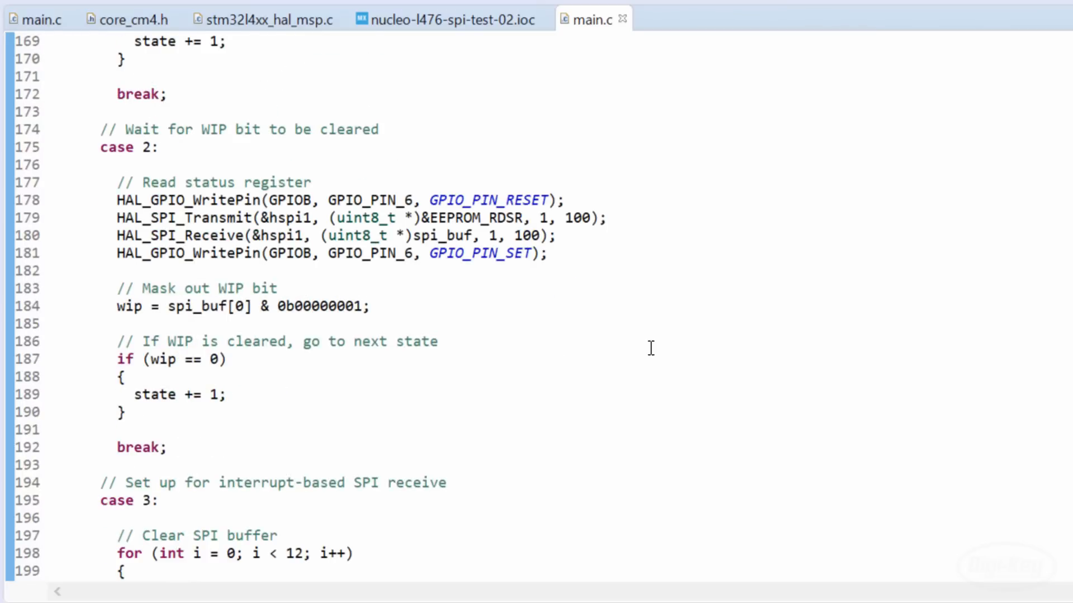
scroll(down, 3)
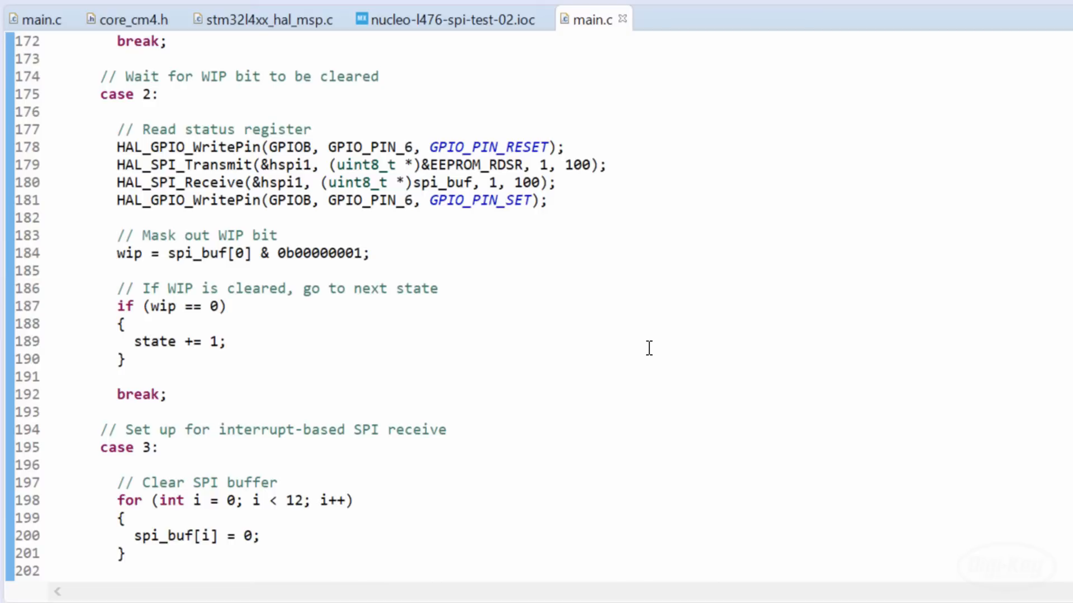
scroll(down, 3)
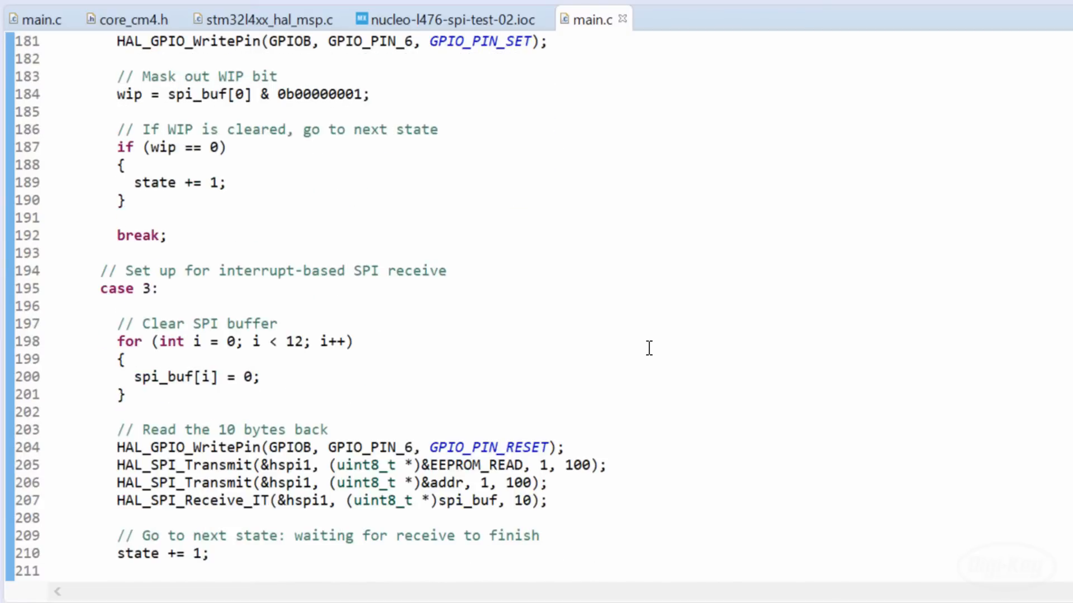
scroll(down, 3)
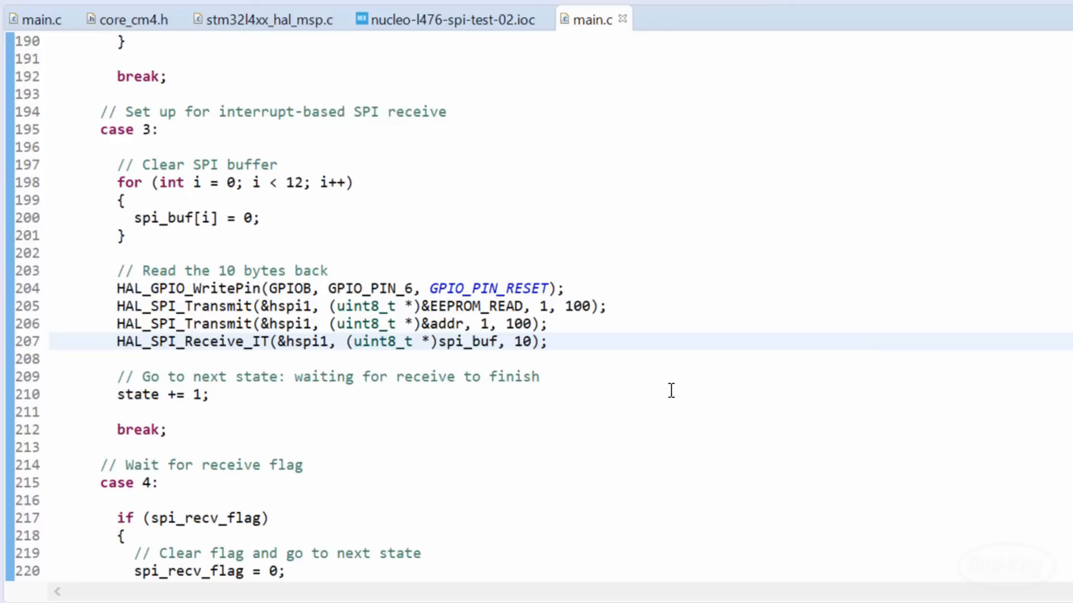
click(549, 341)
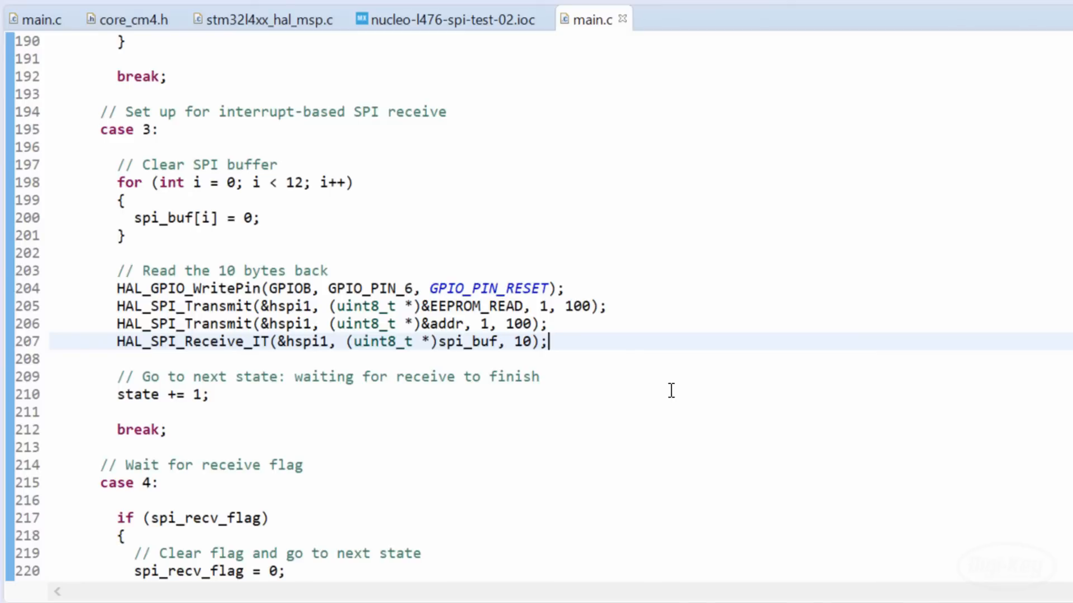
scroll(down, 3)
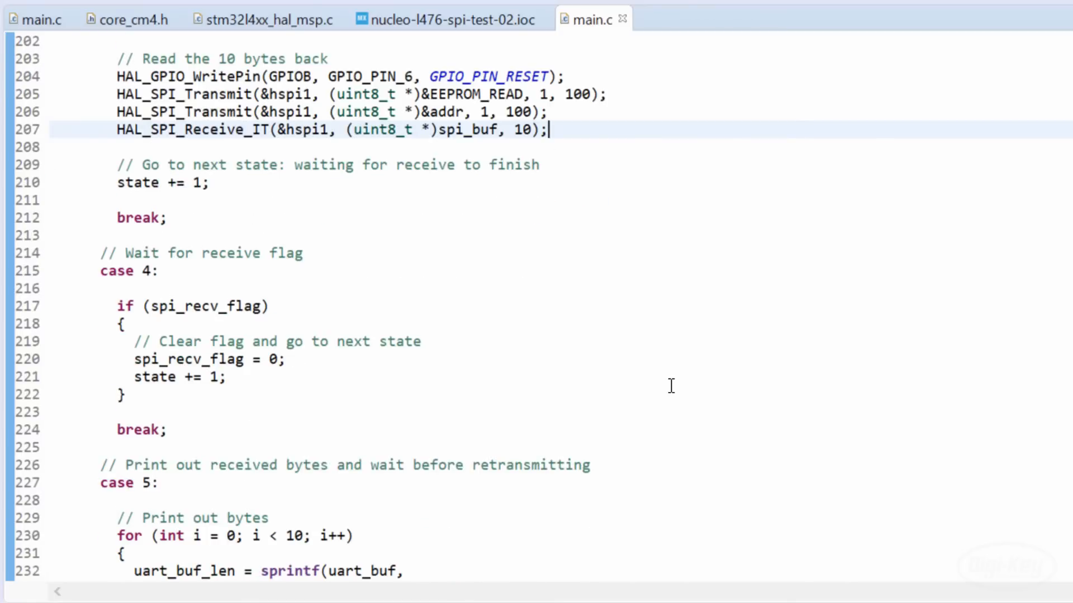
scroll(down, 3)
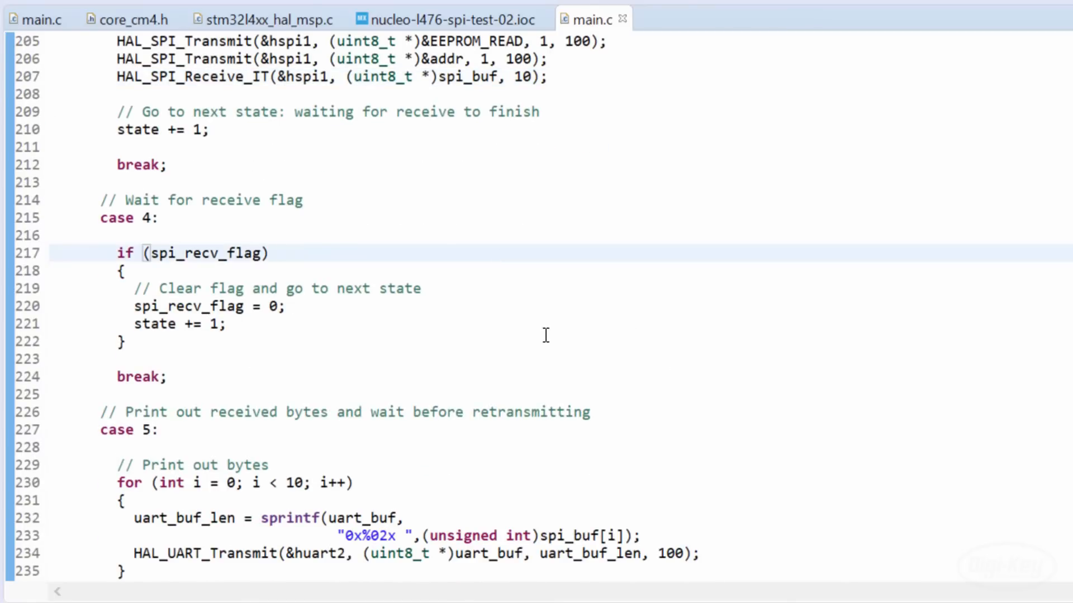
scroll(down, 3)
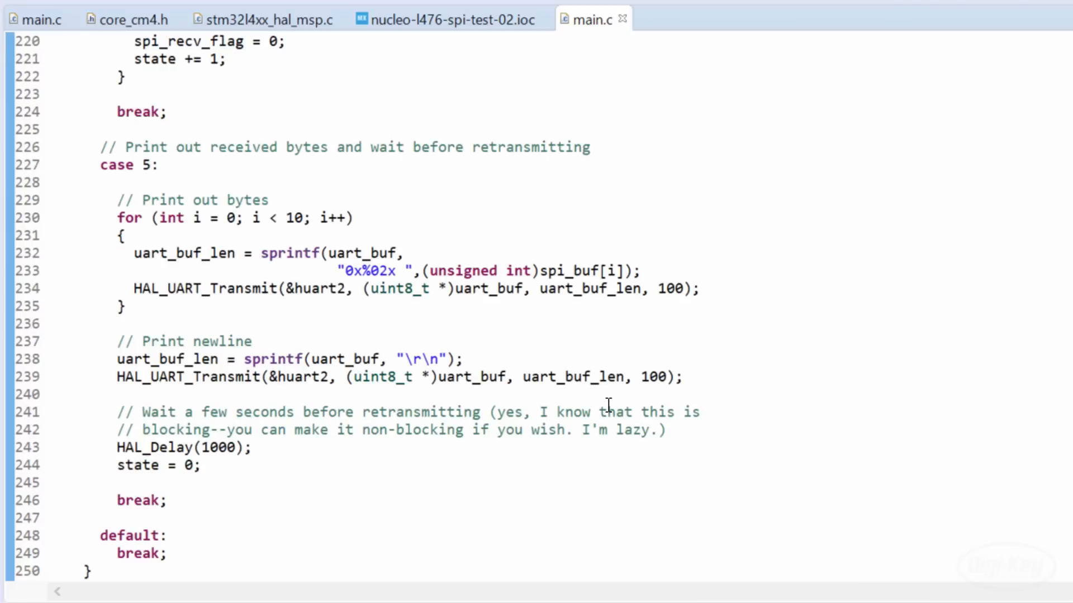
scroll(down, 3)
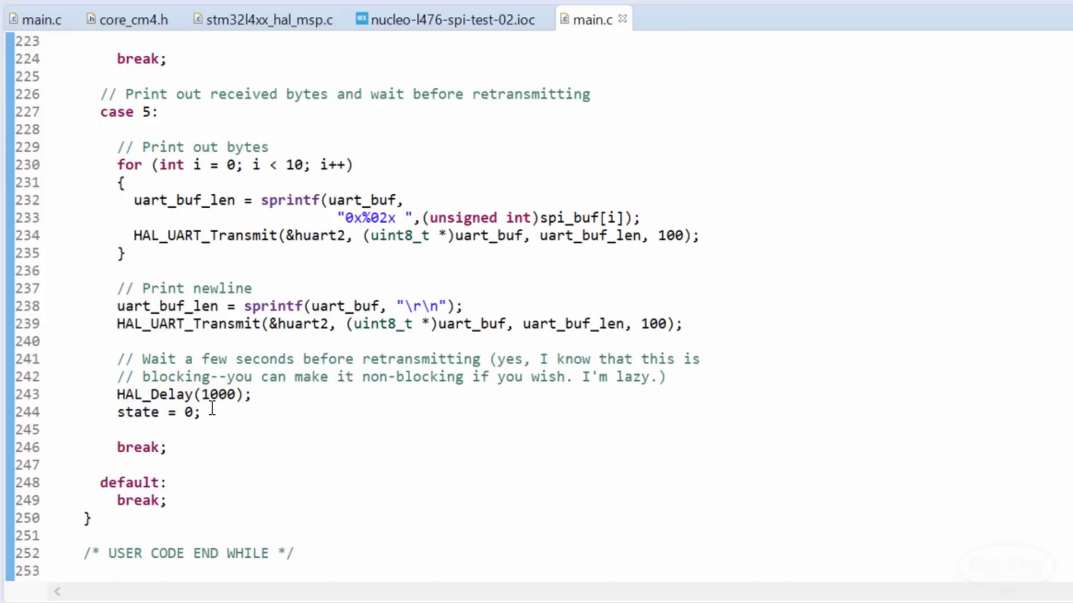
scroll(down, 3)
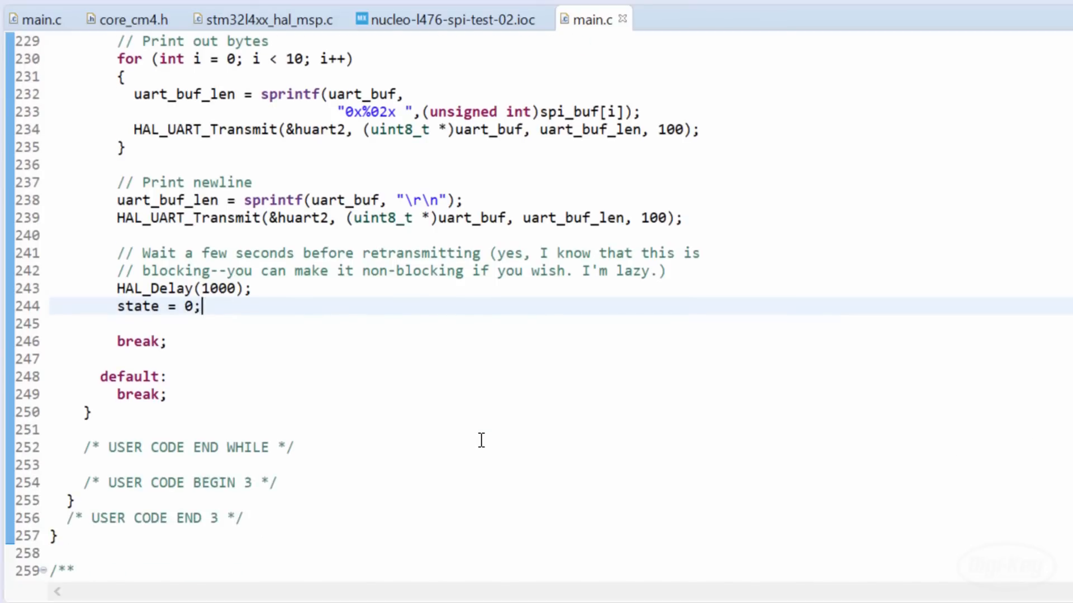
click(169, 395)
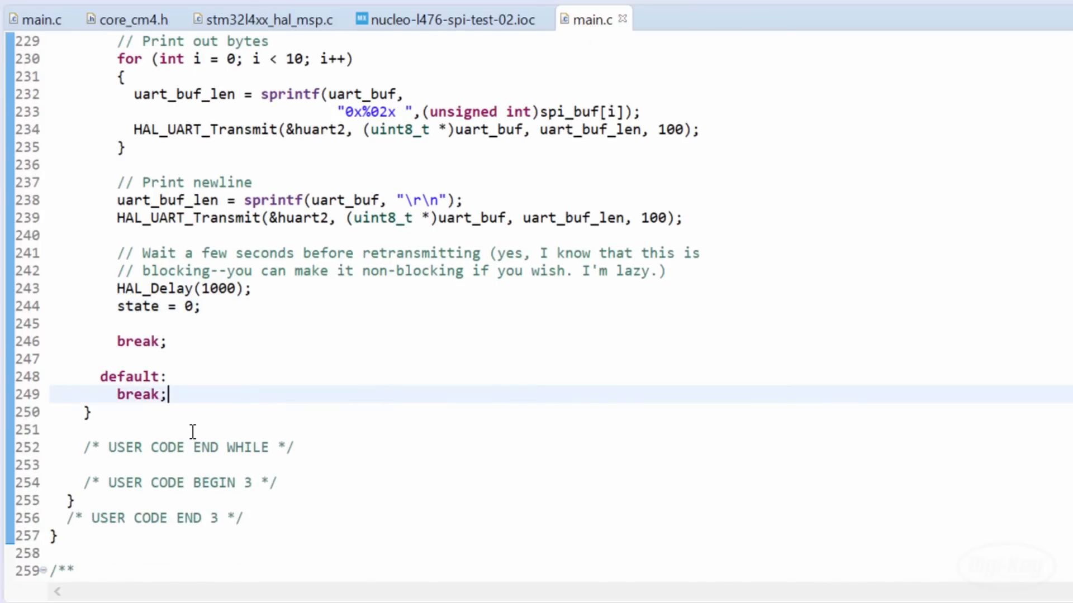
click(192, 429)
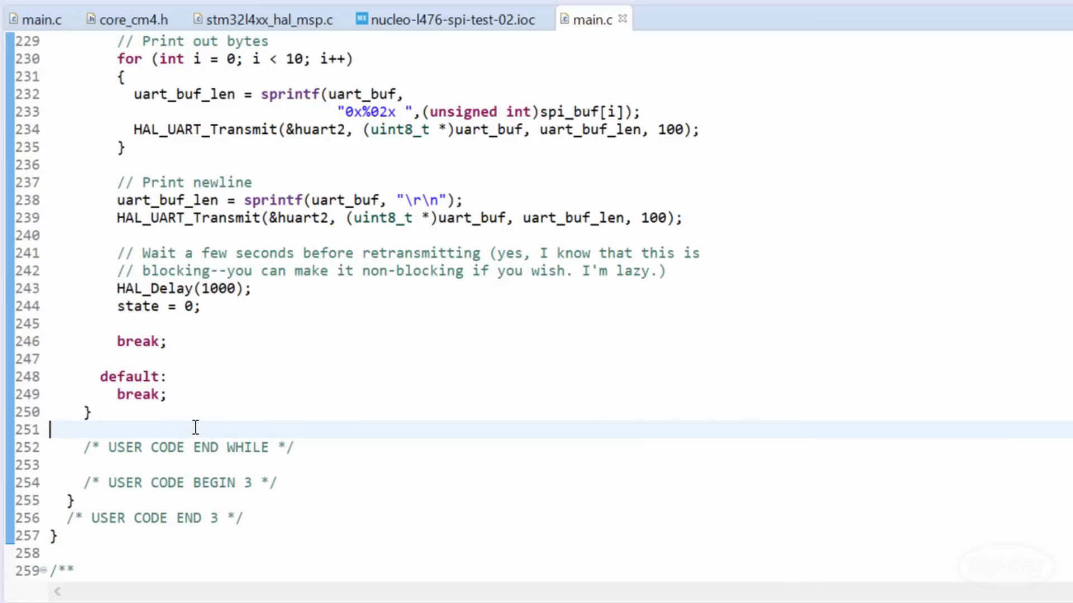
scroll(down, 3)
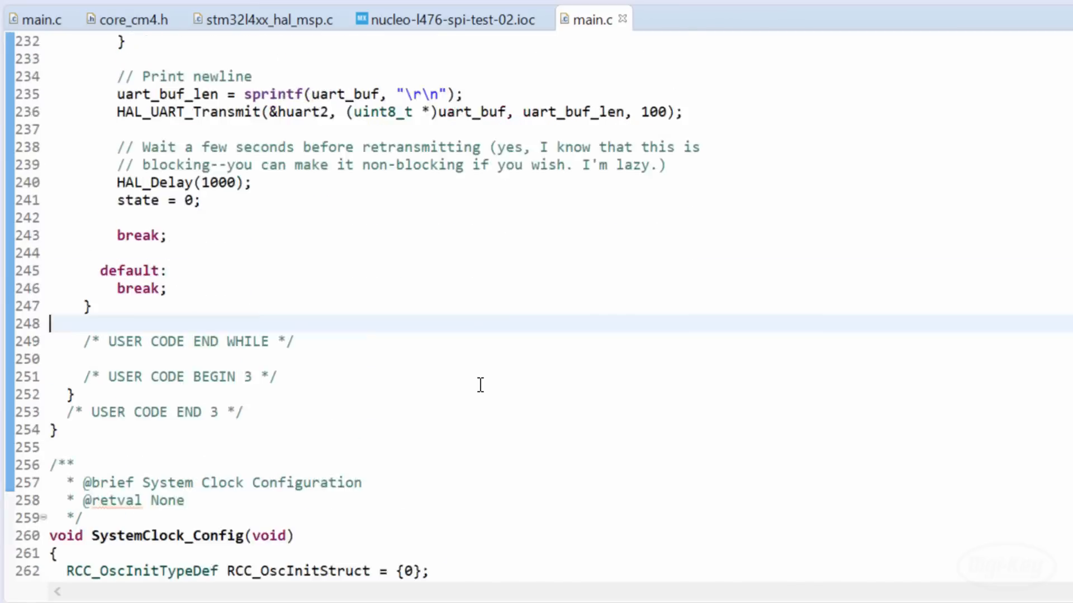
scroll(down, 3)
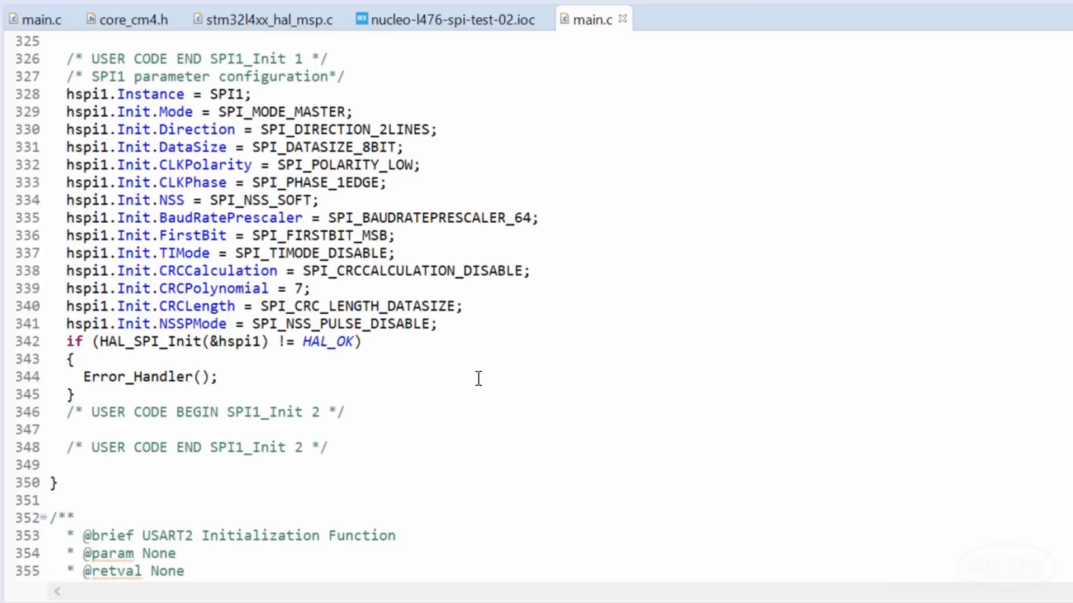
scroll(down, 3)
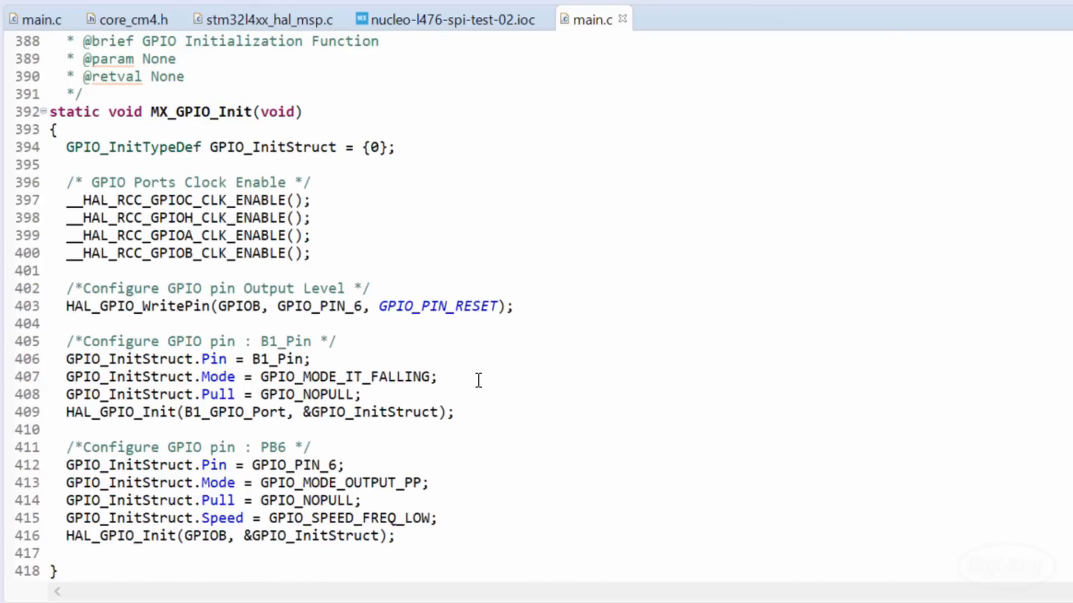
scroll(down, 3)
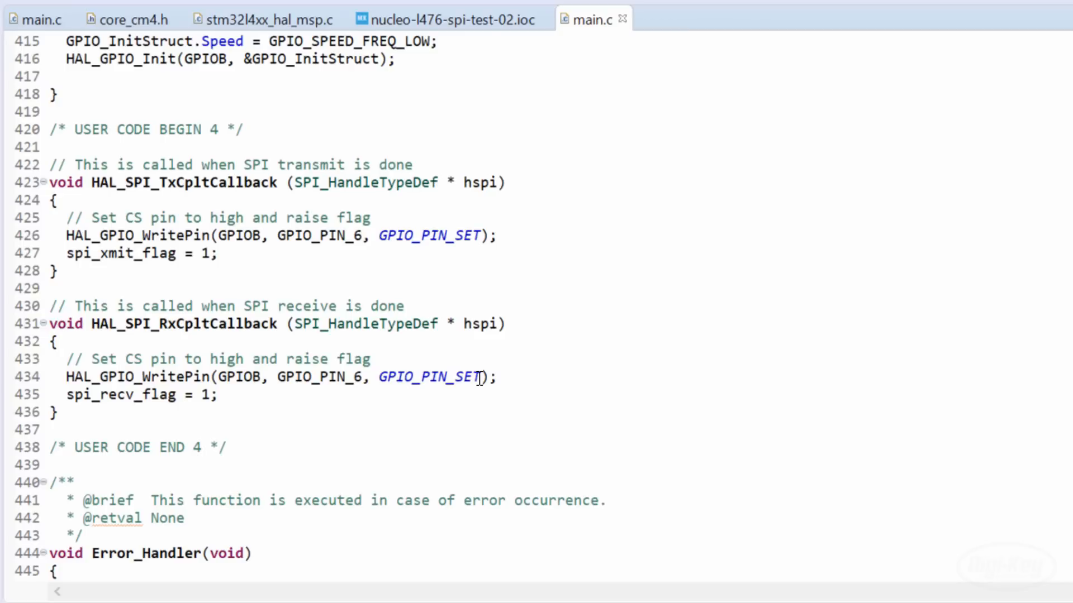
mouse_move(695, 168)
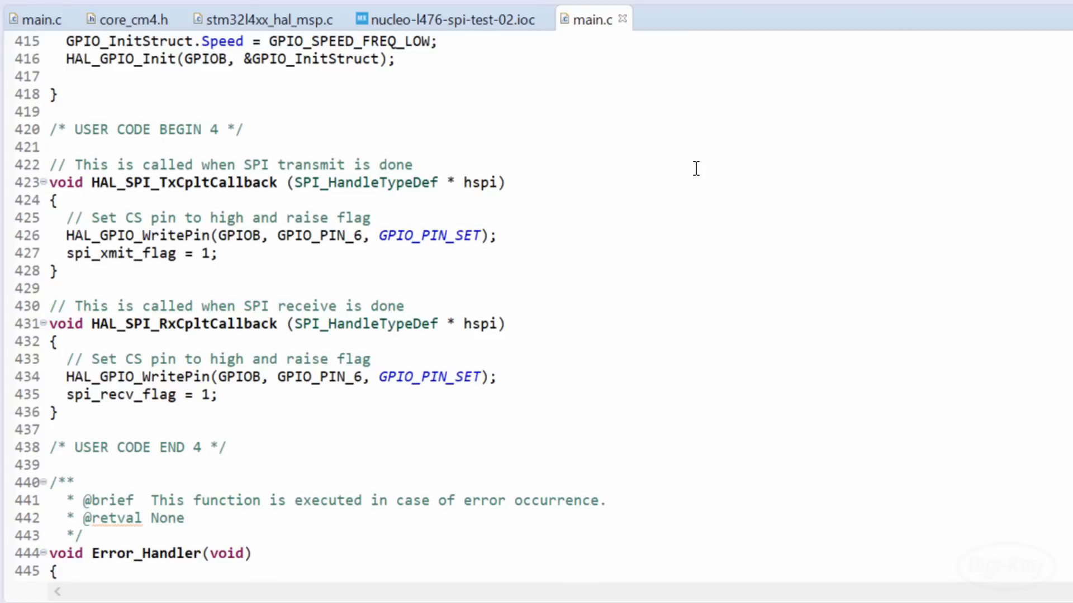
click(413, 164)
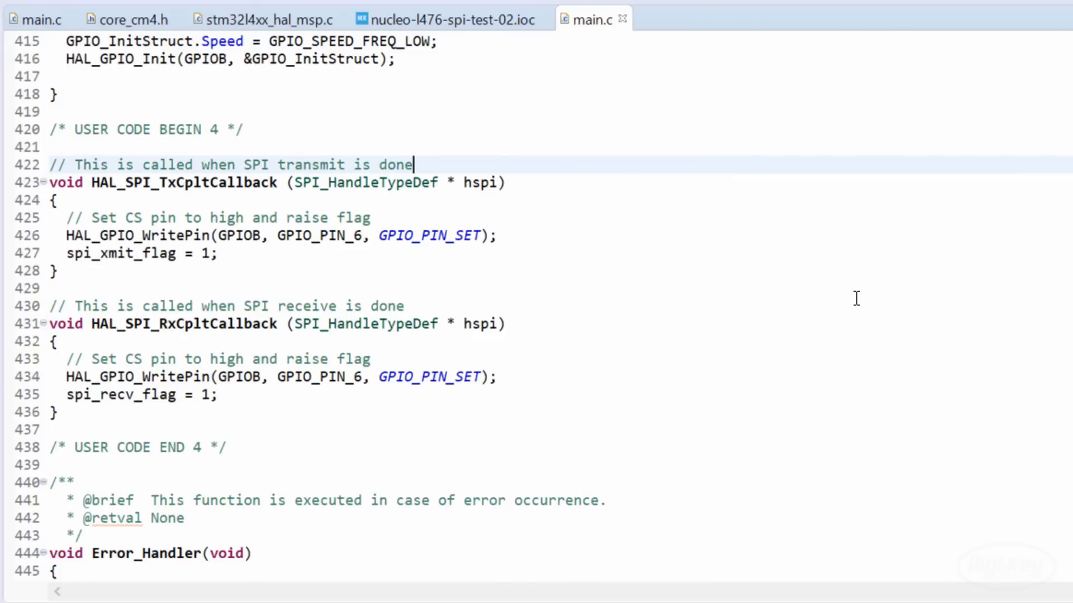
mouse_move(513, 309)
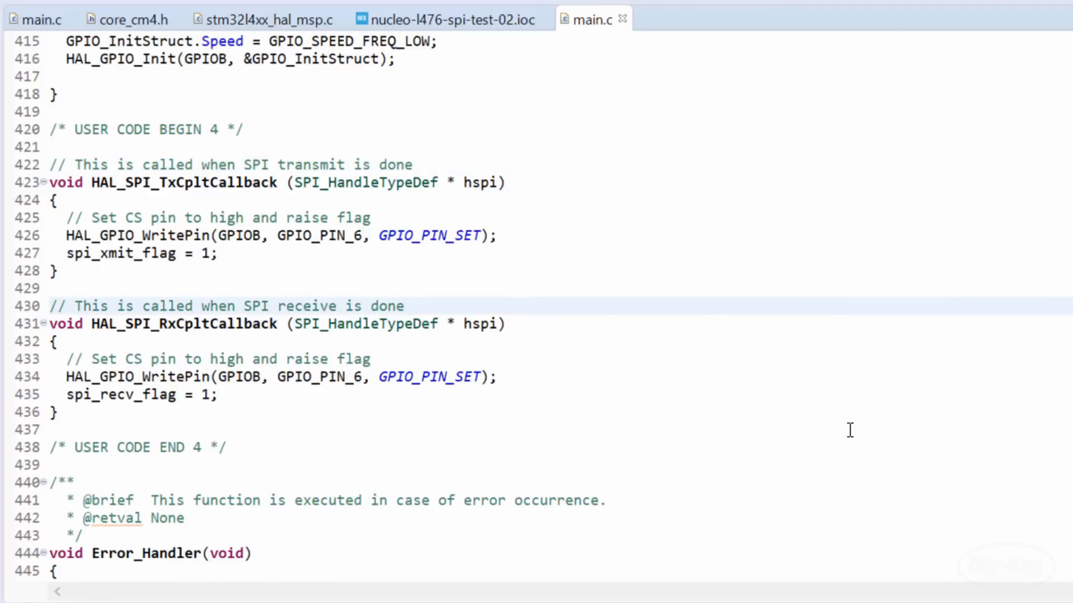
scroll(down, 3)
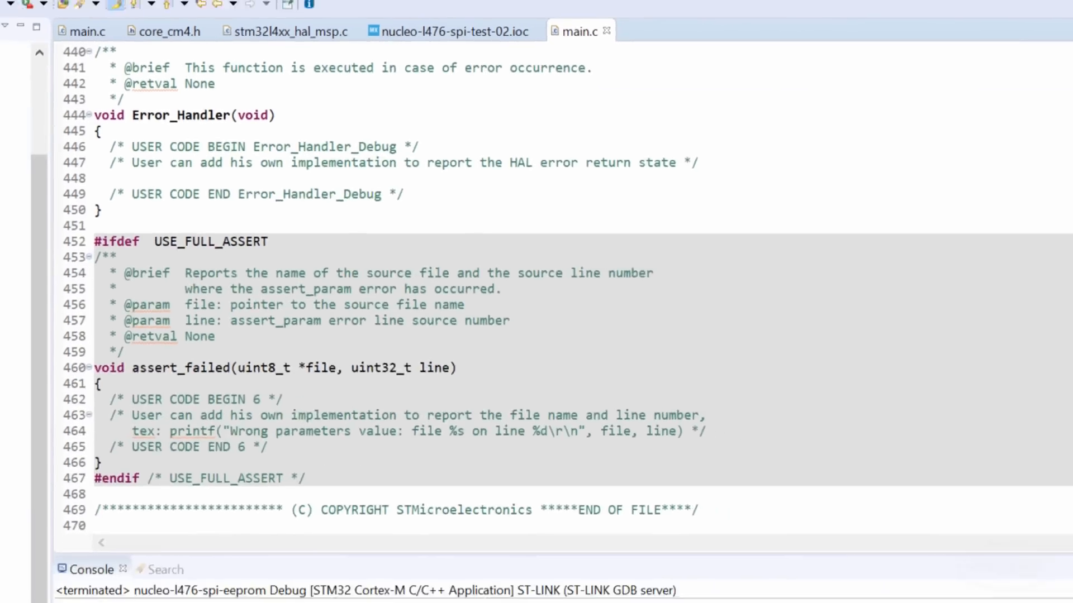